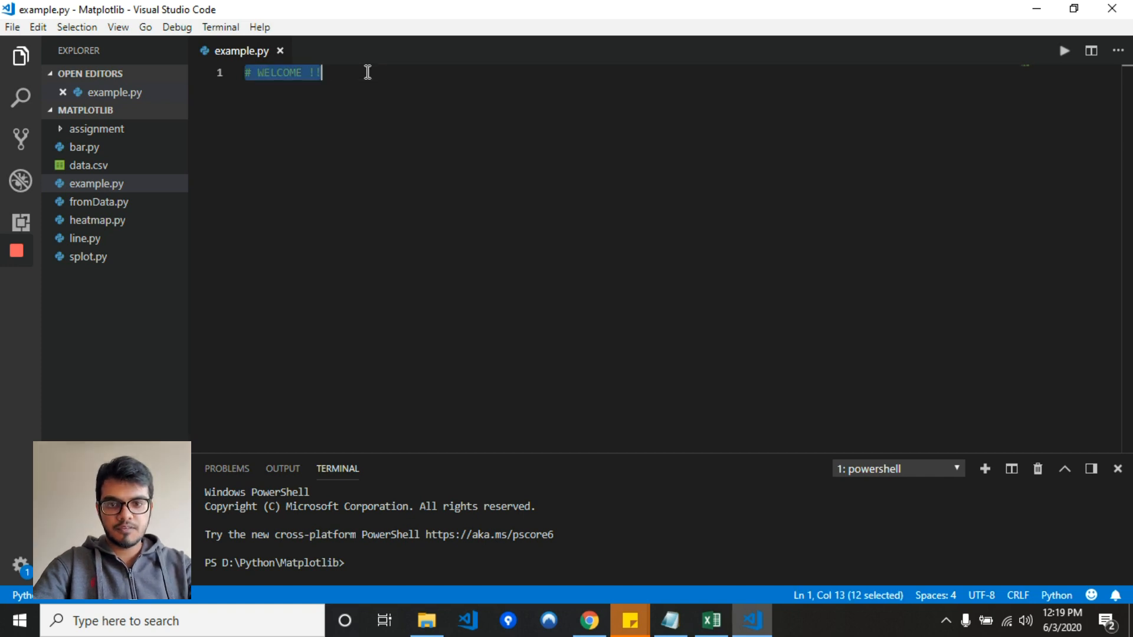
- Replace the welcome comment with 'from matplotlib import pyplot as plt'
type("from m")
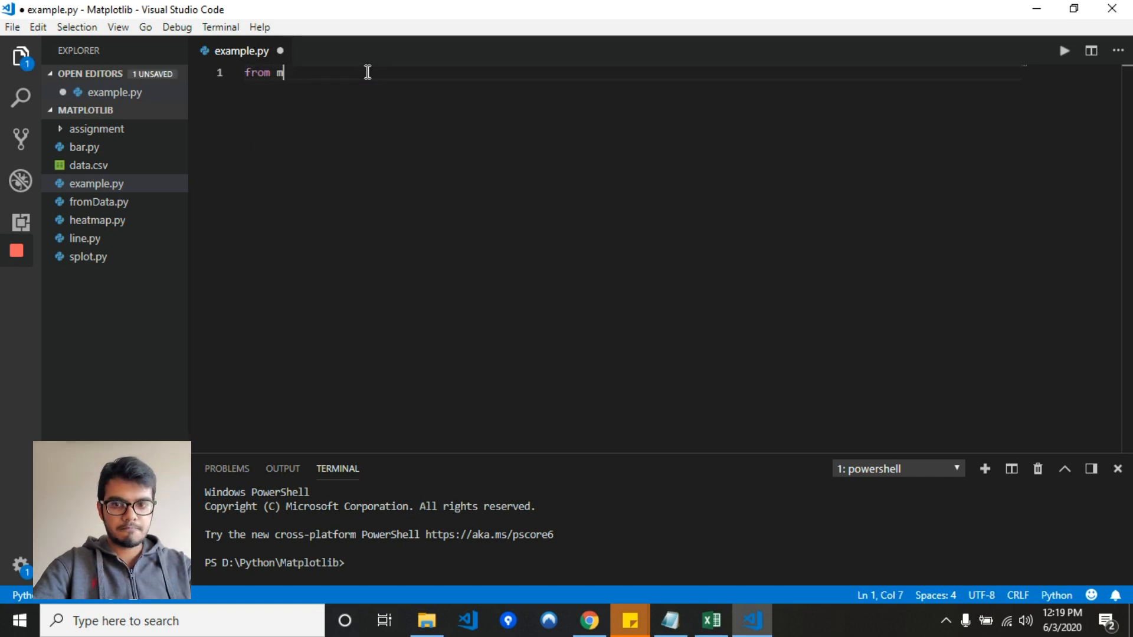
type("atplotlib")
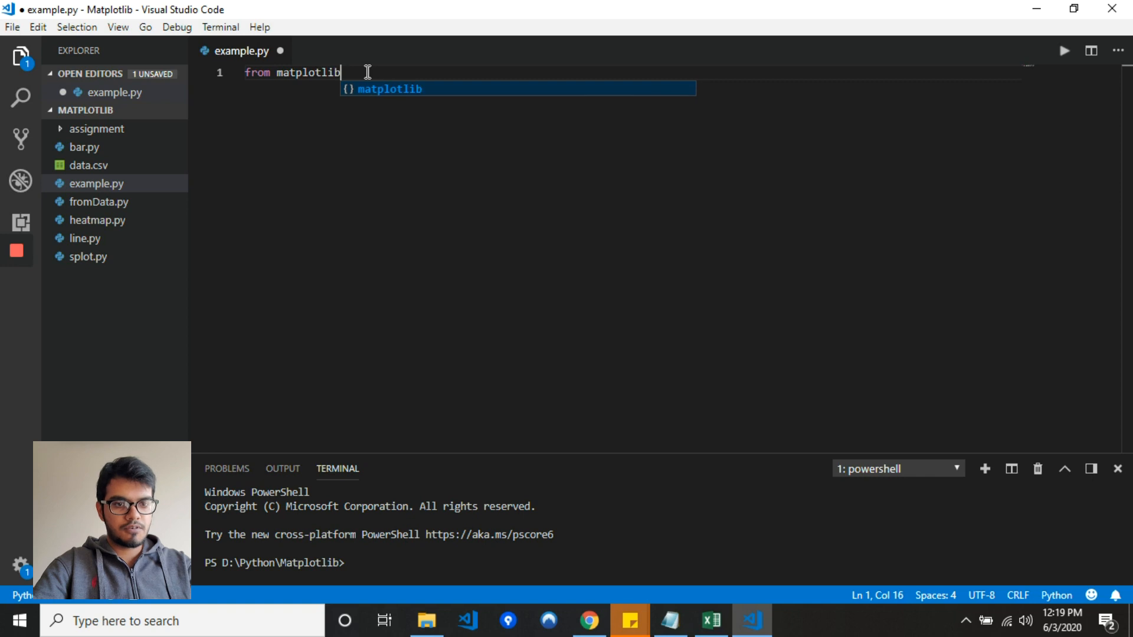
type("import p")
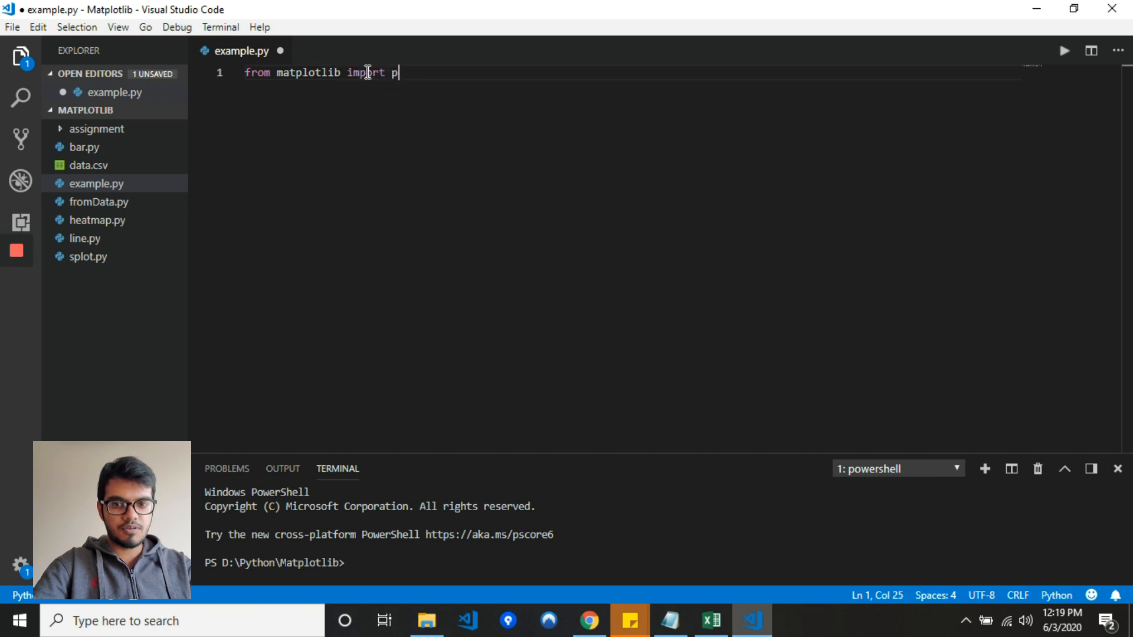
type("yplot as")
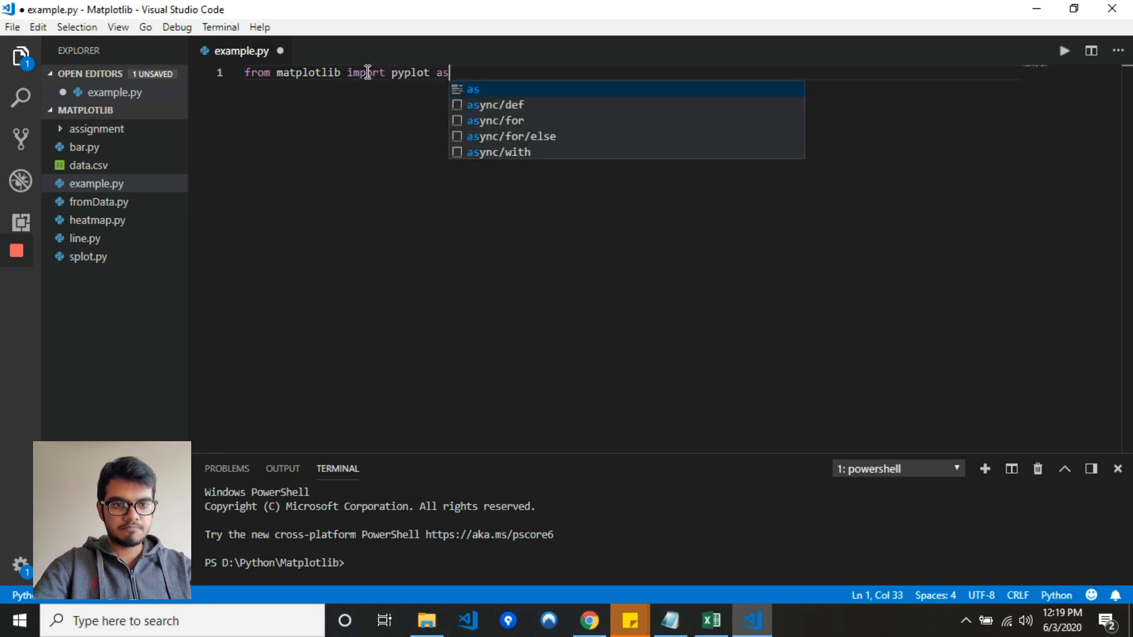
type("plt")
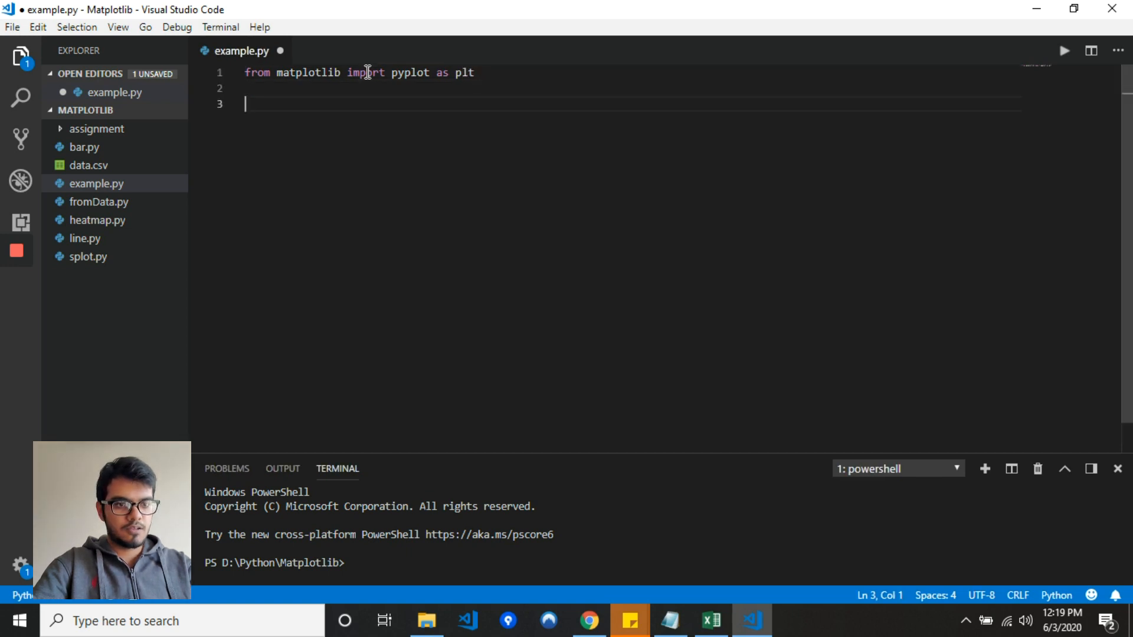
mouse_move(652, 594)
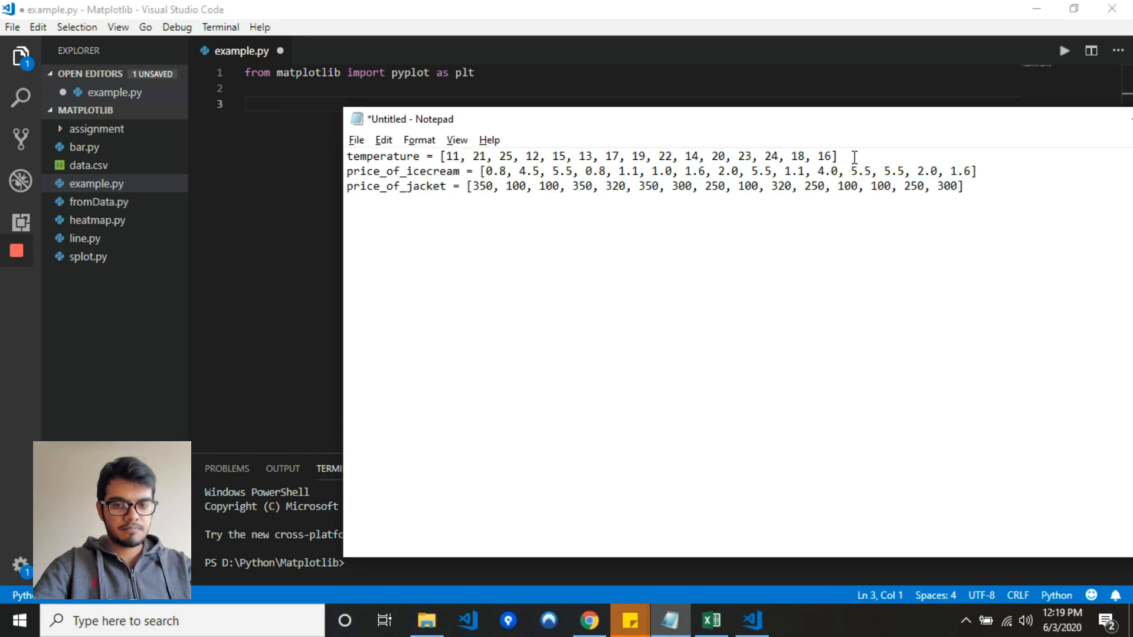
- Paste the temperature and price_of_icecream lists from Notepad below the import
triple_click(579, 156)
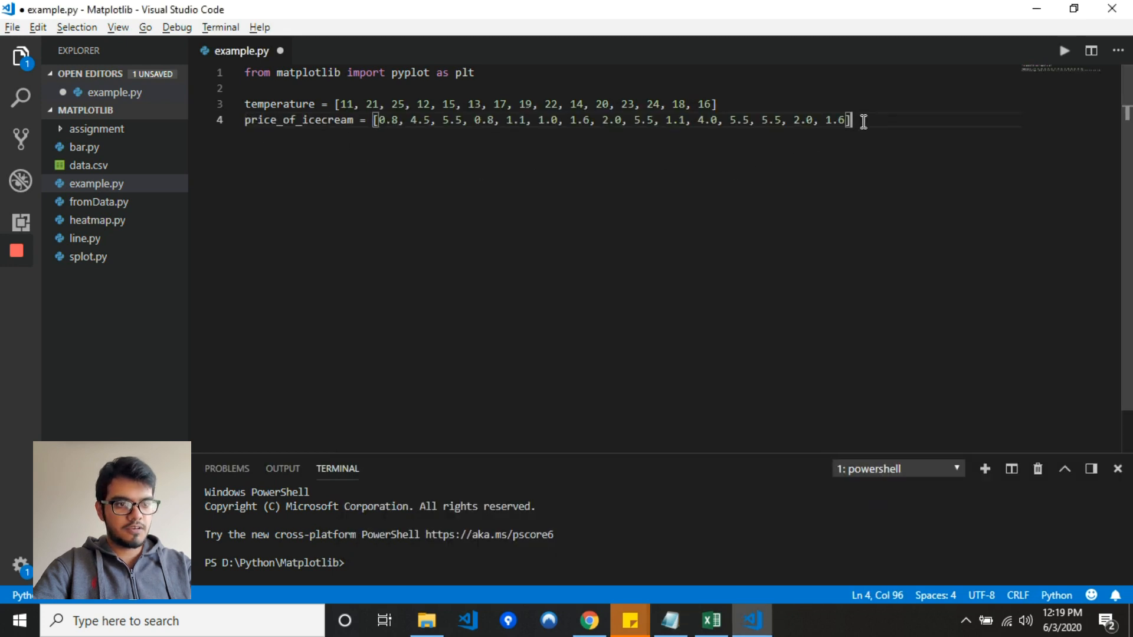
key("Return")
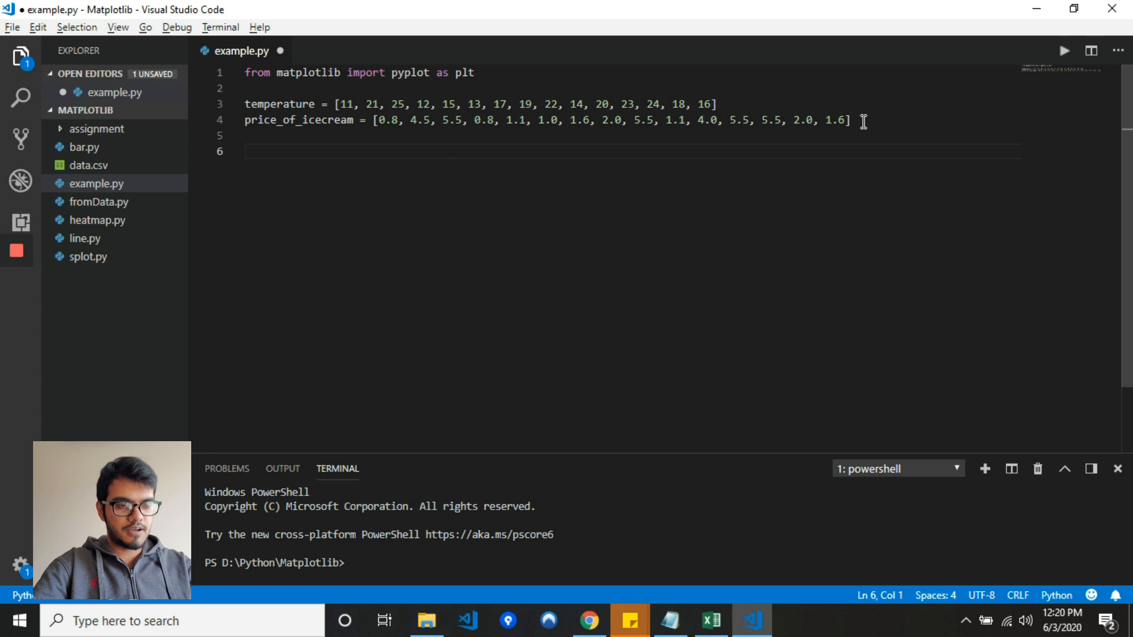
- Add plt.scatter(temperature, price_of_icecream) to plot ice-cream price against temperature
type("pl")
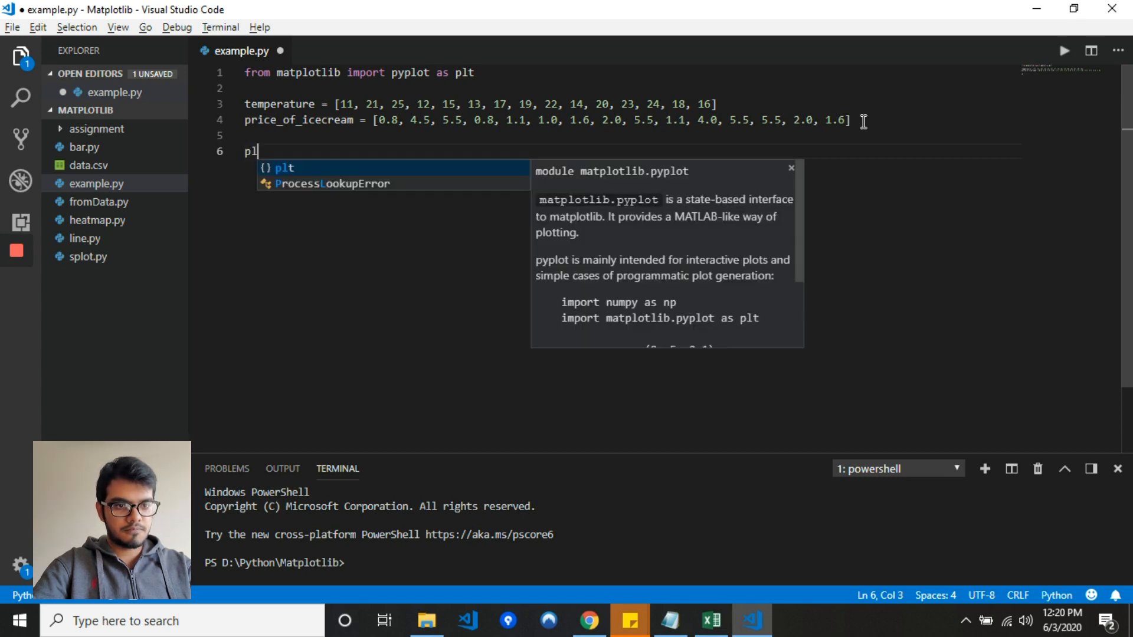
type("t.")
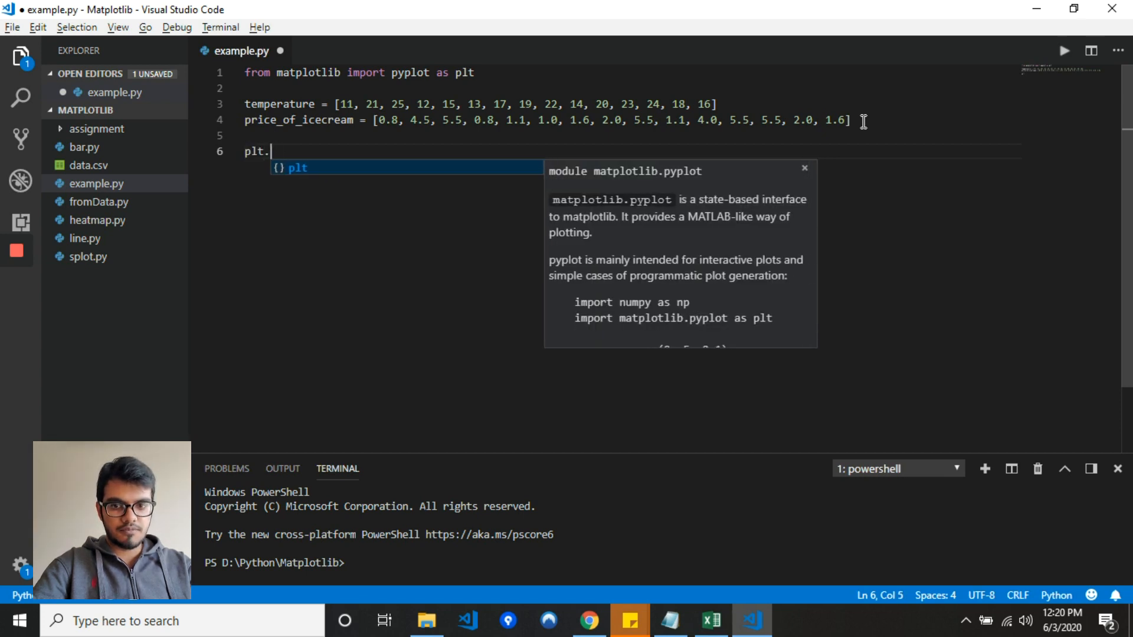
type("scatter()")
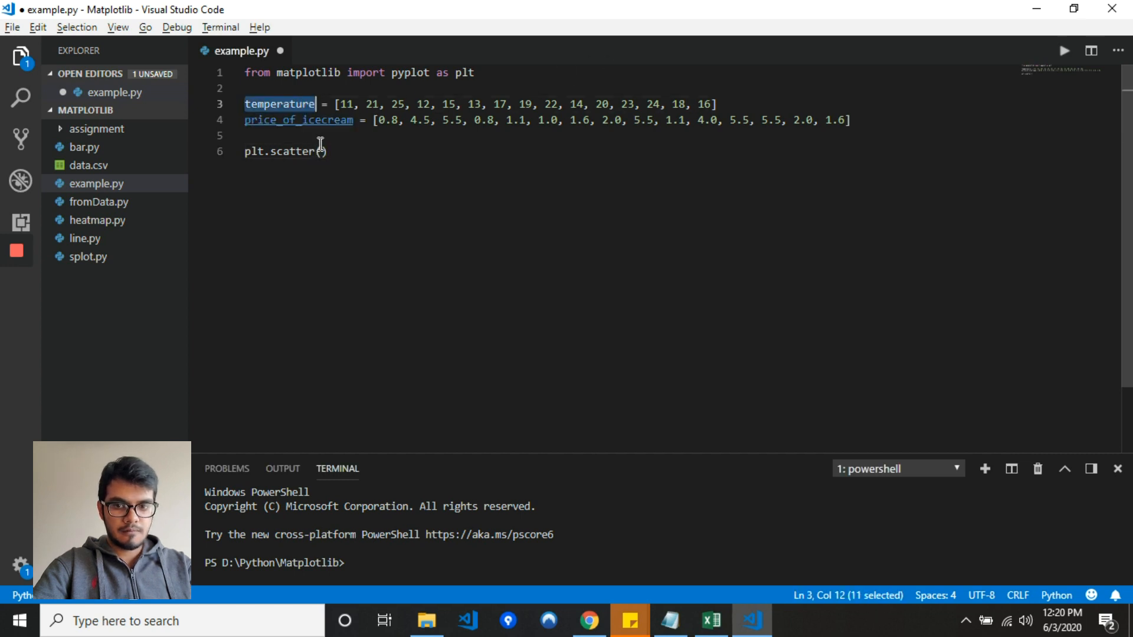
type("(temperature")
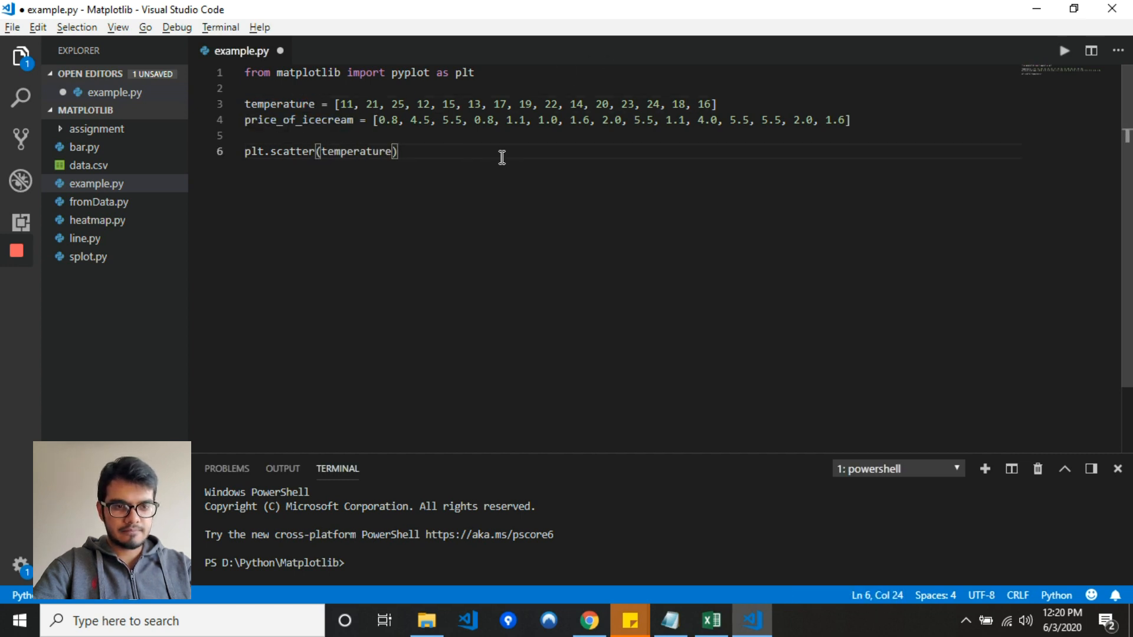
double_click(298, 121)
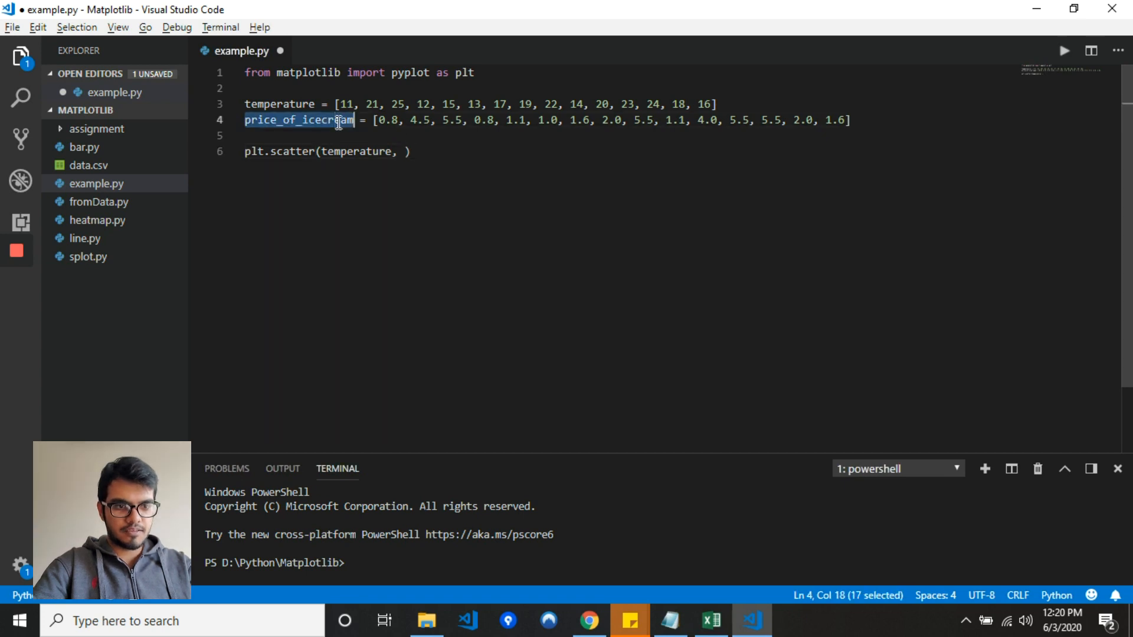
type("price_of_icecream")
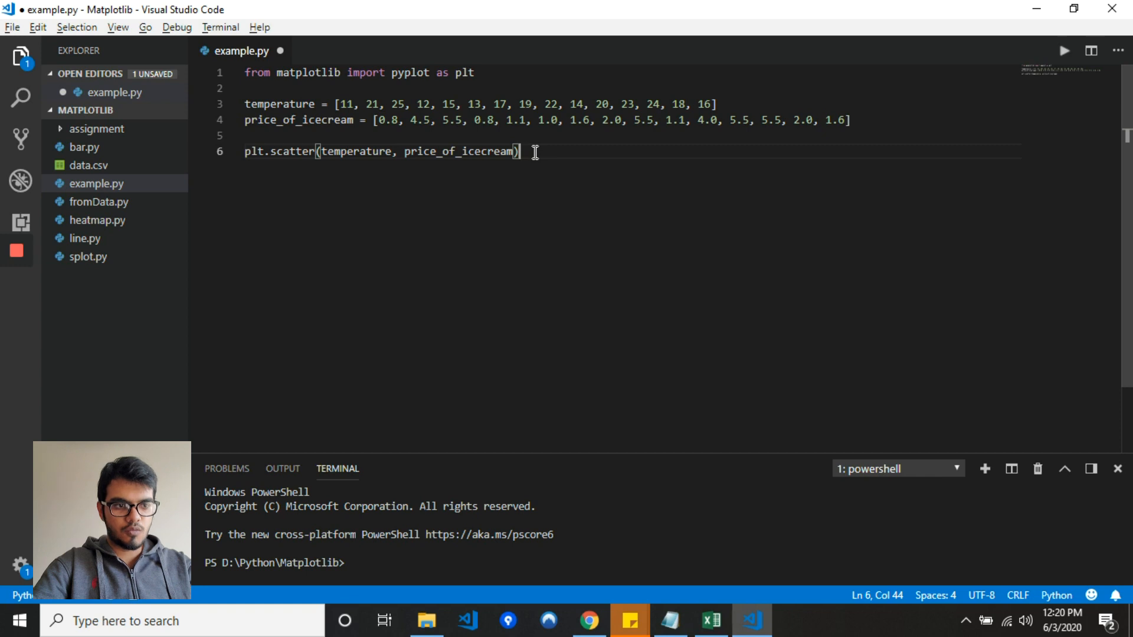
- Add plt.show() to display the scatter plot
type("pl")
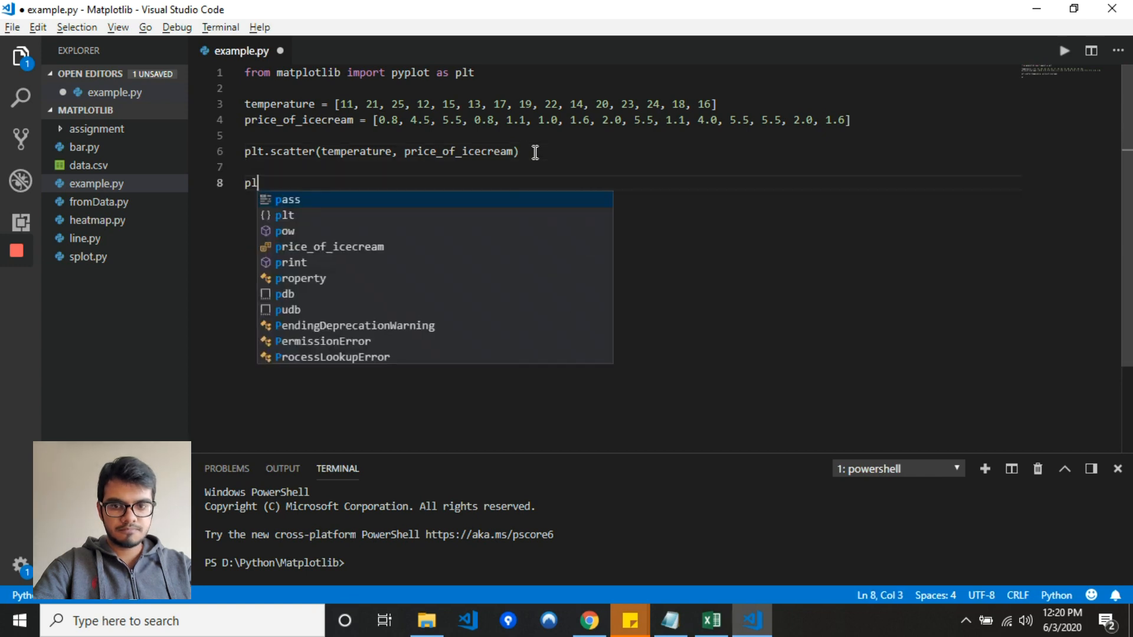
type("t.show")
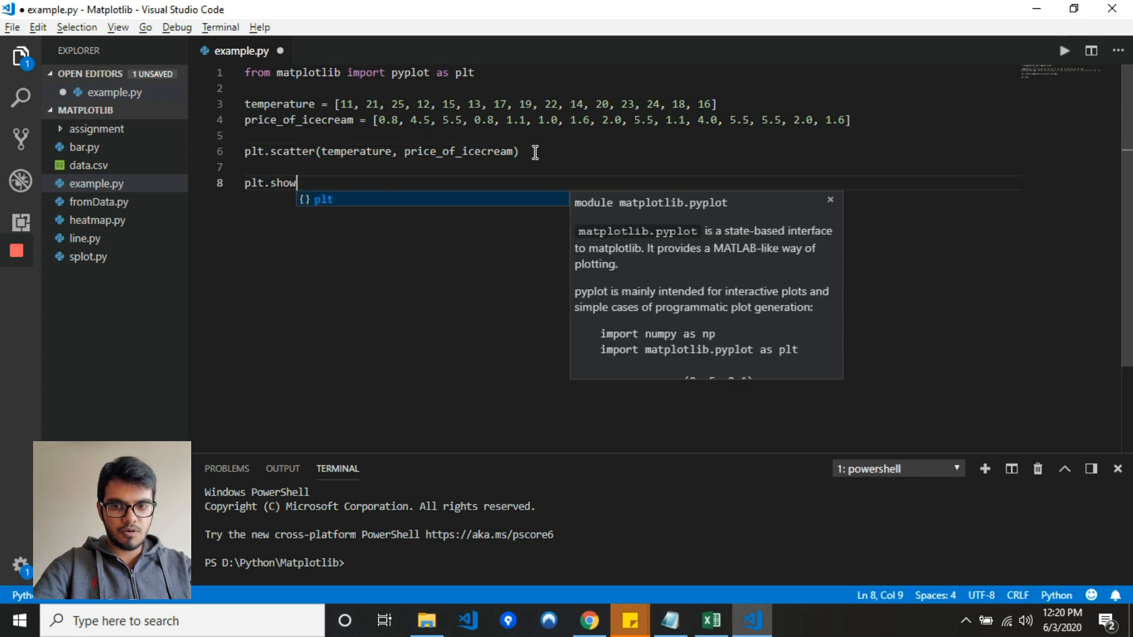
type("()")
left_click(663, 563)
type("py")
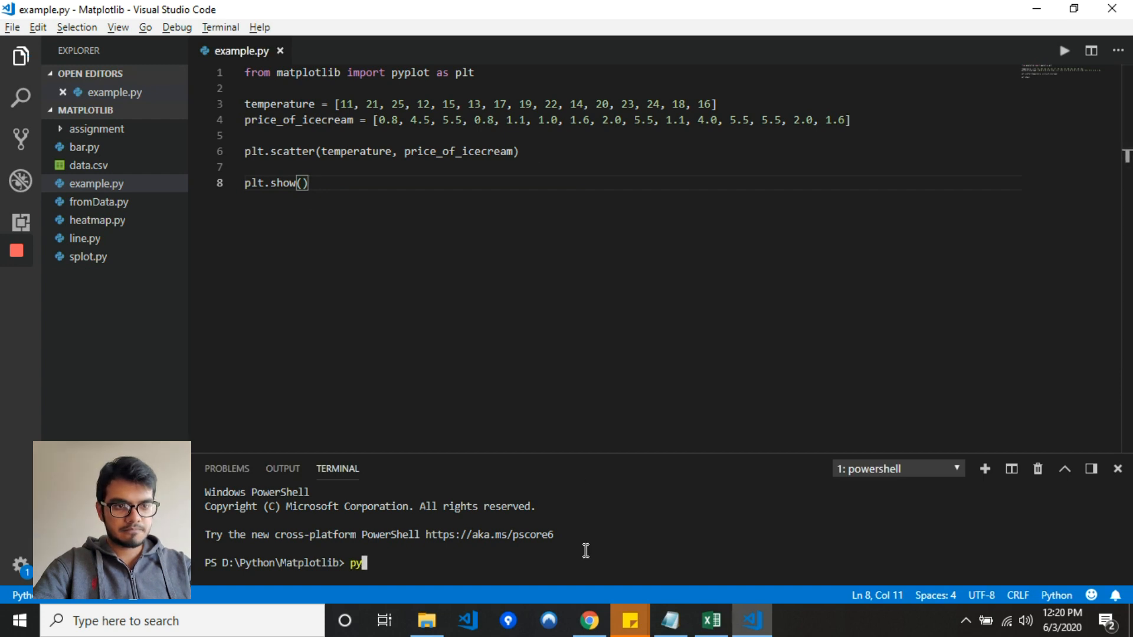
- Run python example.py, view the scatter plot, then close the figure window
type("thon ex")
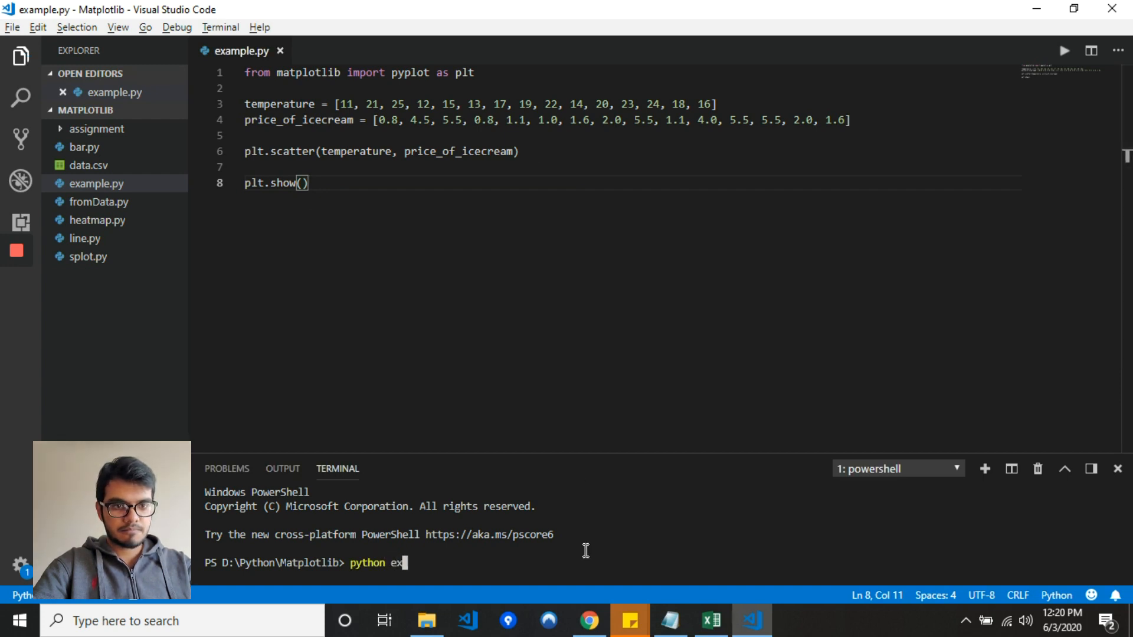
type("ample.py")
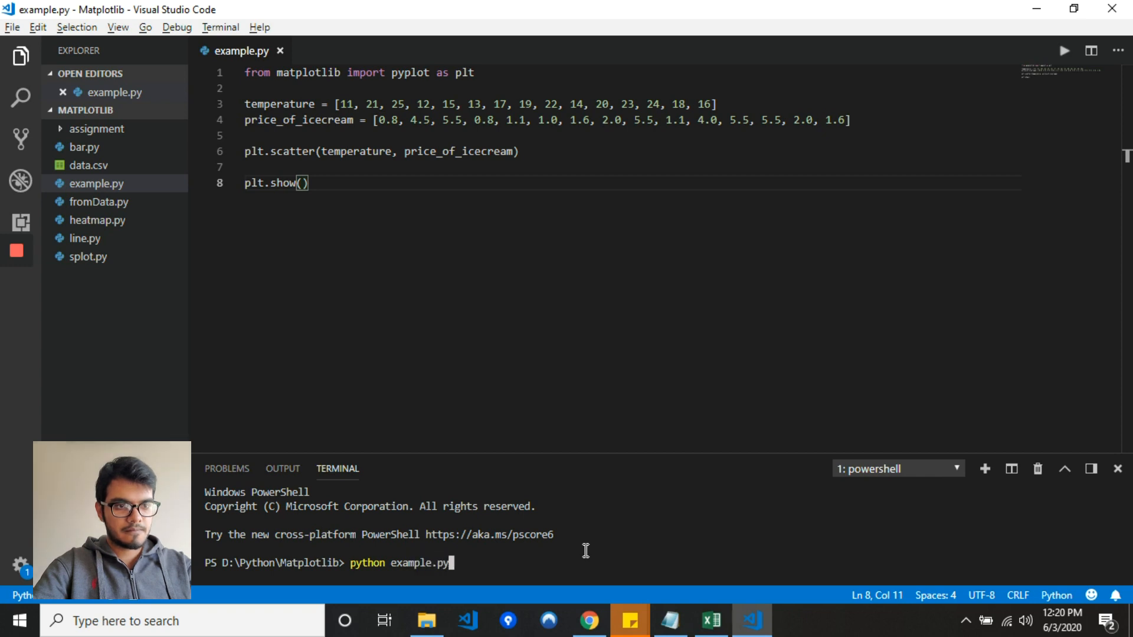
key("Return")
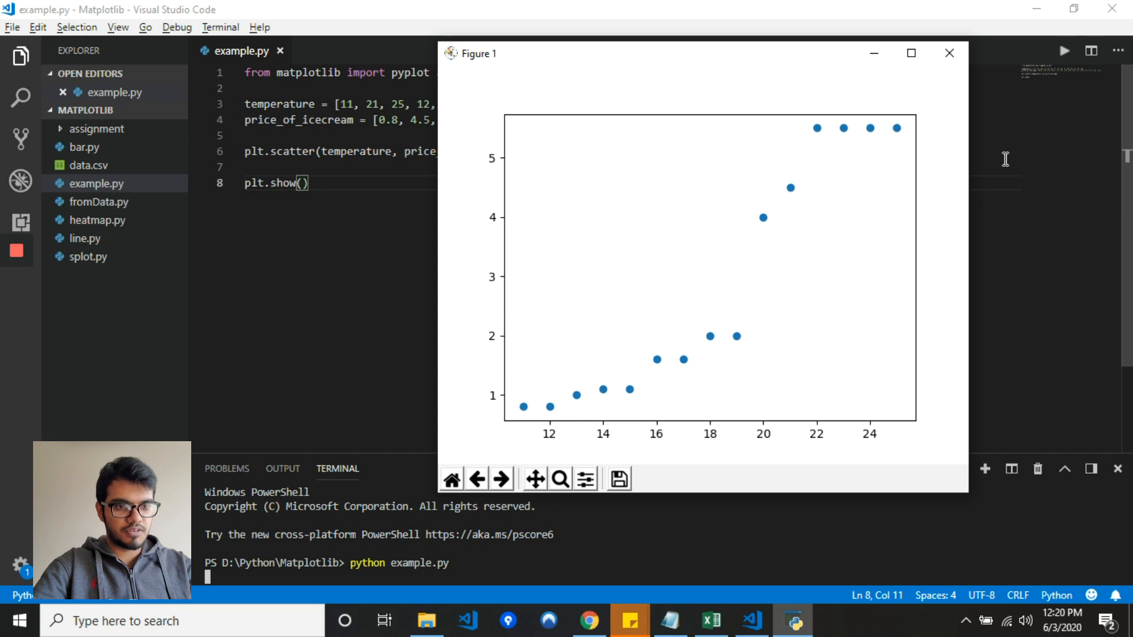
mouse_move(970, 107)
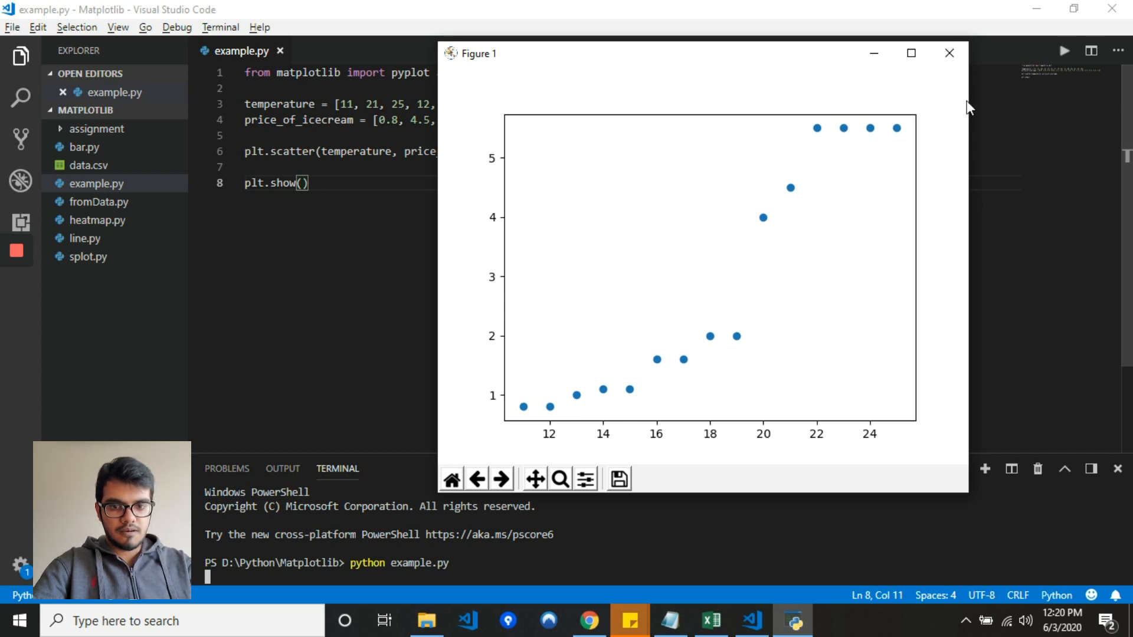
left_click(949, 53)
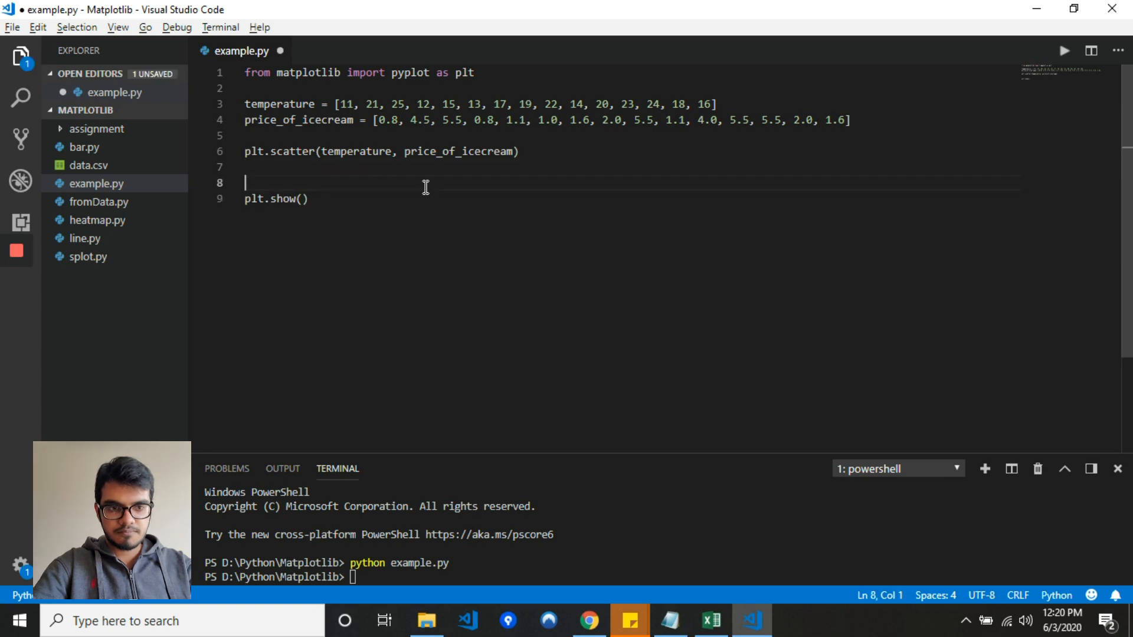
- Give the plot the title 'Temperature vs. Ice Price' with plt.title
type("plt.")
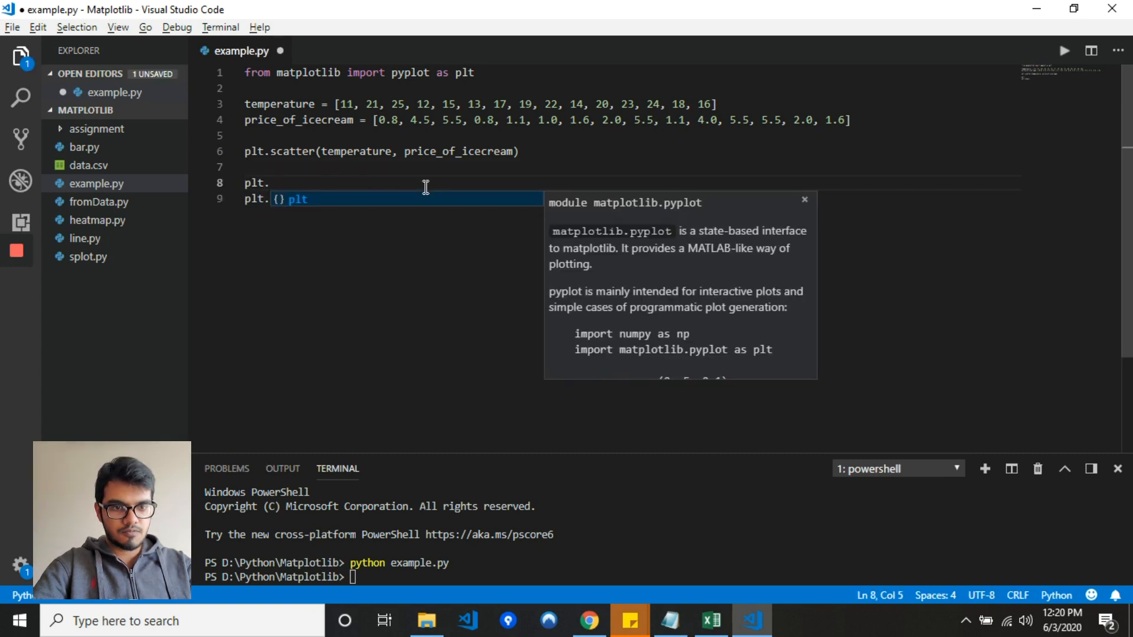
type("title()")
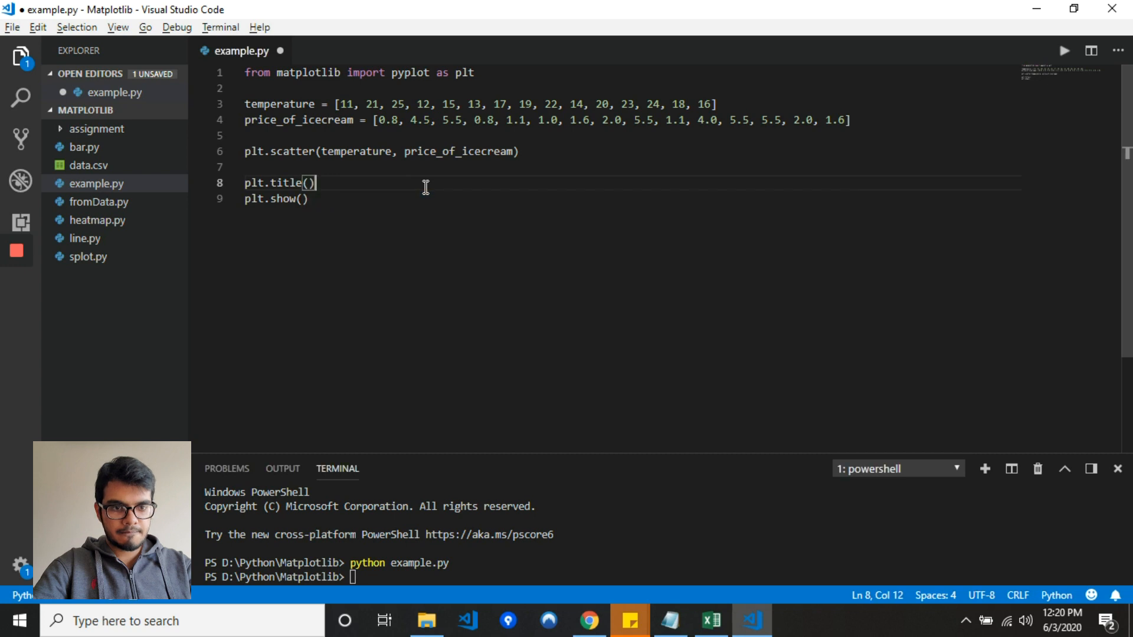
type("''")
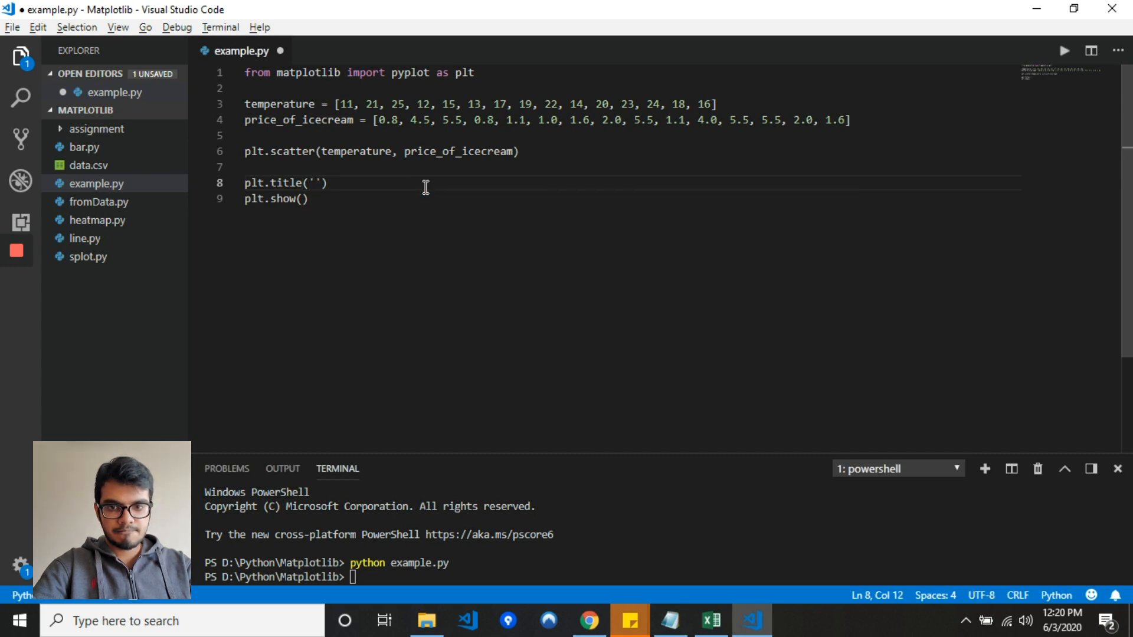
type("Temperature")
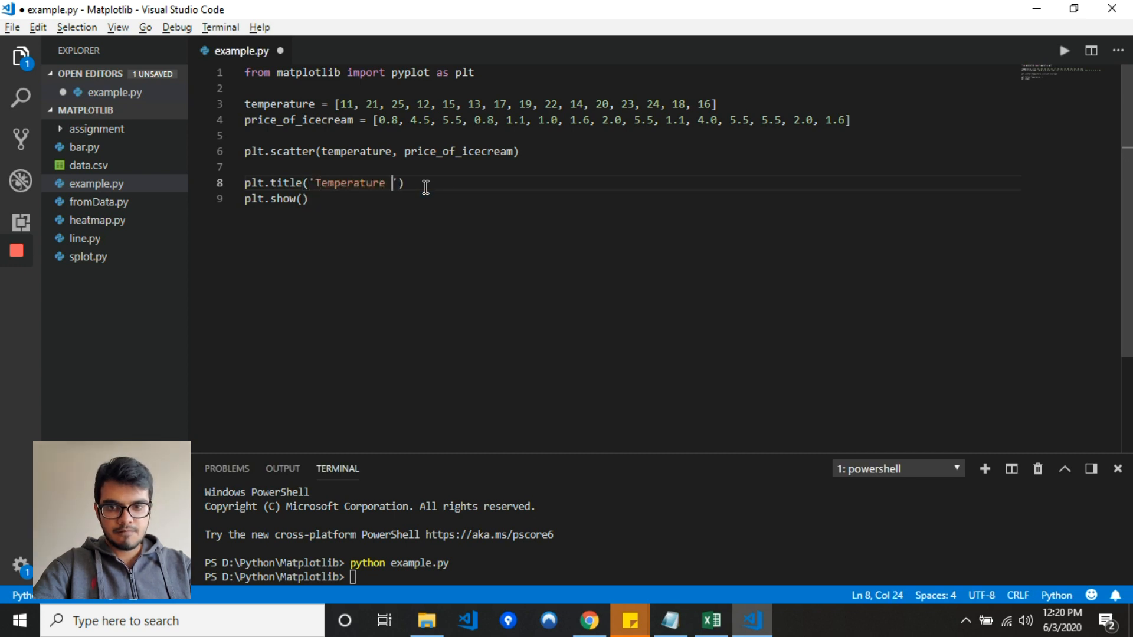
type("vs. Ice")
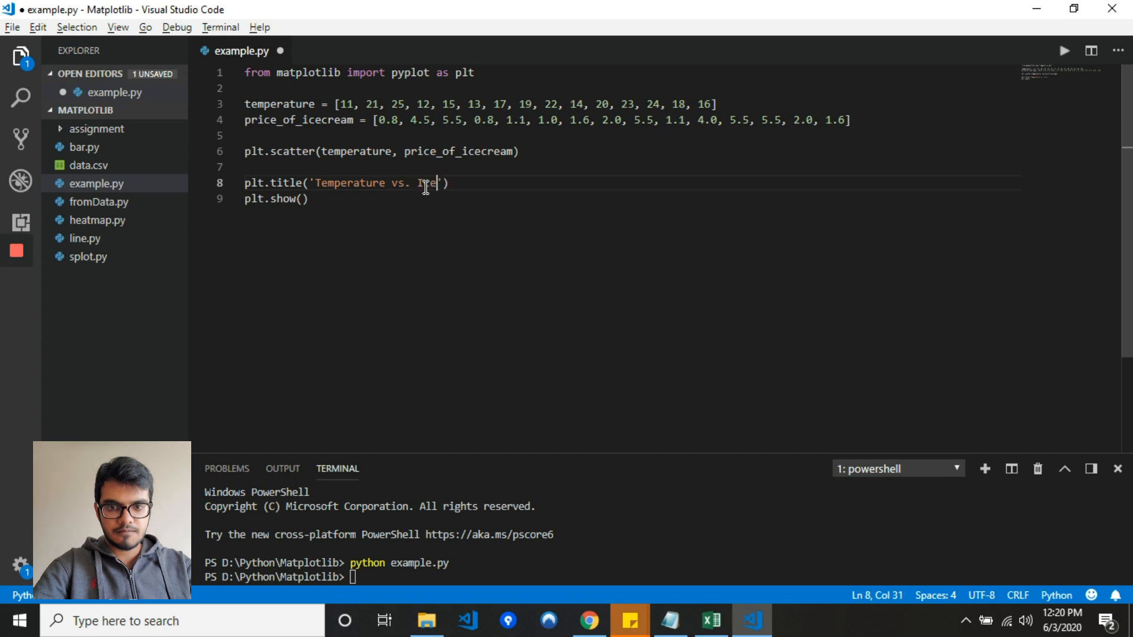
type("Price")
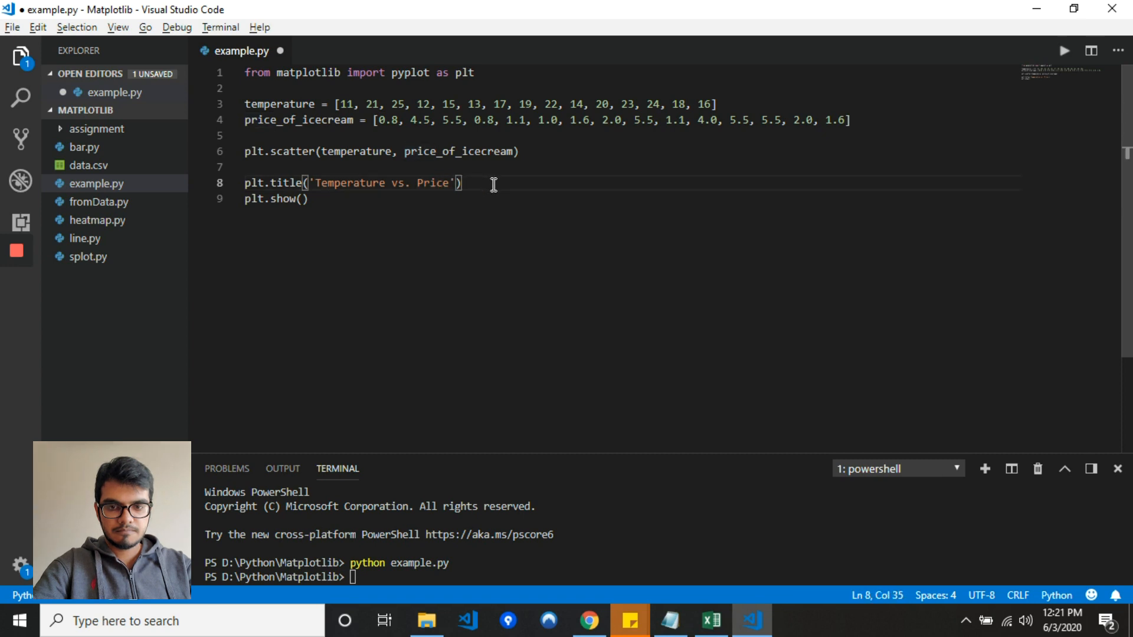
- Label the x-axis 'Temperature' and the y-axis 'Price', then save
type("xlabel(")
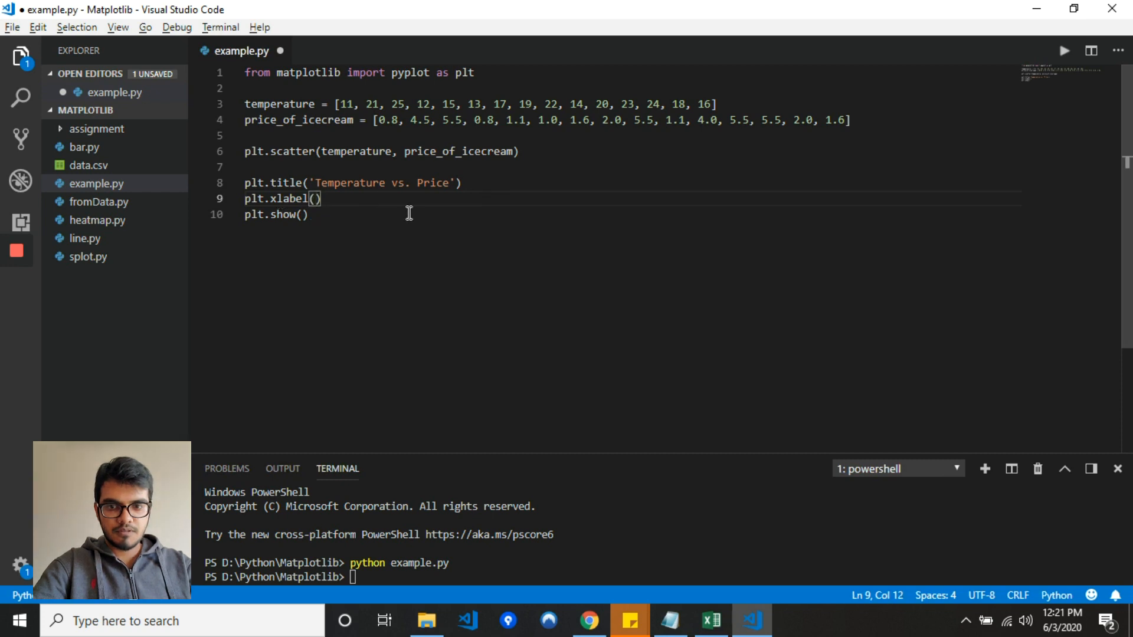
type("'")
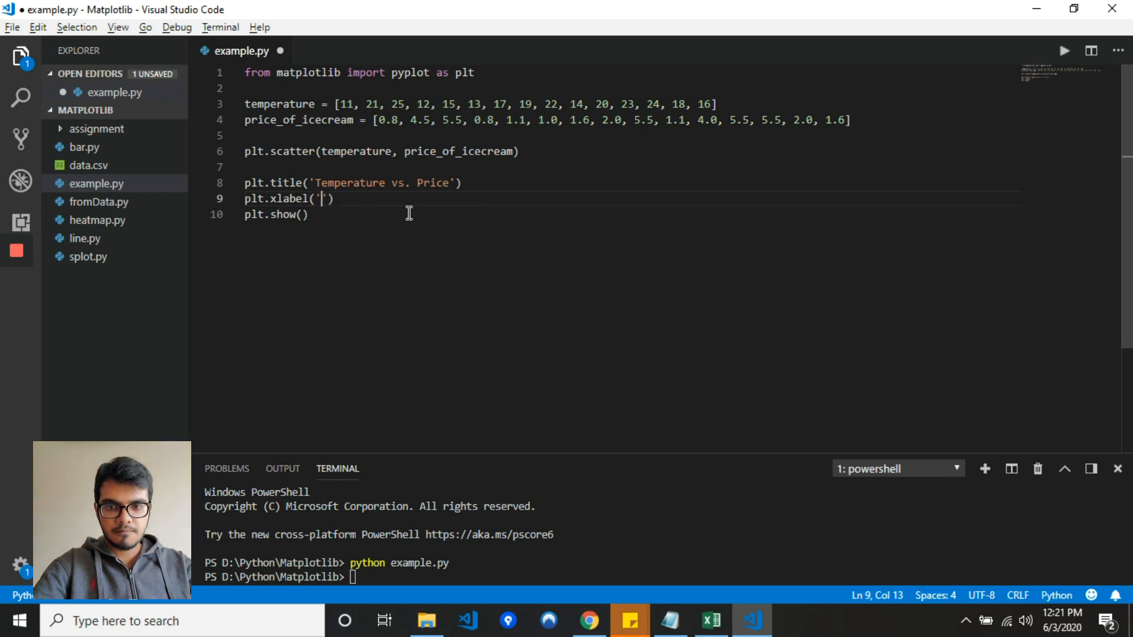
type("Tem")
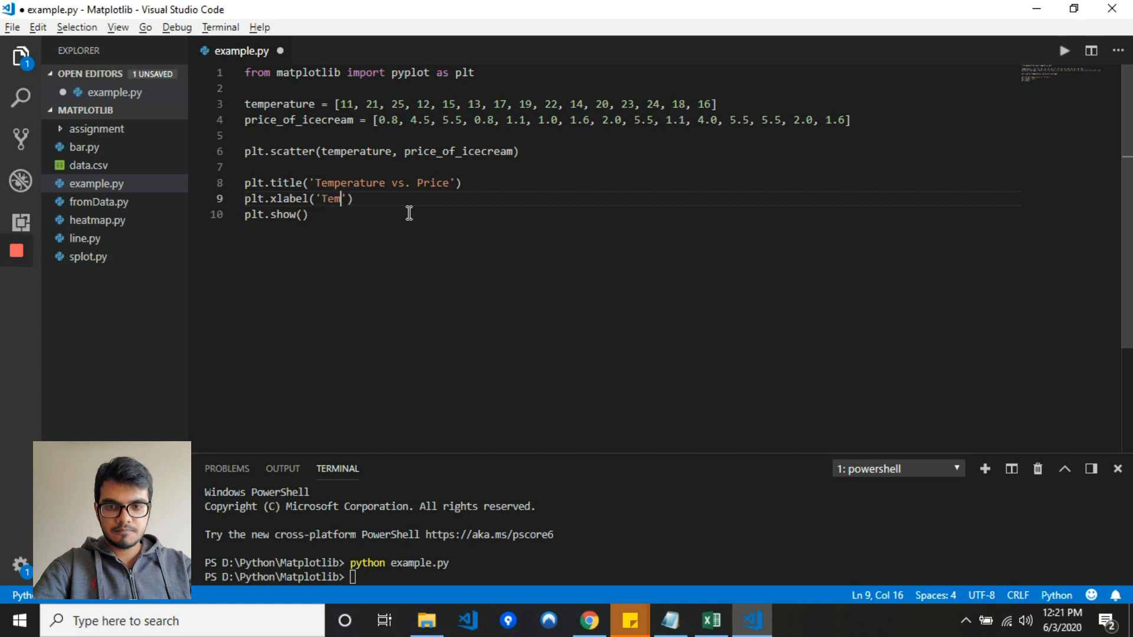
type("perature")
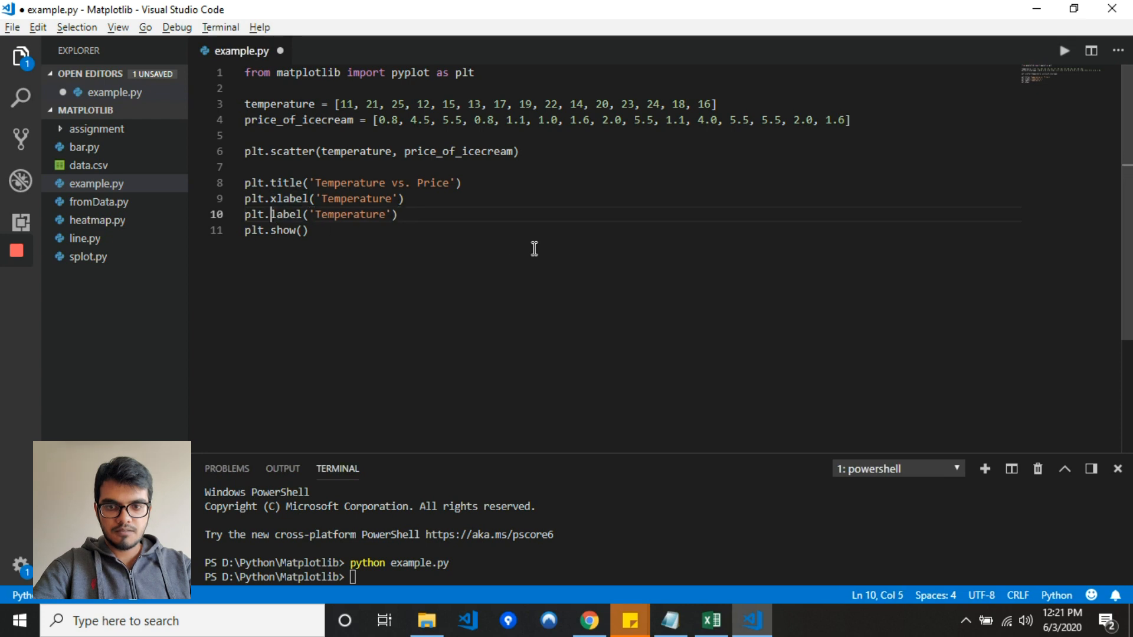
double_click(355, 215)
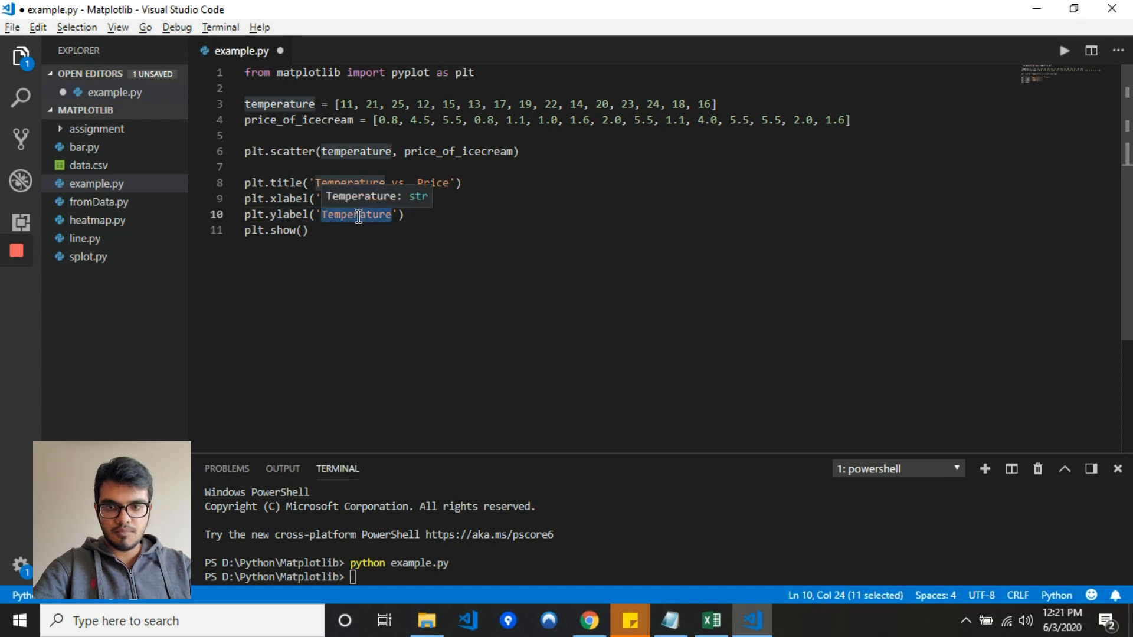
type("Pr")
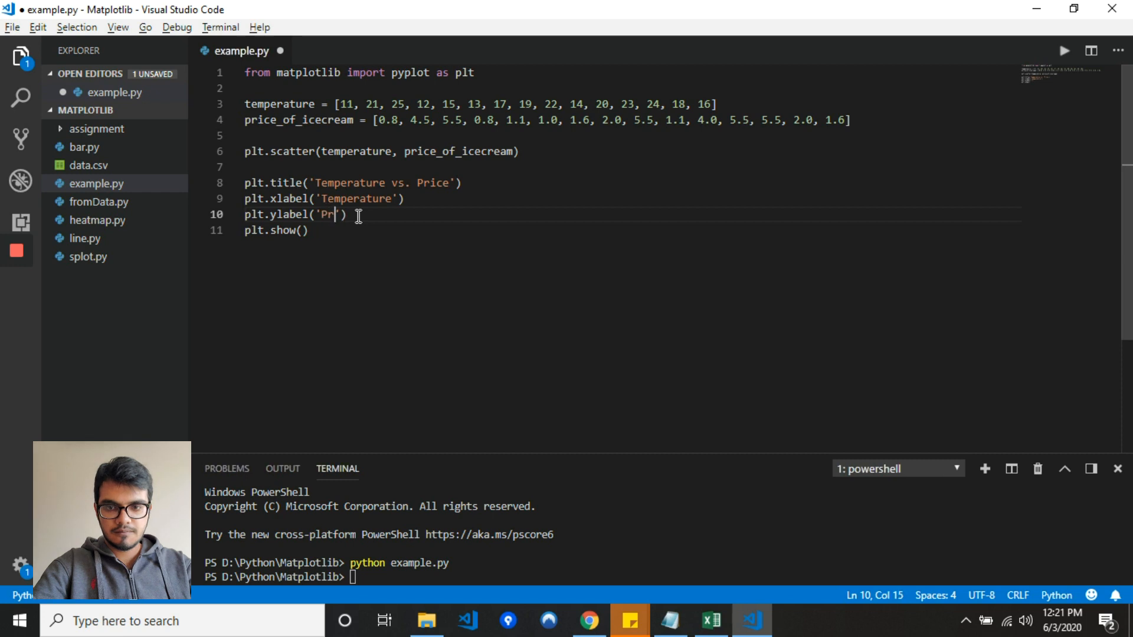
type("ice")
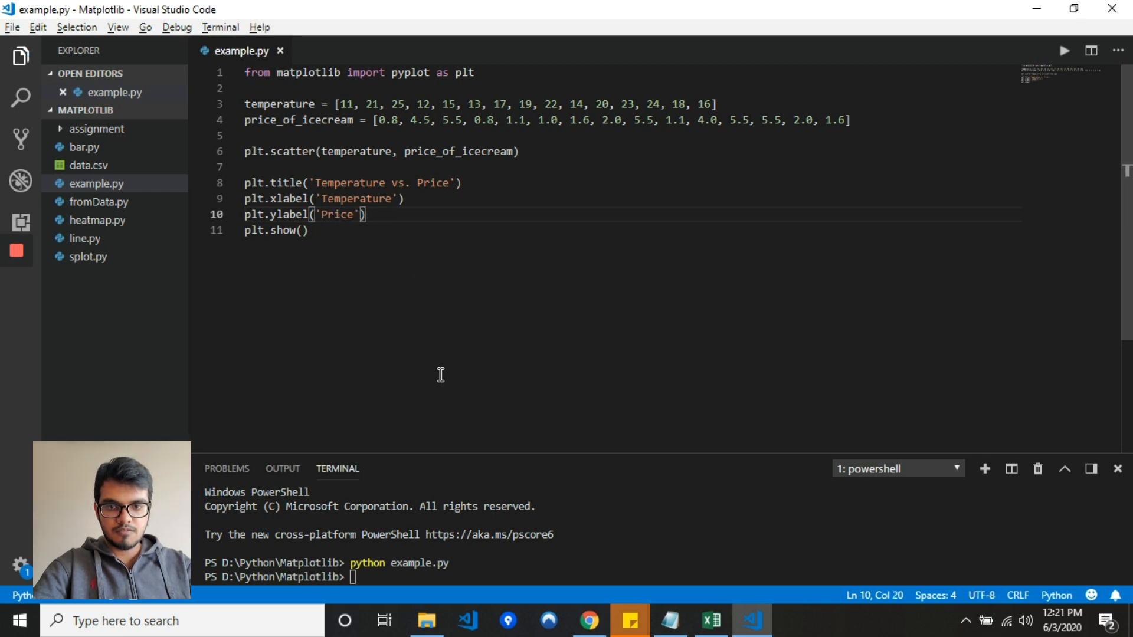
- Rerun python example.py, view the labelled scatter plot, and close the figure
type("python example.py")
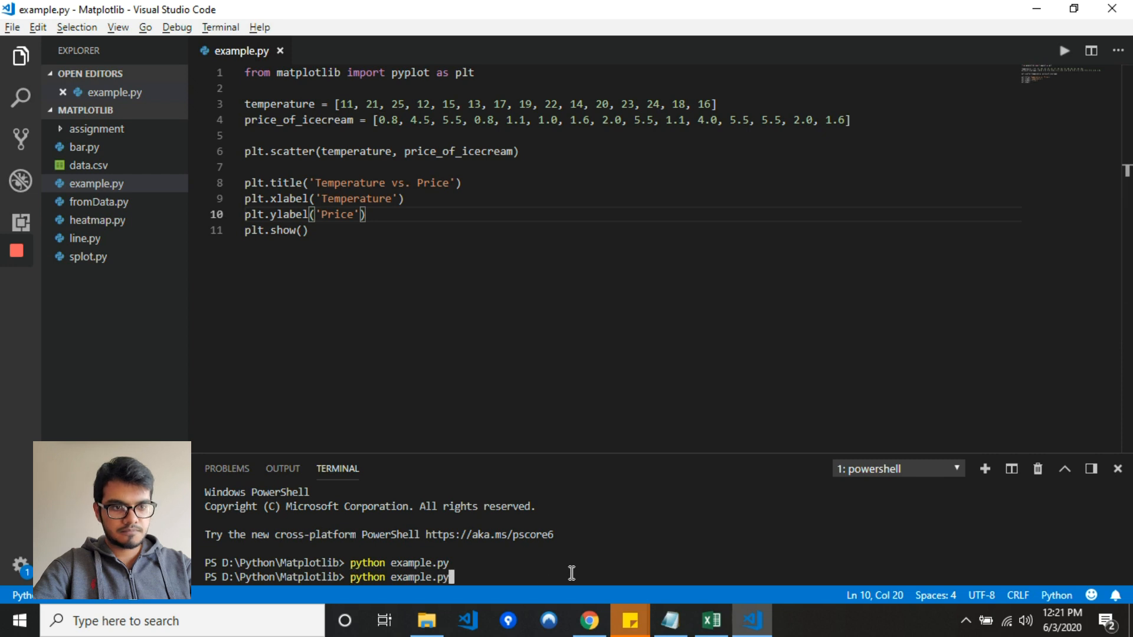
key("Return")
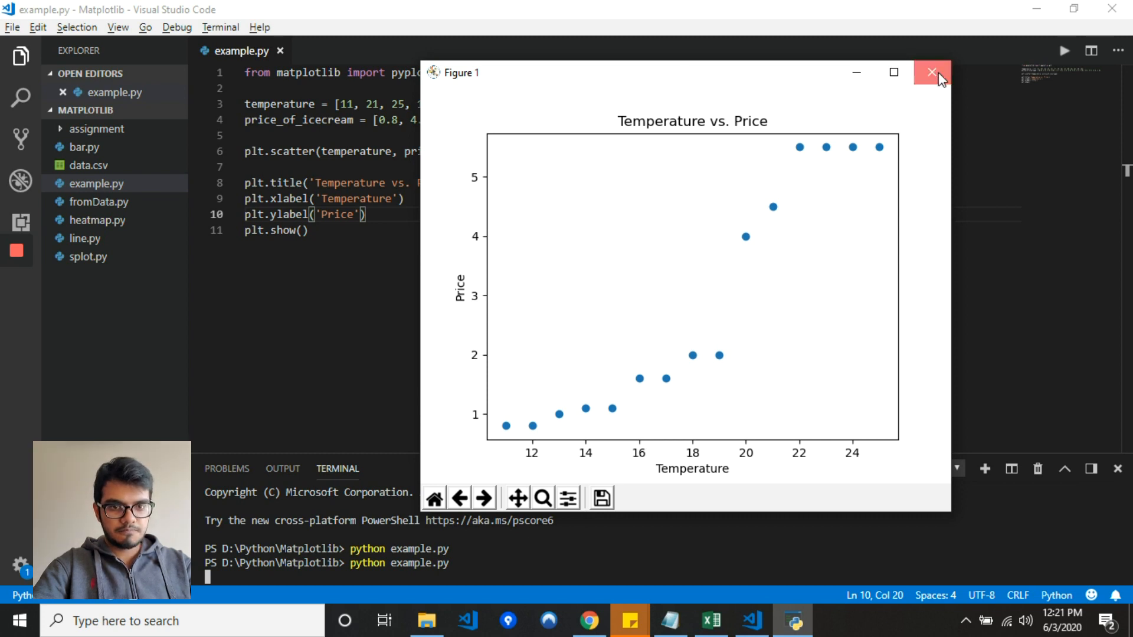
left_click(931, 72)
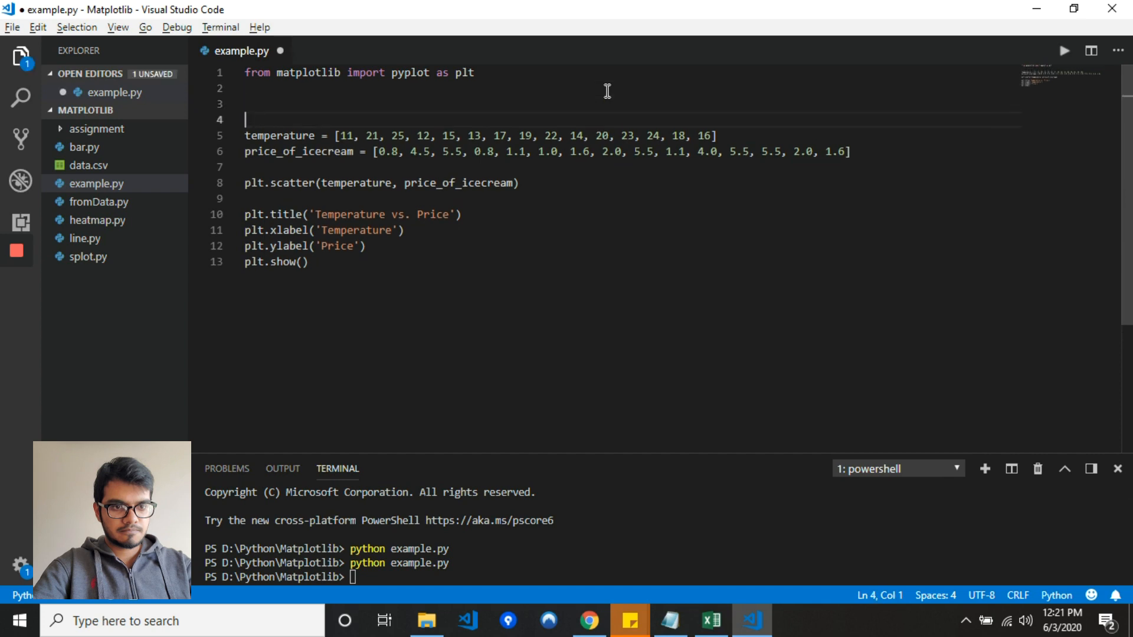
- Apply the 'ggplot' style with plt.style.use after the import
type("plt.")
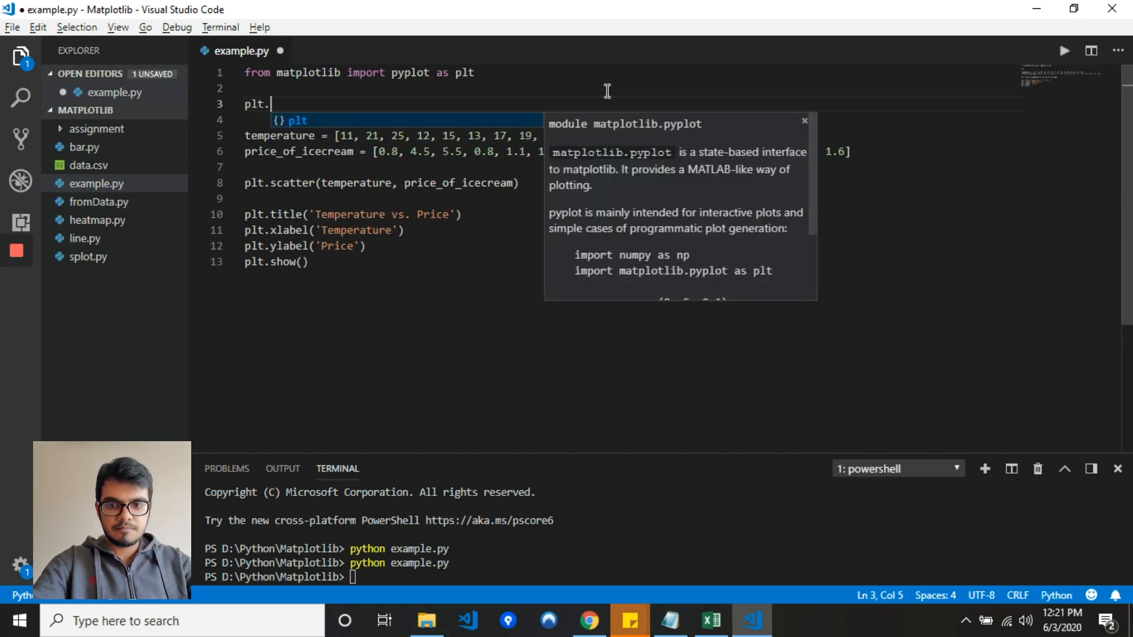
type("style.use")
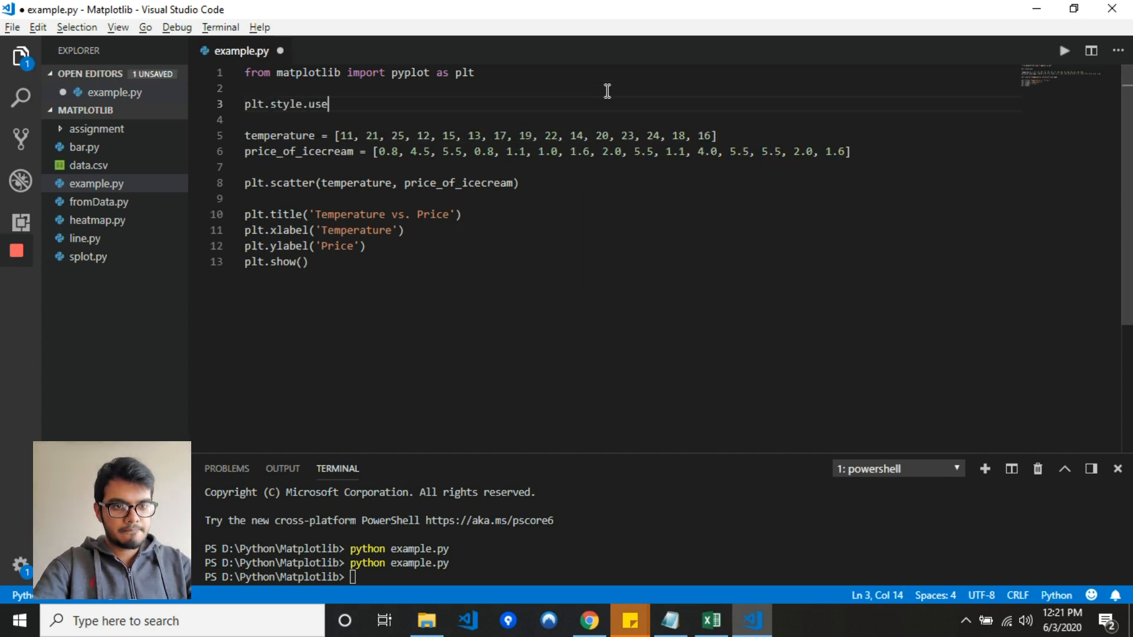
type("()")
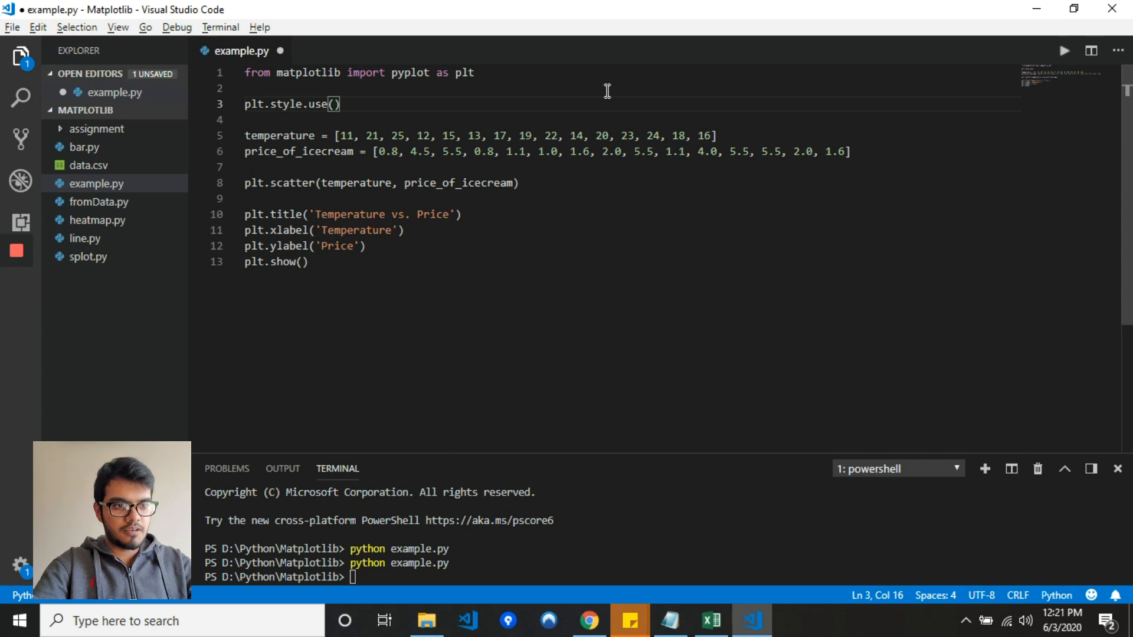
type("'ggp")
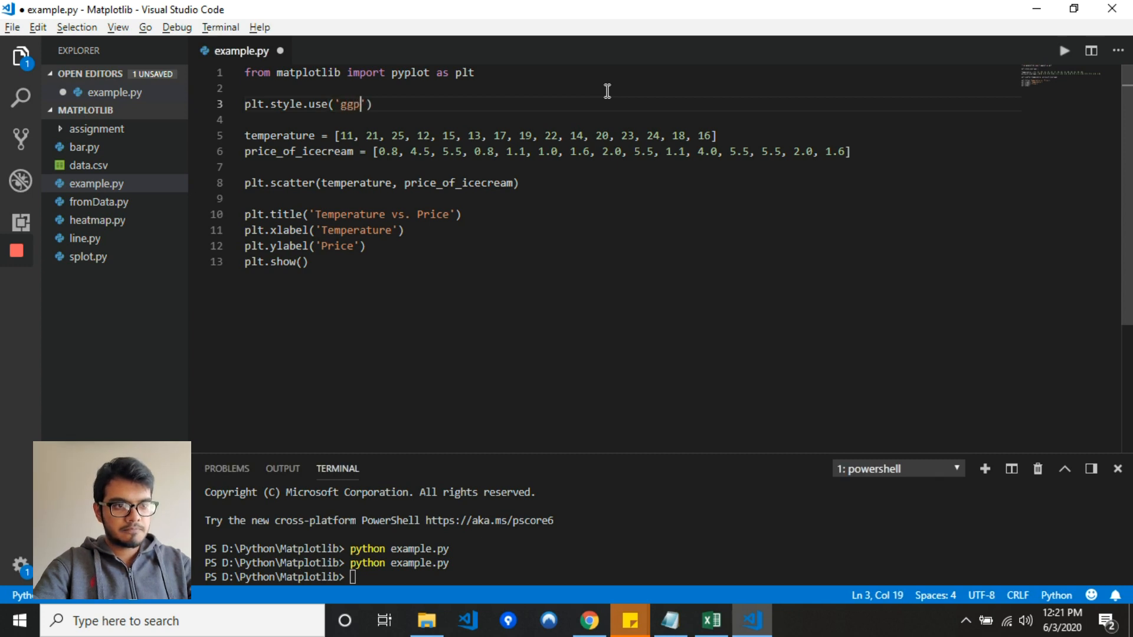
type("lot")
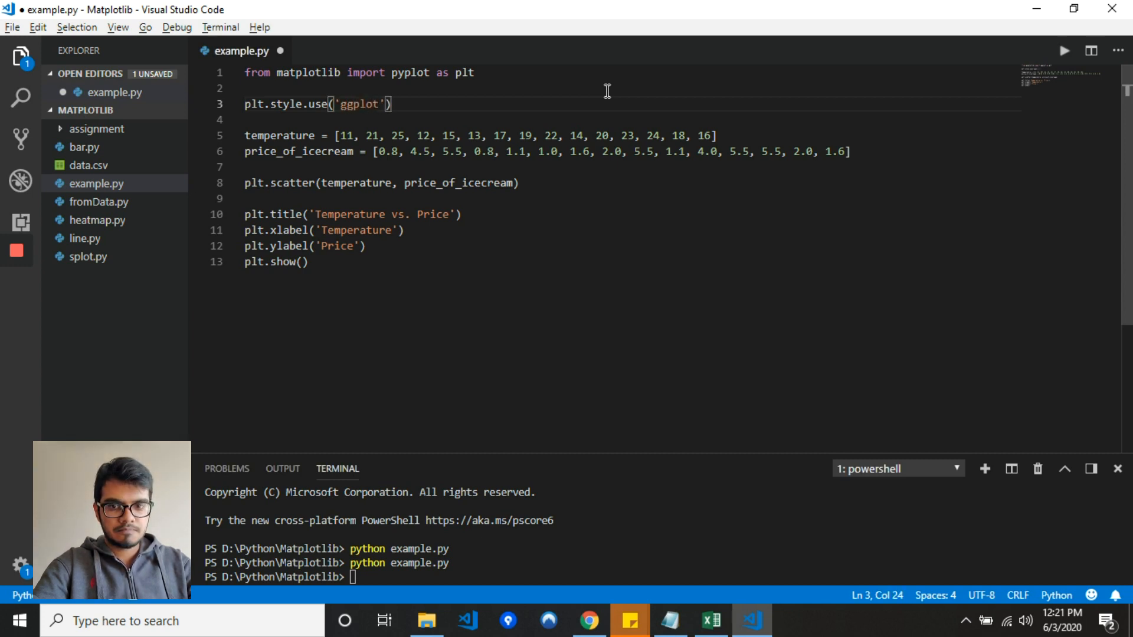
- Print plt.style.available, save, and enter python example.py in the terminal
type("plt.")
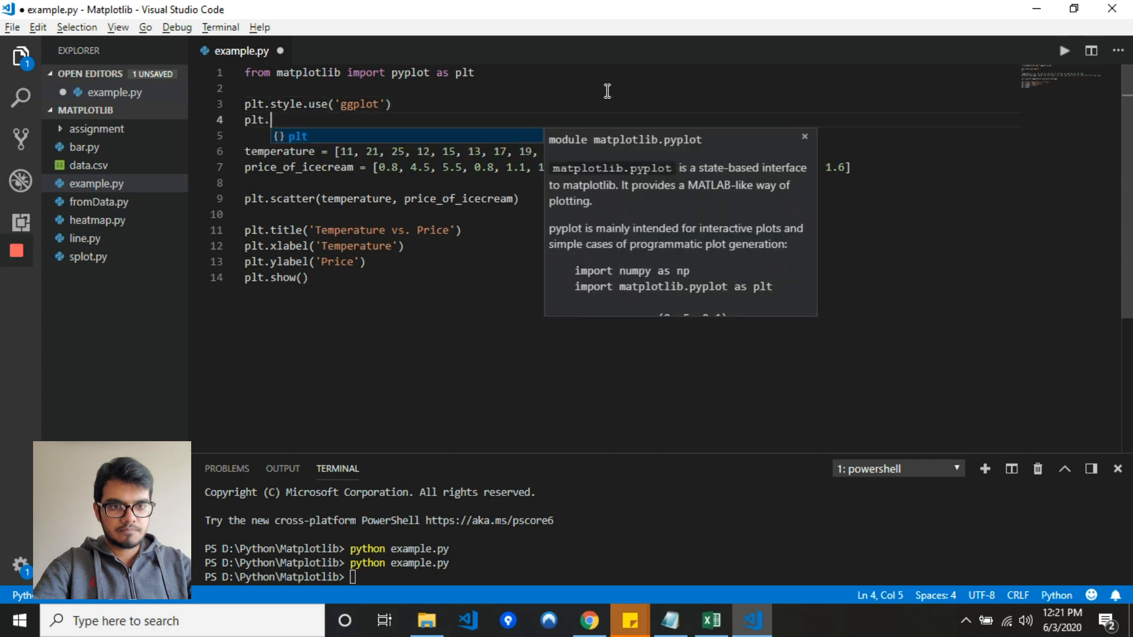
type("styl")
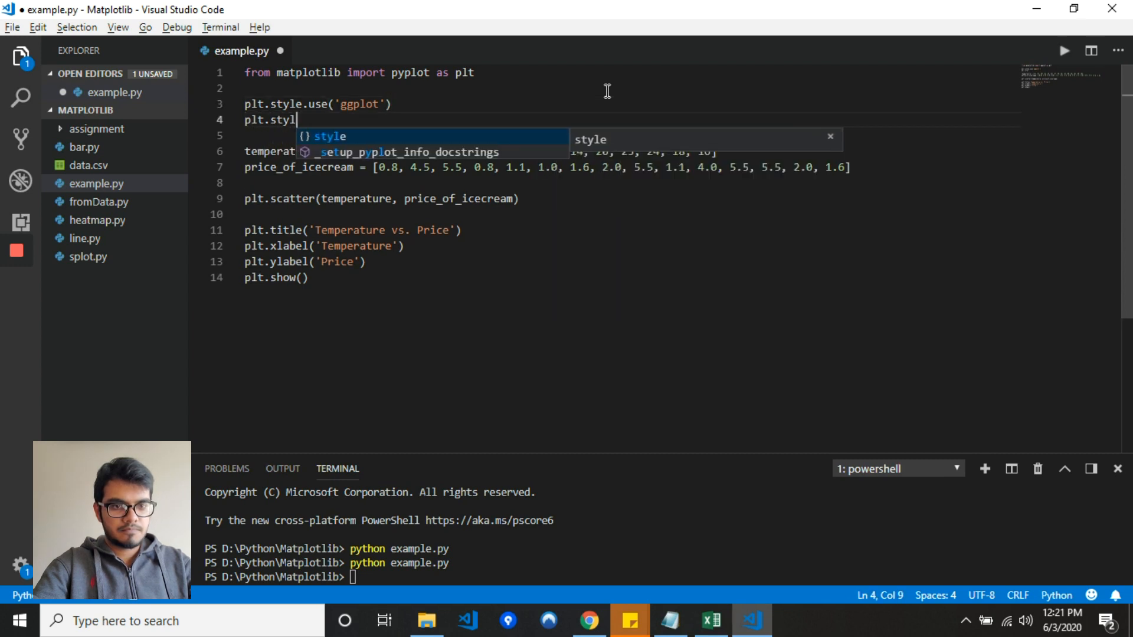
type(".")
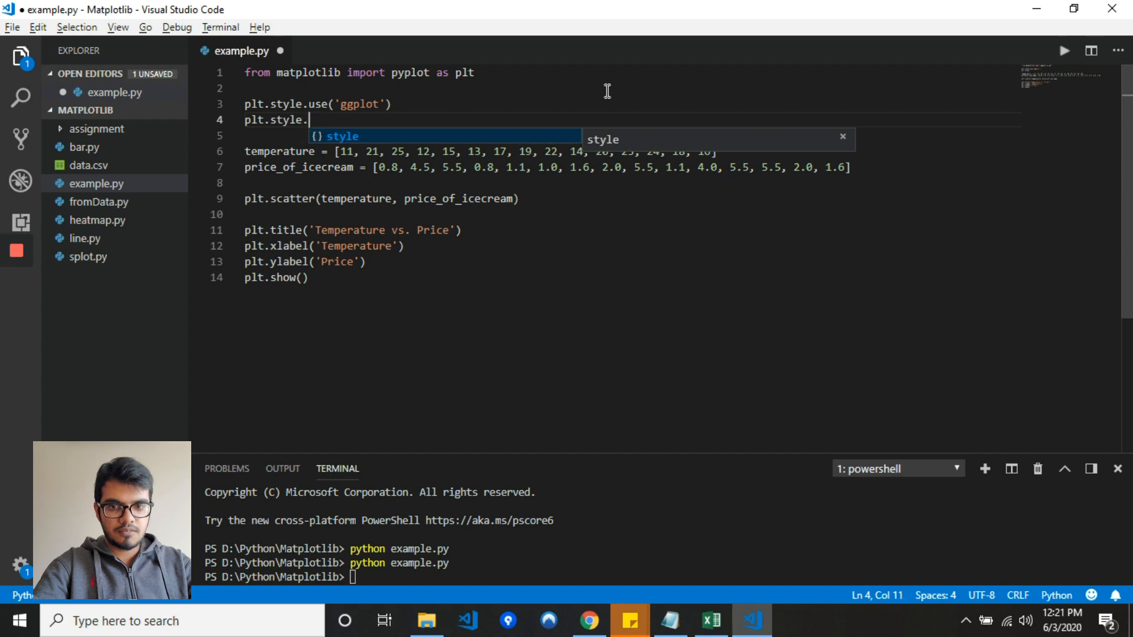
type("available)")
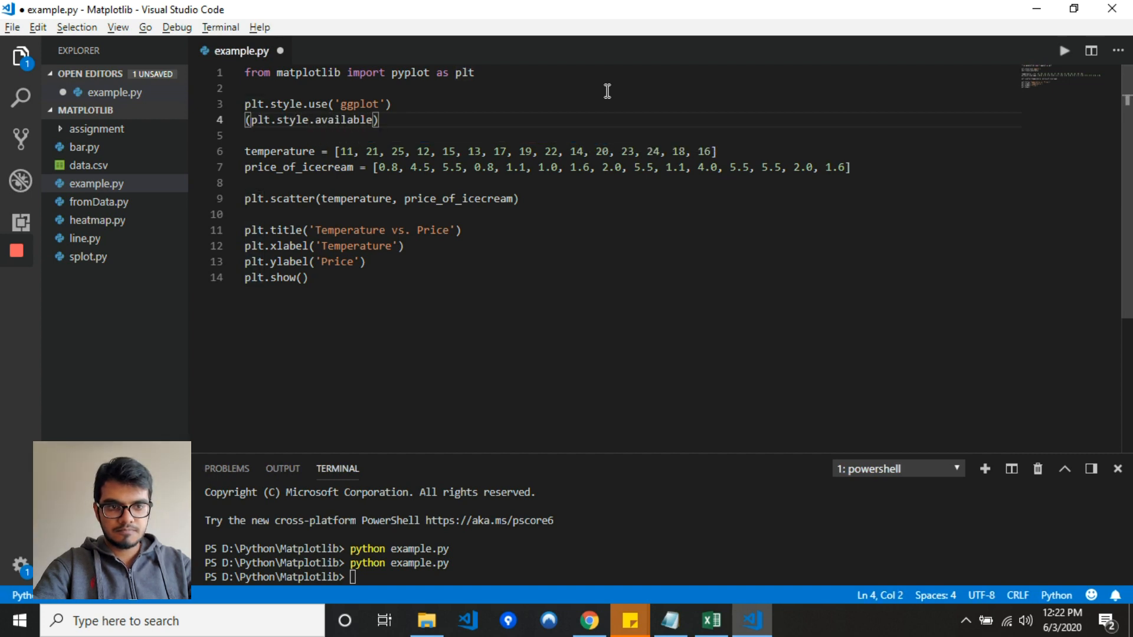
type("print")
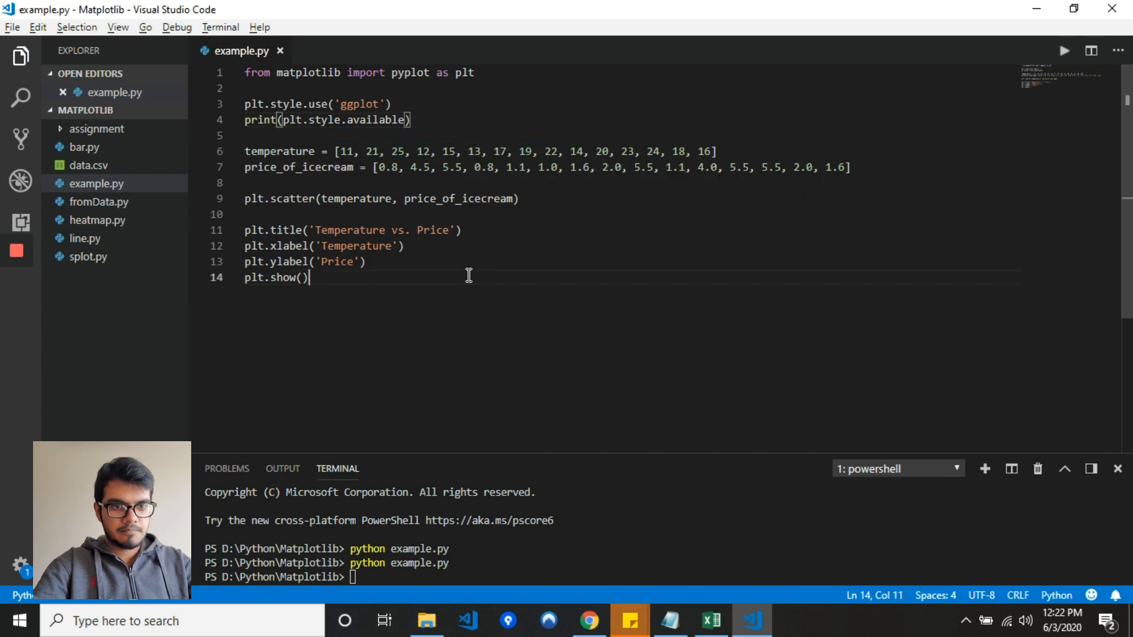
type("python example.py")
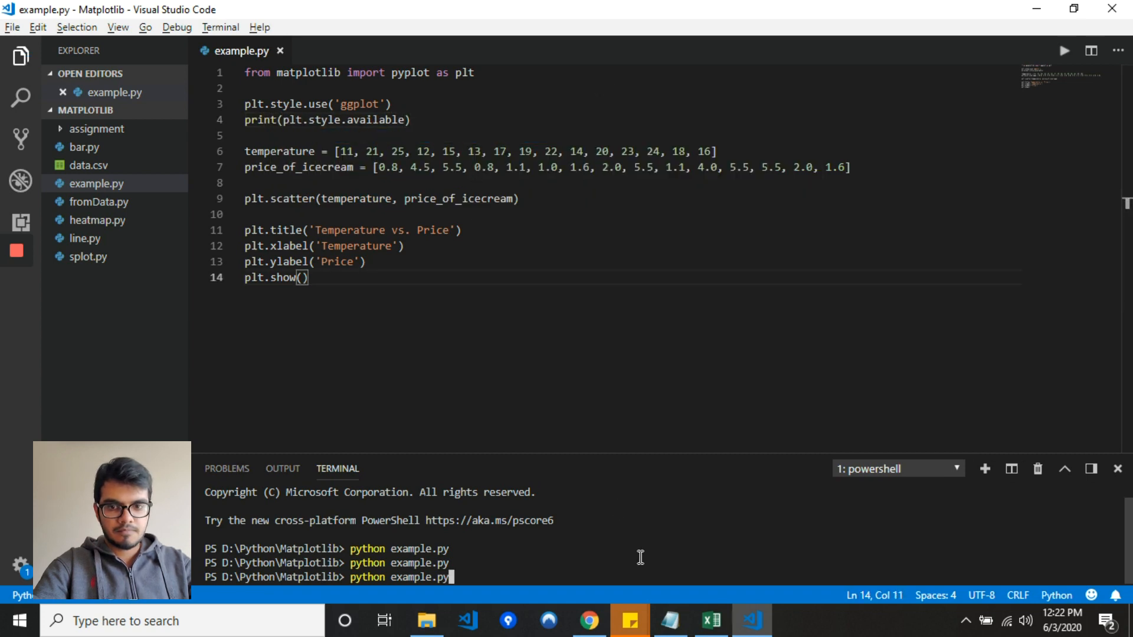
- Run the script to list available styles, view the ggplot-styled plot, and close it
key("Return")
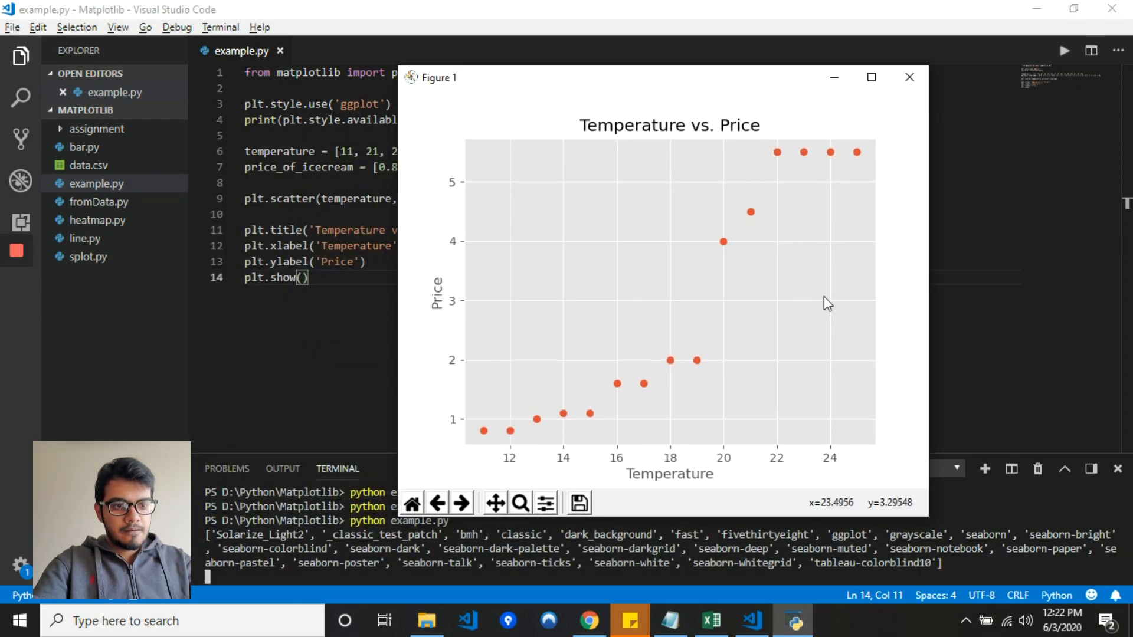
mouse_move(896, 336)
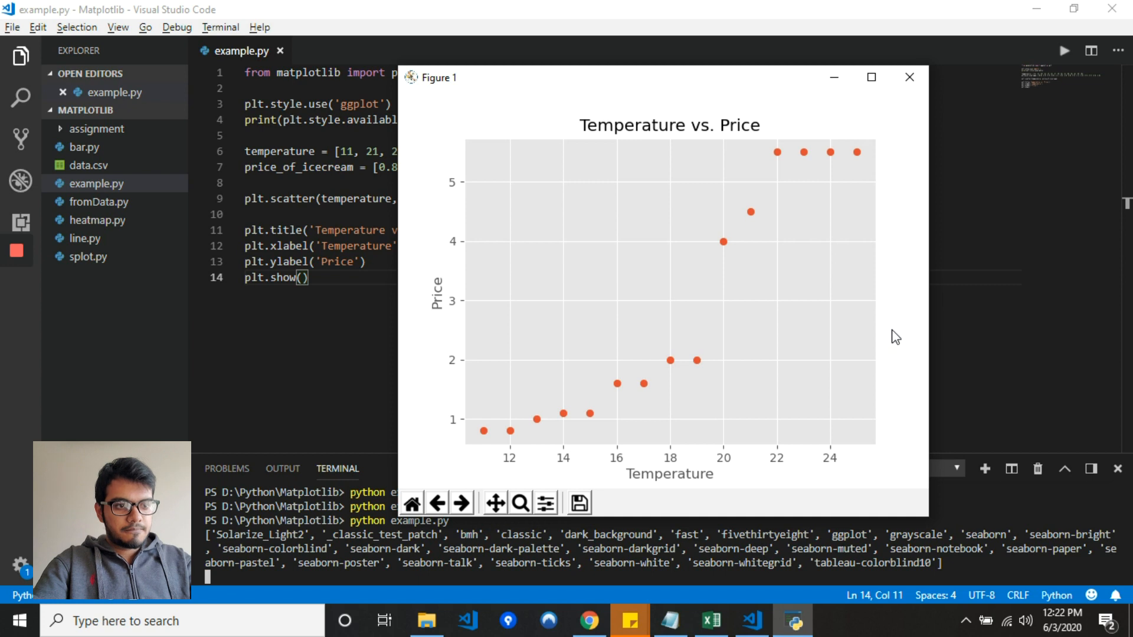
mouse_move(899, 268)
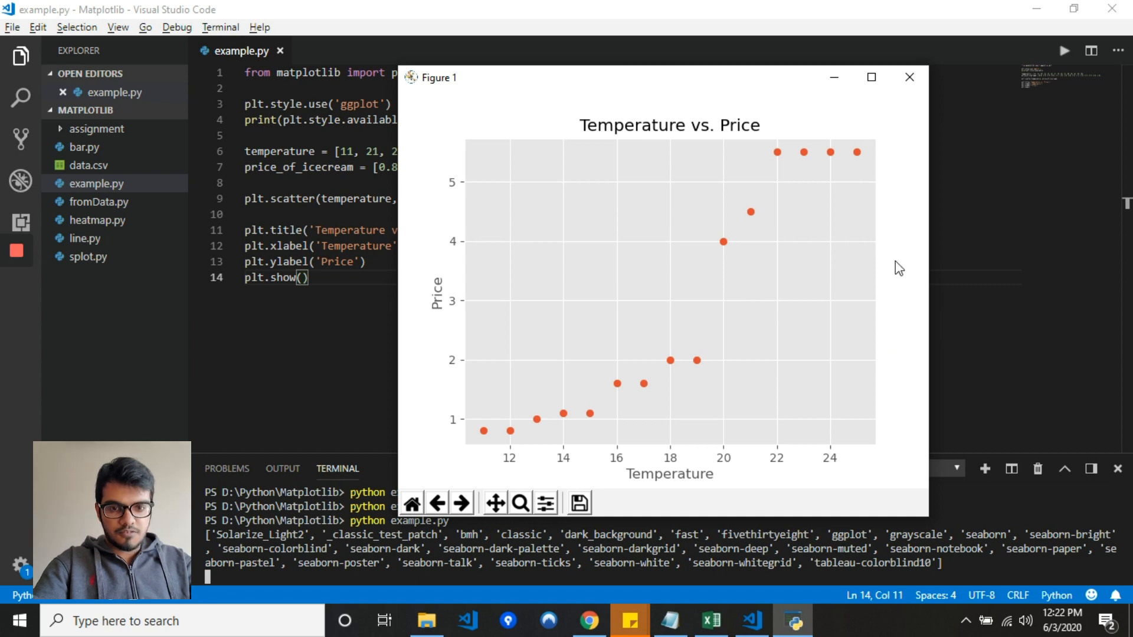
mouse_move(912, 94)
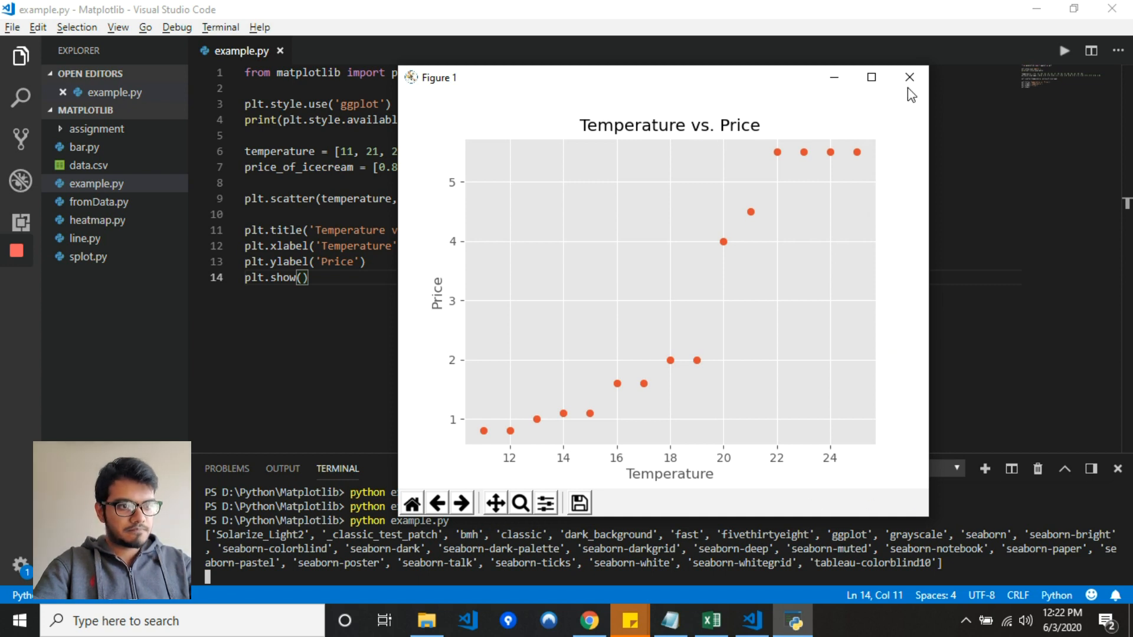
mouse_move(909, 77)
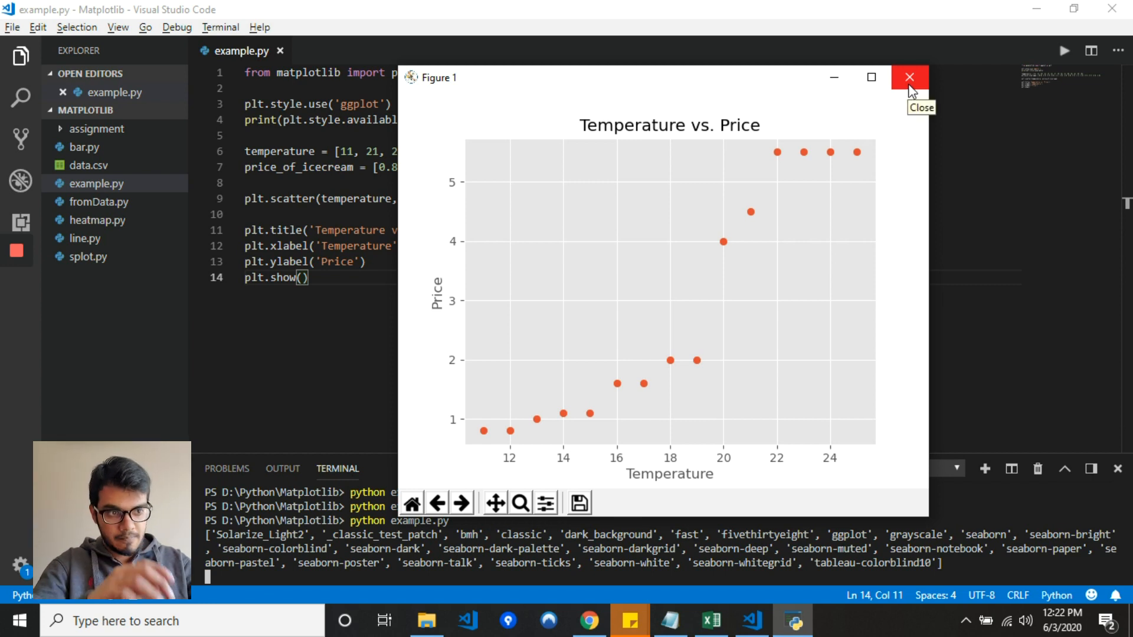
left_click(909, 78)
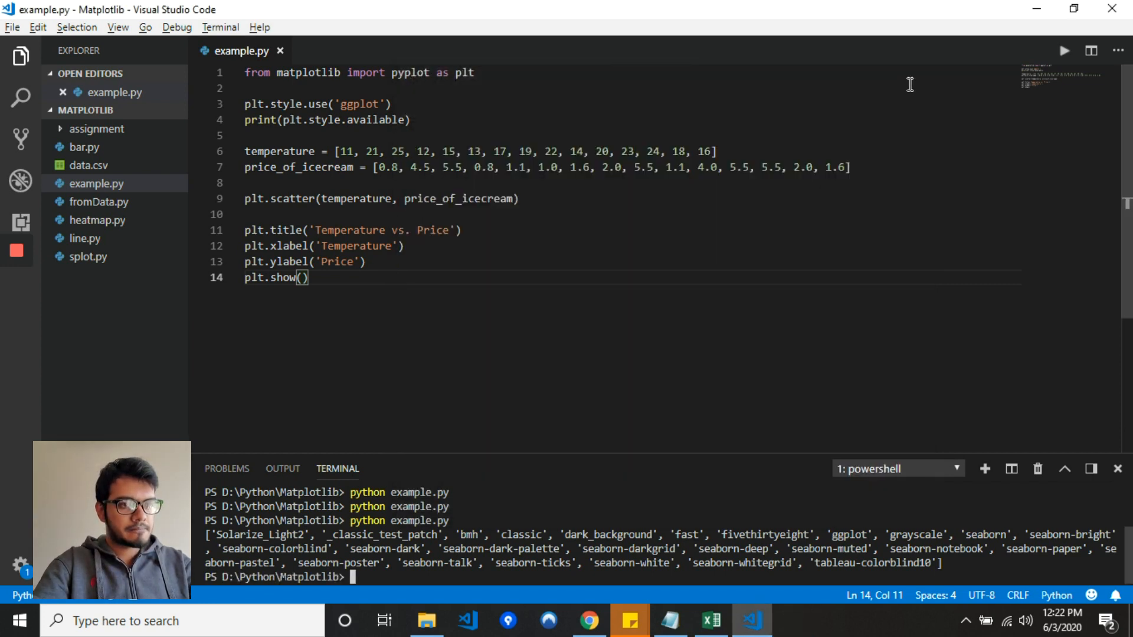
- Add a price_of_jacket list and a second plt.scatter(temperature, price_of_jacket) line, saved
left_click(854, 167)
type("price_of_jacket = [350, 100, 100, 350, 320, 350, 300, 250, 100, 320, 250, 100, 100, 250, 300]")
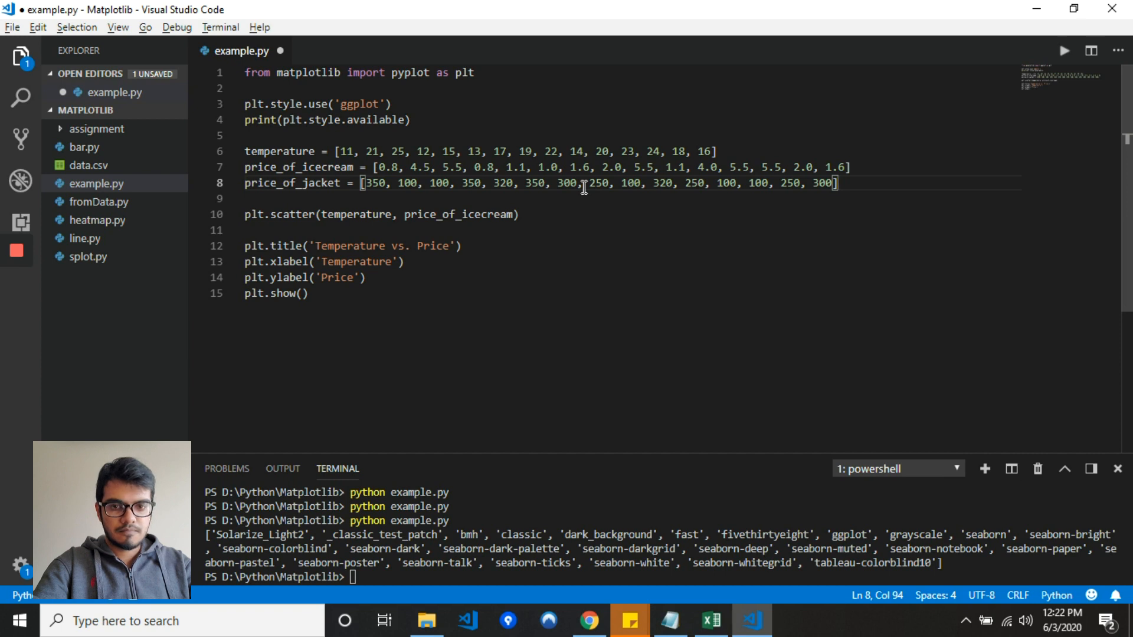
triple_click(381, 213)
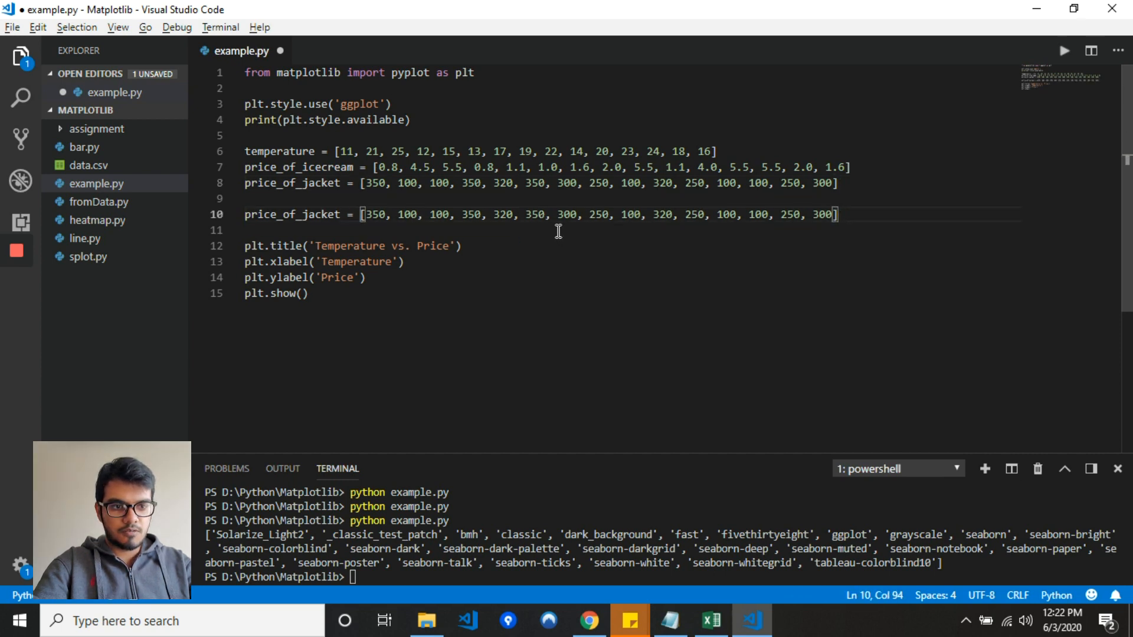
type("plt.scatter(temperature, price_of_icecream)")
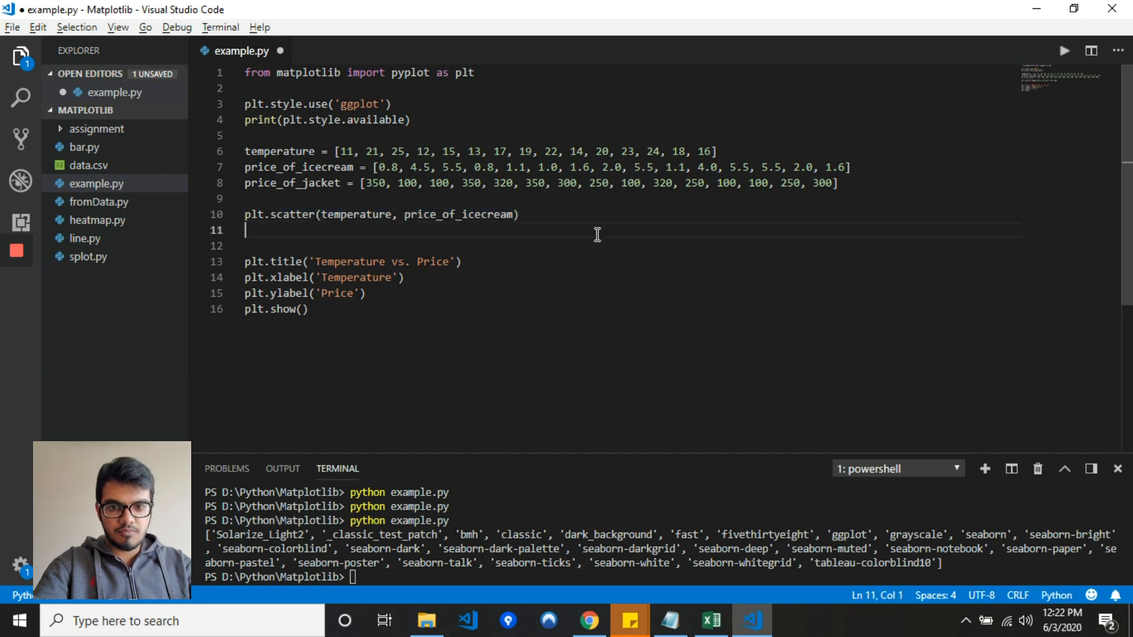
type("plt.scatter(temperature, price_of_icecream)")
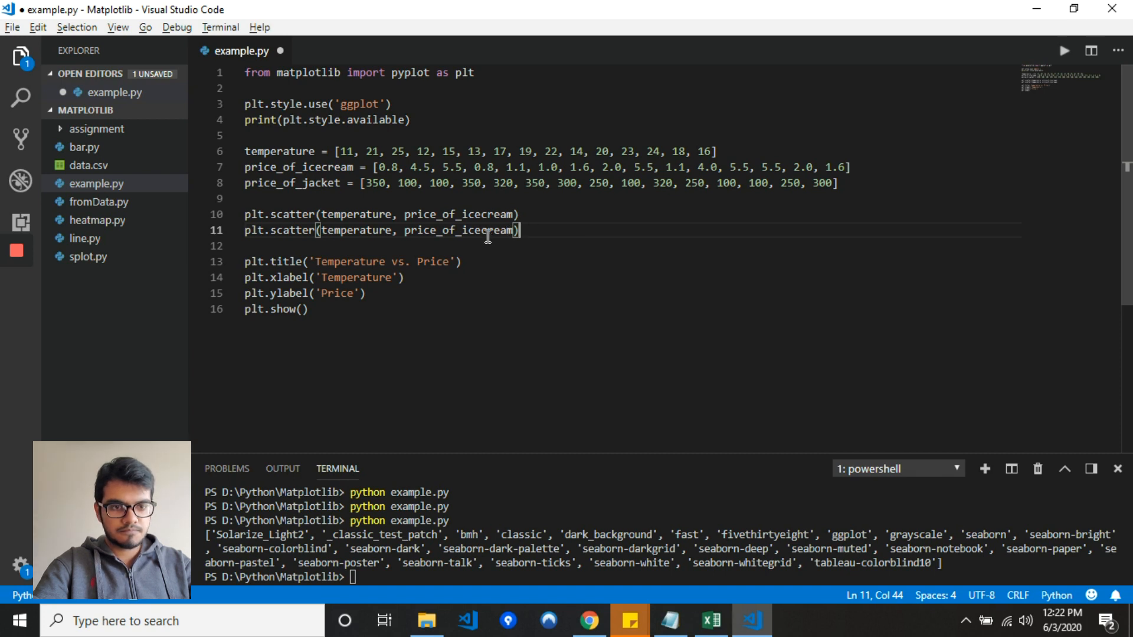
double_click(459, 230)
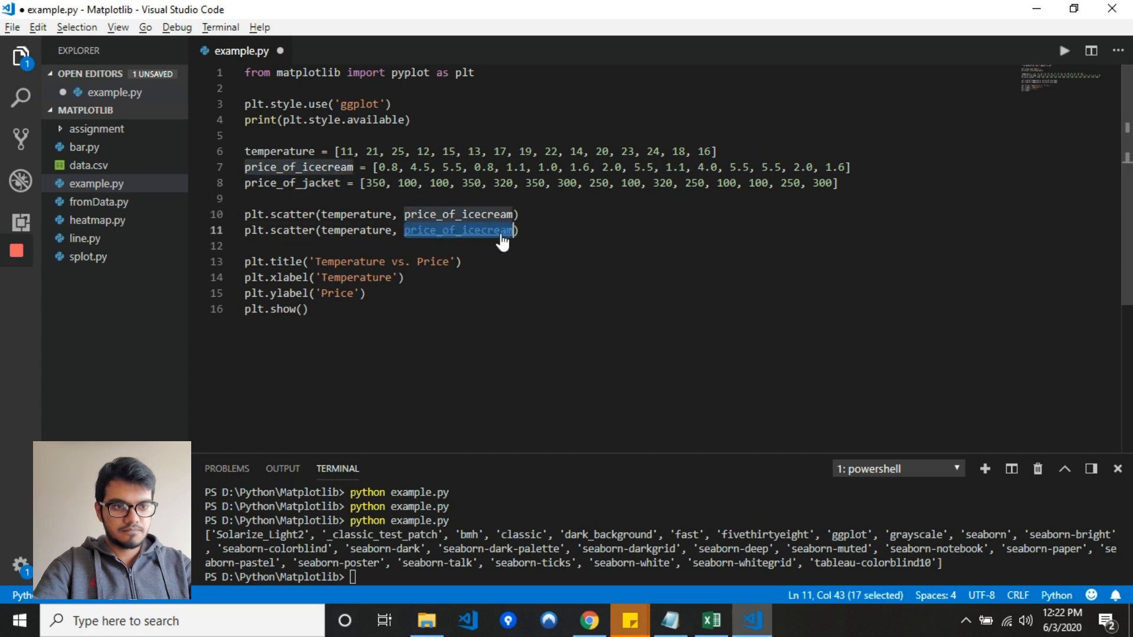
type("price_of_jacket")
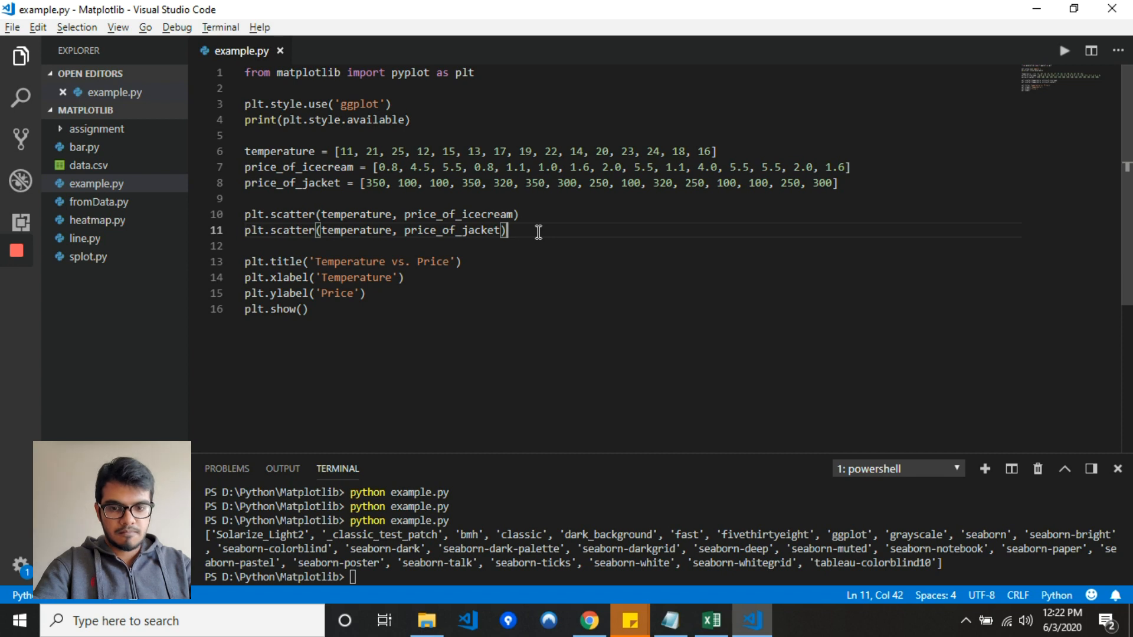
mouse_move(470, 269)
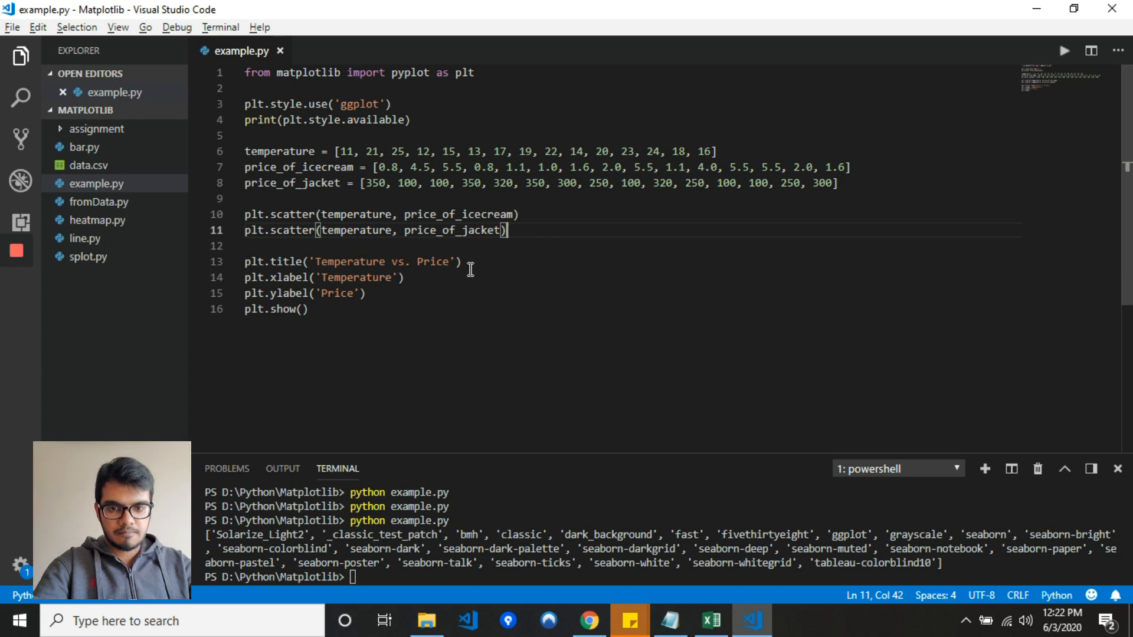
mouse_move(510, 455)
type("python example.py")
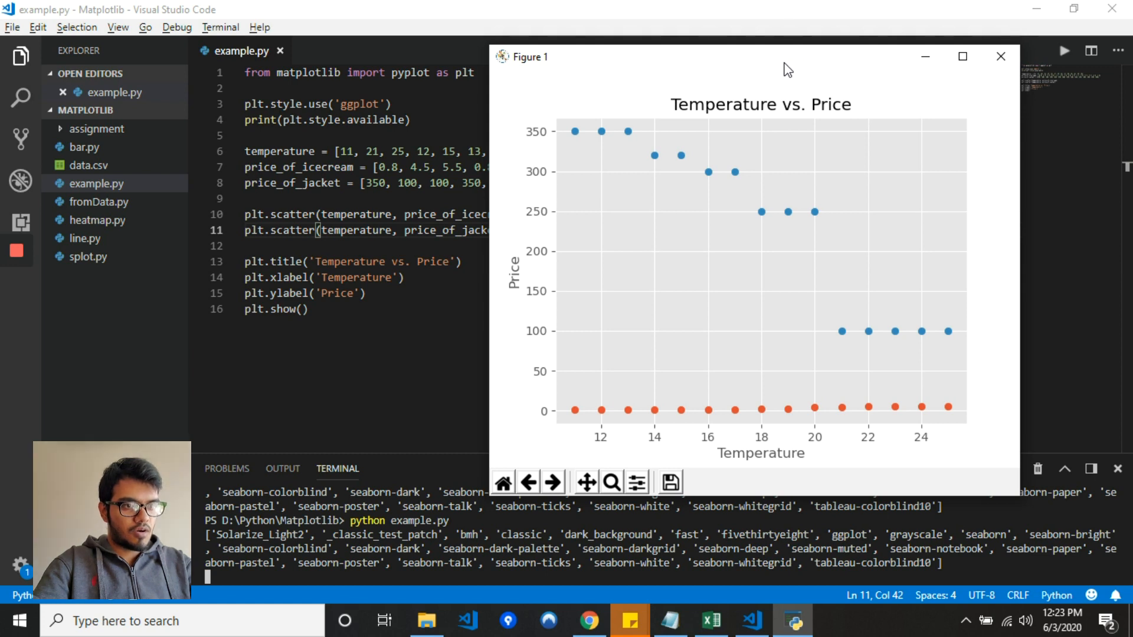
mouse_move(800, 68)
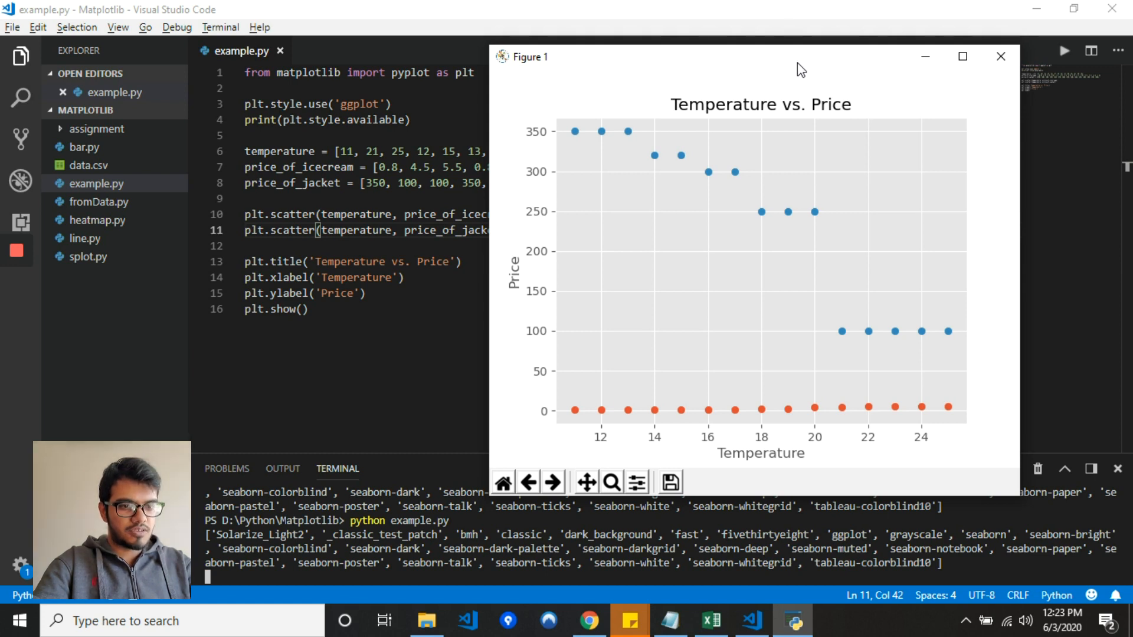
mouse_move(790, 69)
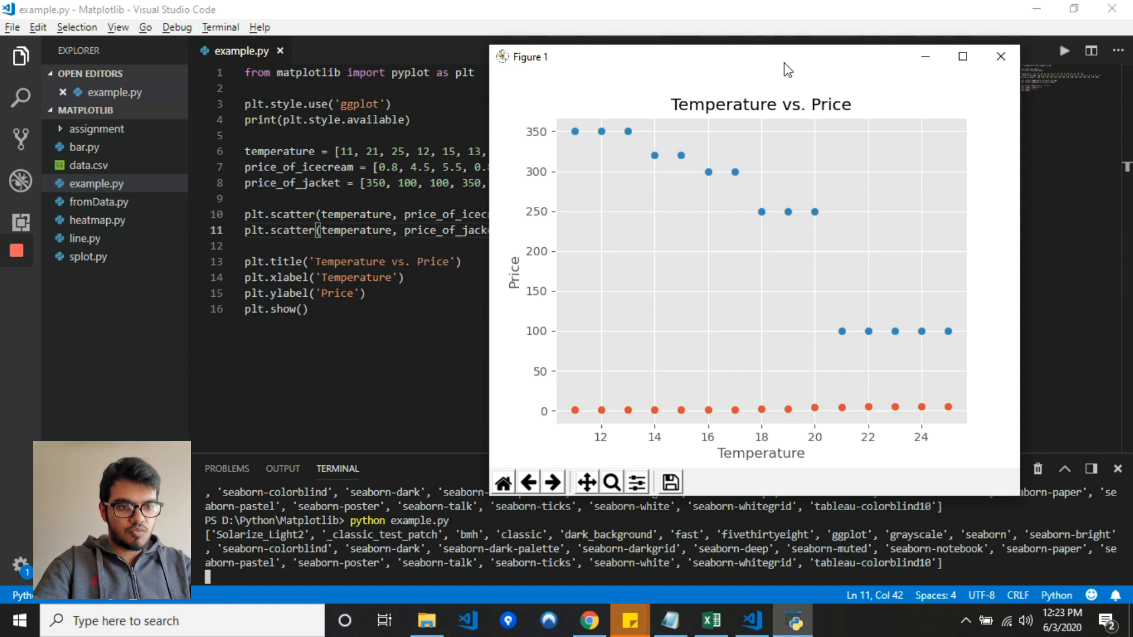
mouse_move(794, 72)
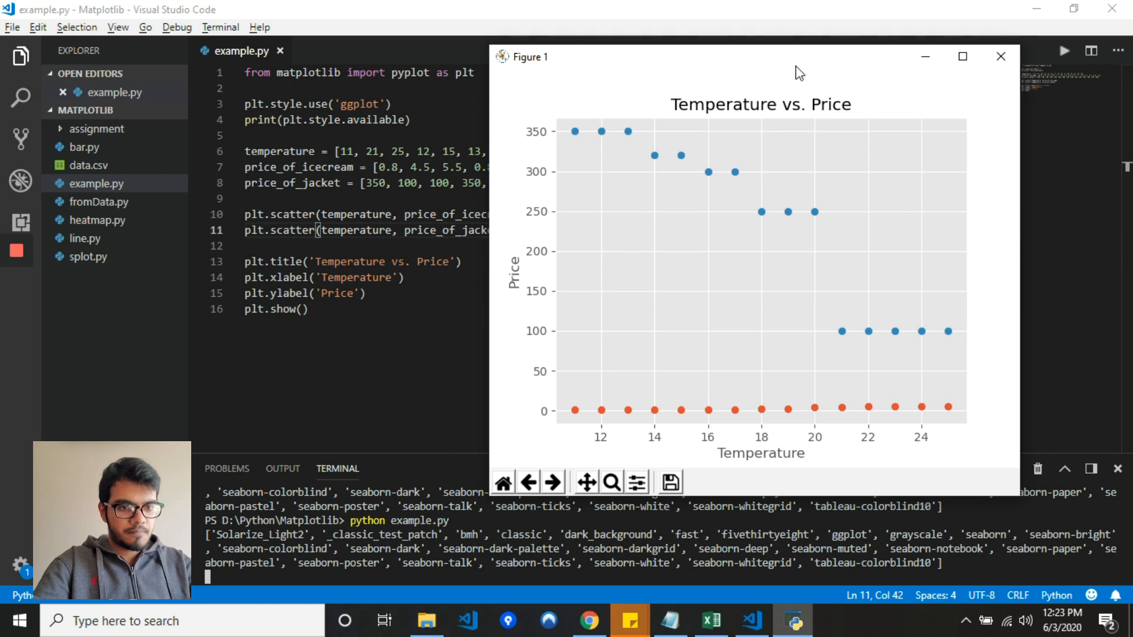
left_click(1000, 57)
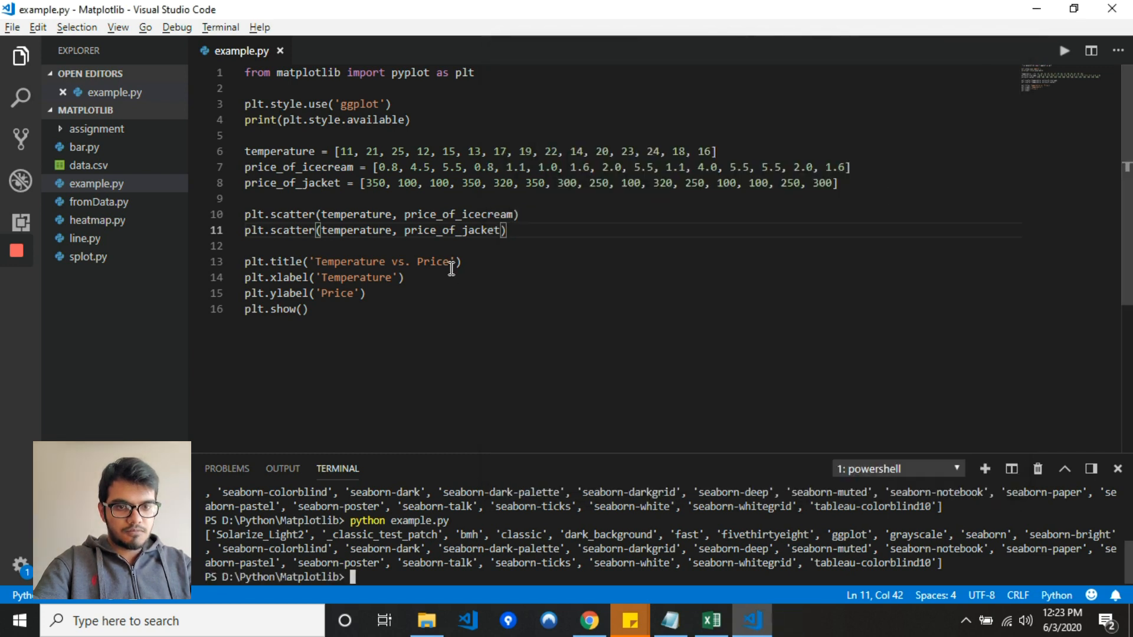
mouse_move(516, 213)
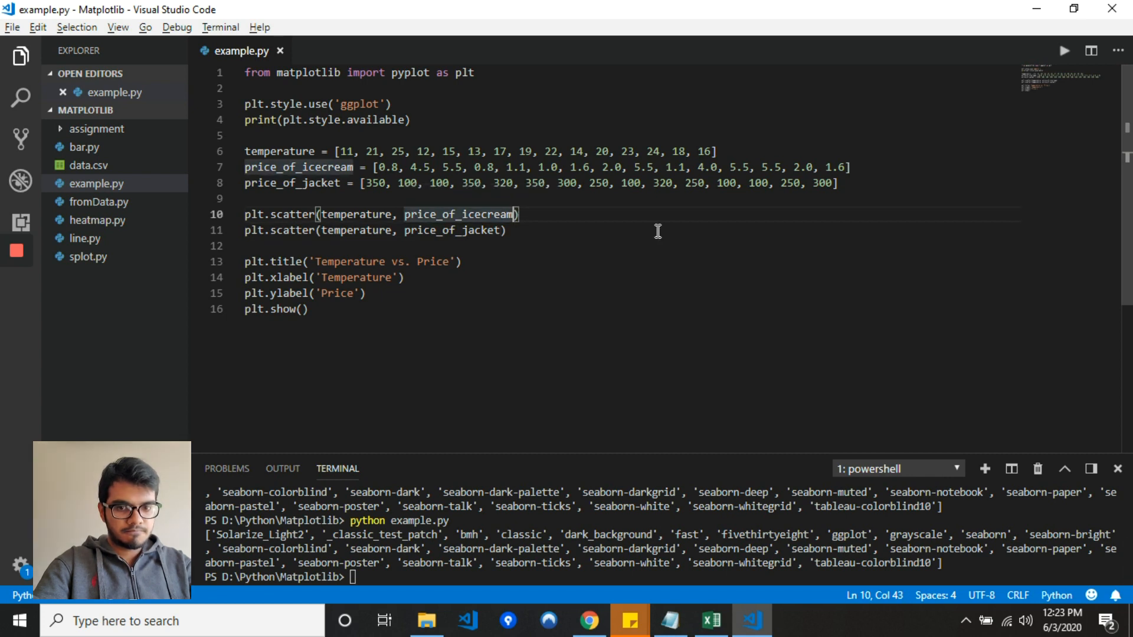
- Label the scatter series 'Ice Cream' and 'Jacket' in the two scatter calls
type(", la")
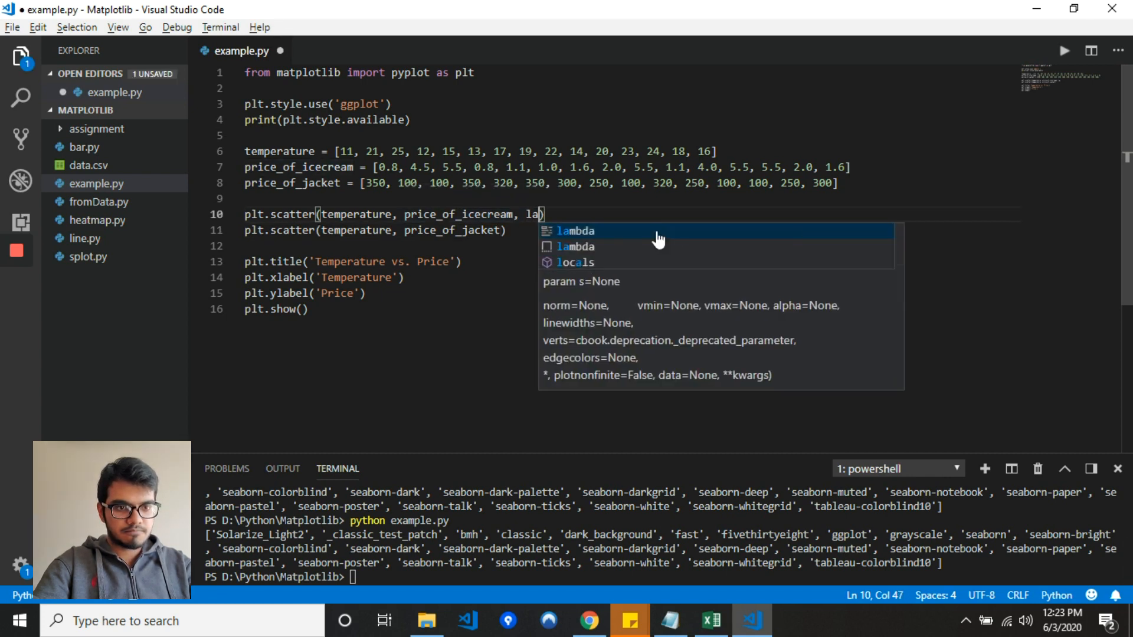
type("bel")
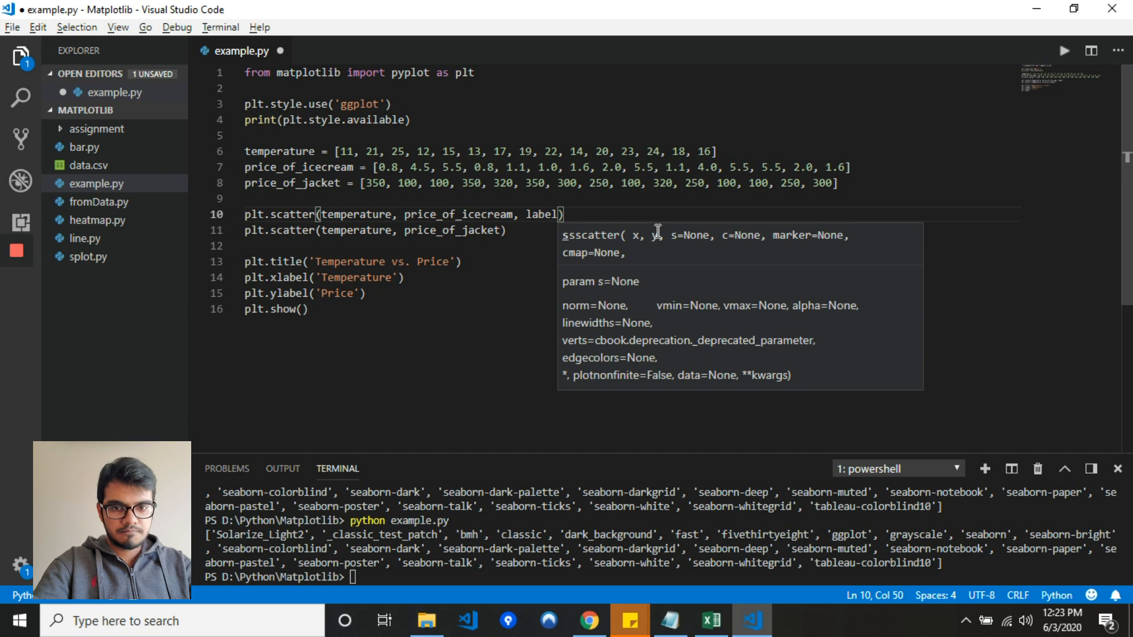
type("='")
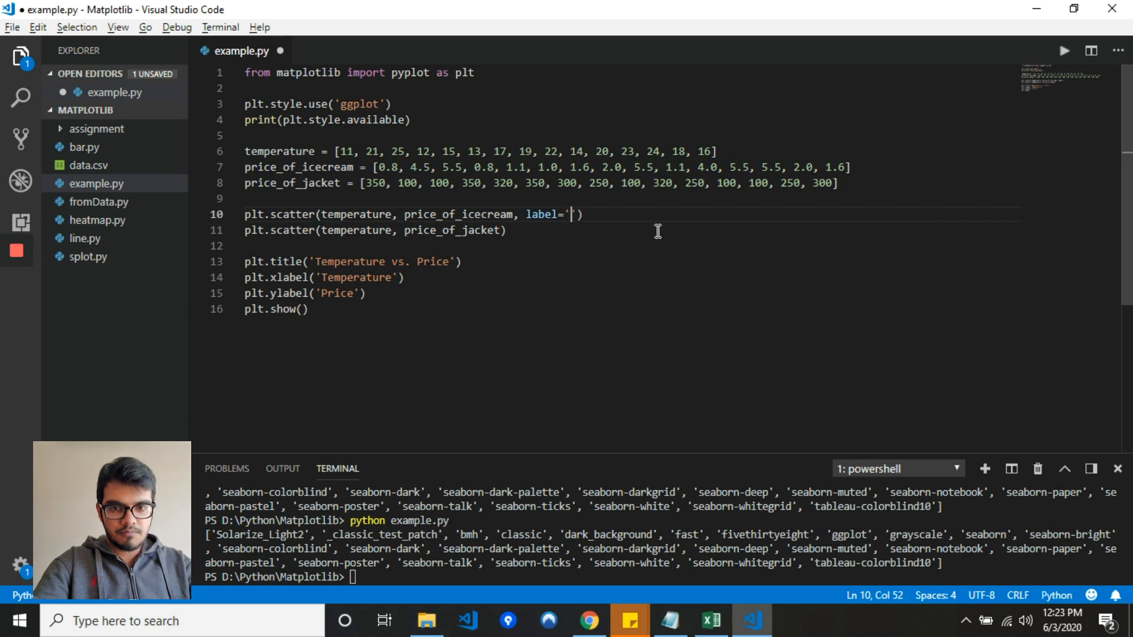
type("Ice Cream")
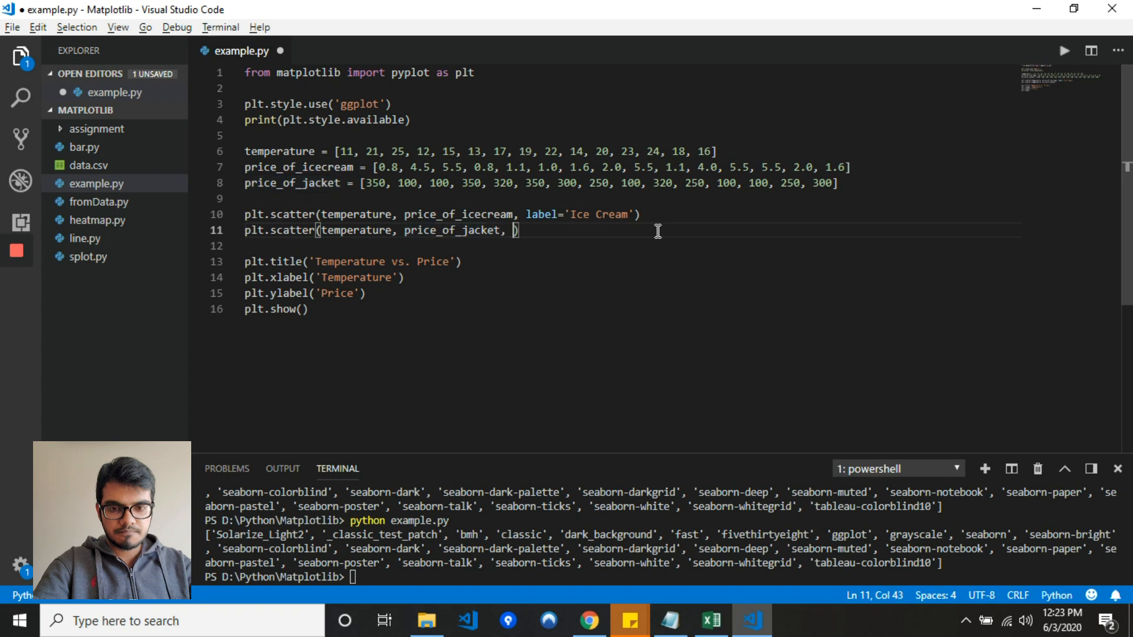
type("label=''")
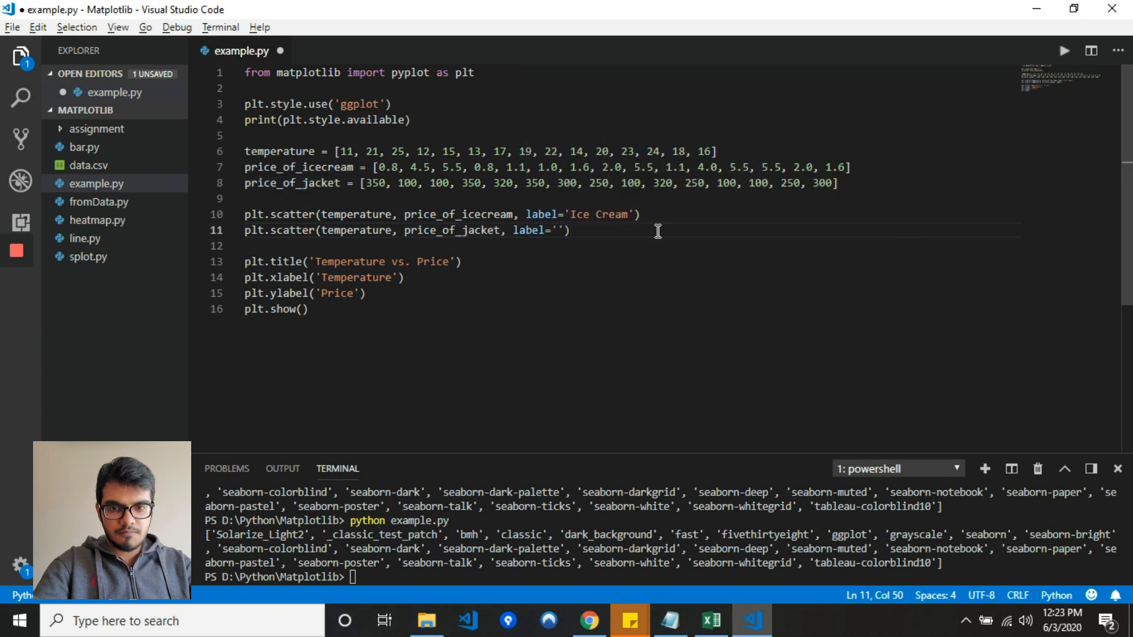
type("Jacket")
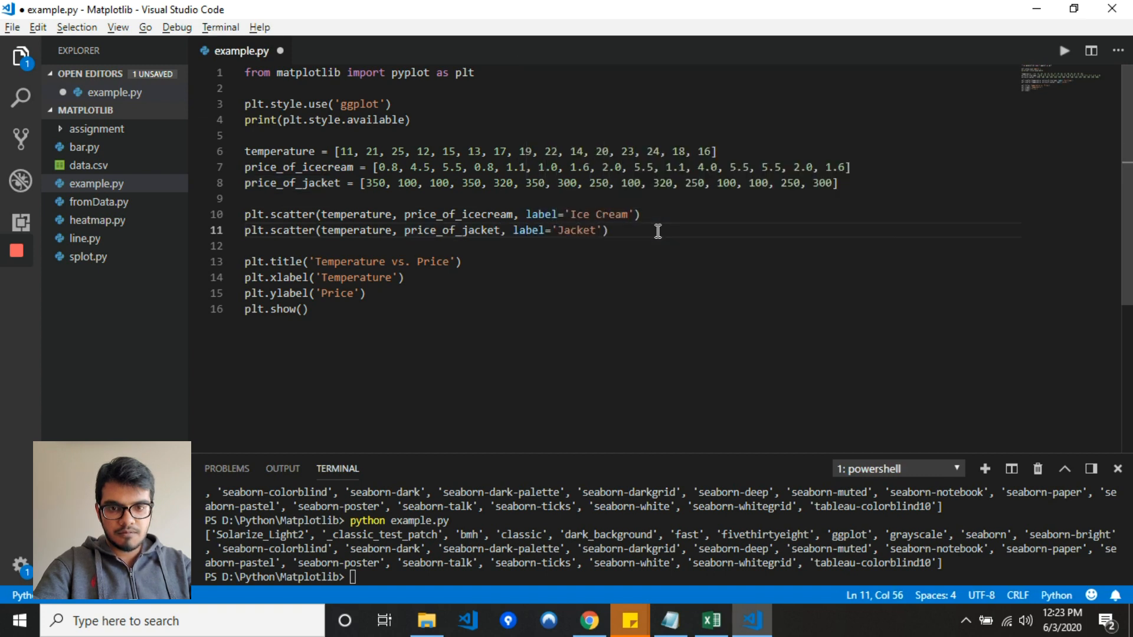
- Run the script, close the figure, and add plt.legend() above plt.show()
left_click(405, 277)
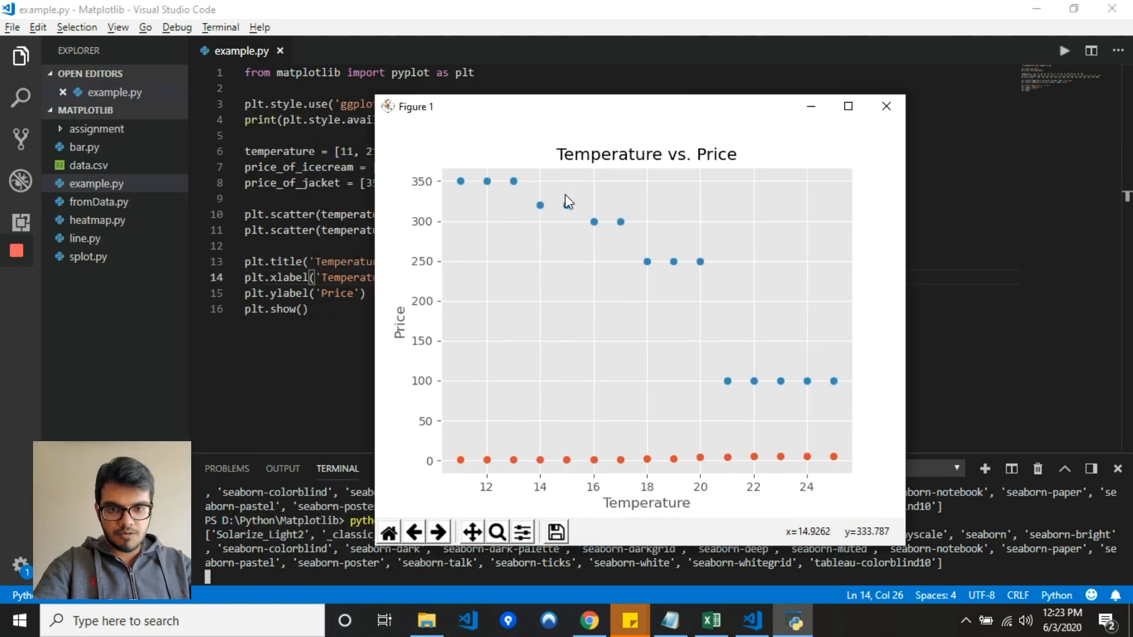
left_click(886, 106)
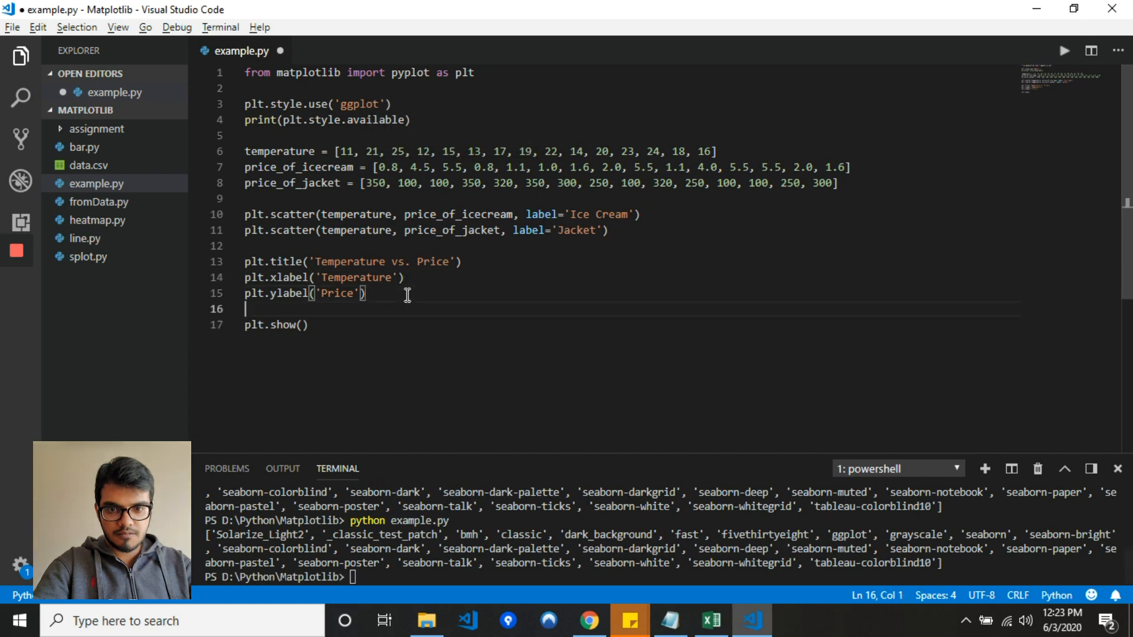
type("plt.legend(")
left_click(663, 577)
type("python example.py")
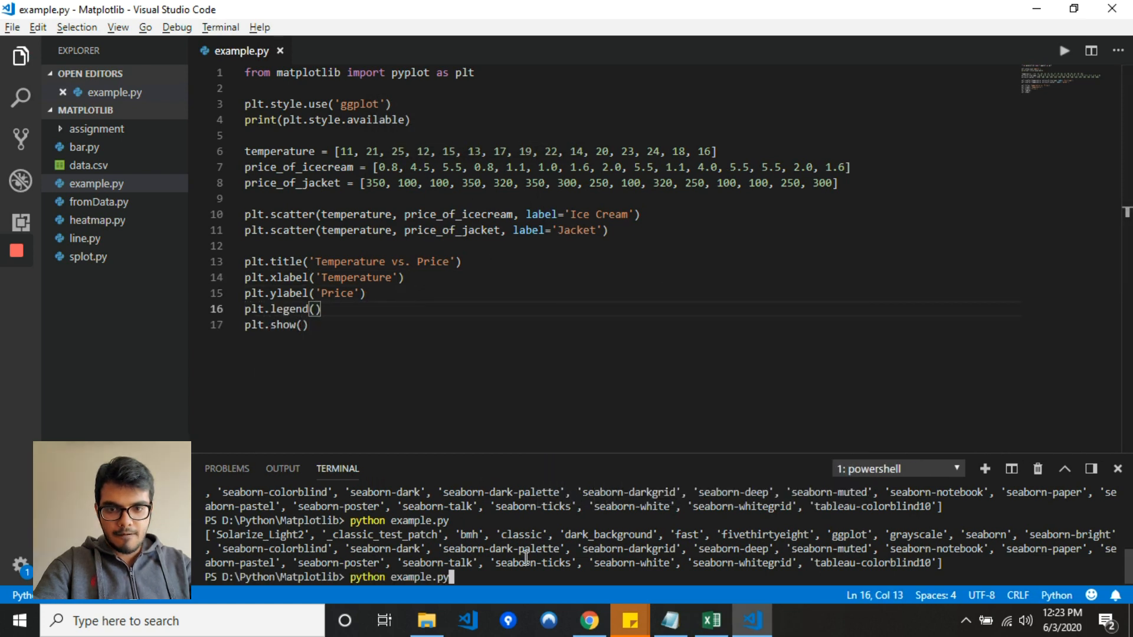
key("Return")
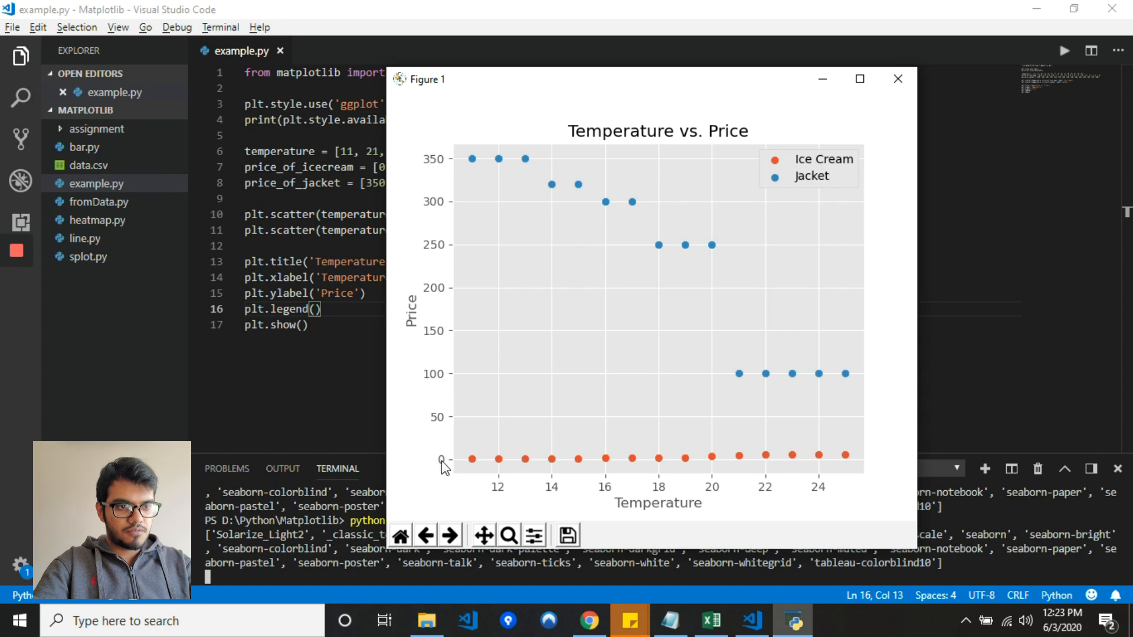
mouse_move(609, 207)
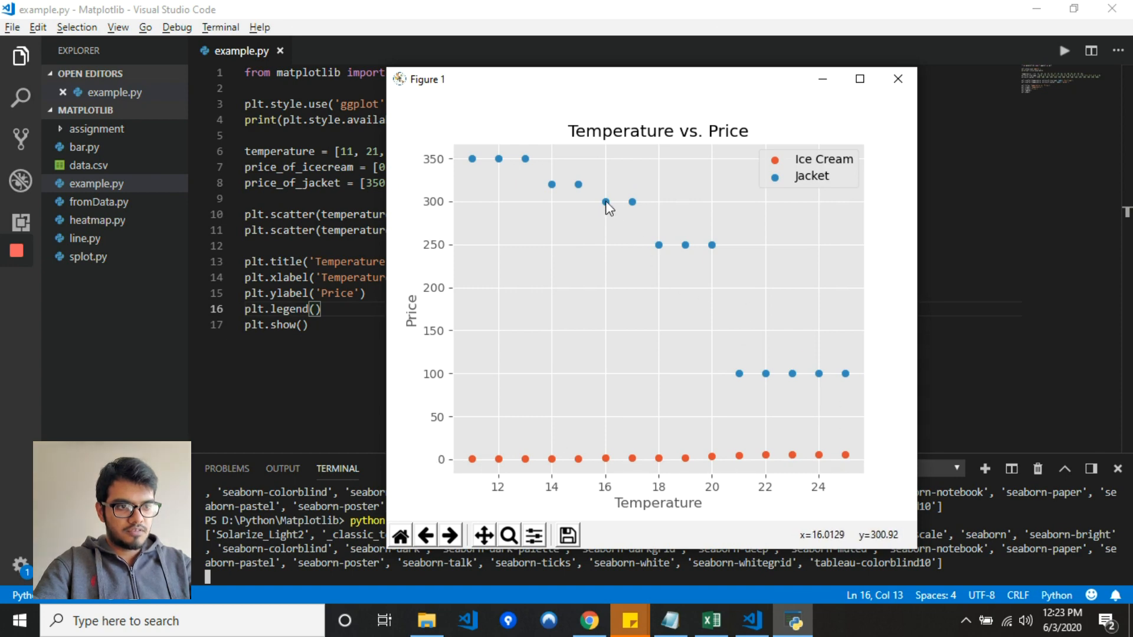
left_click(897, 79)
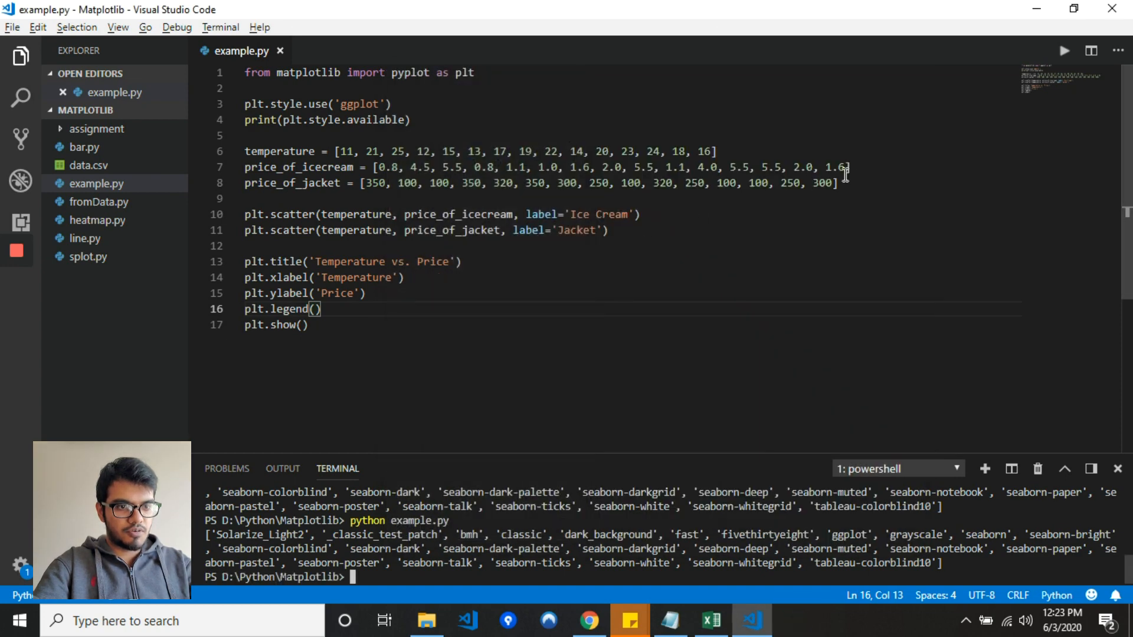
- Add a for loop over range(len(price_of_icecream)) below the price lists
left_click(838, 183)
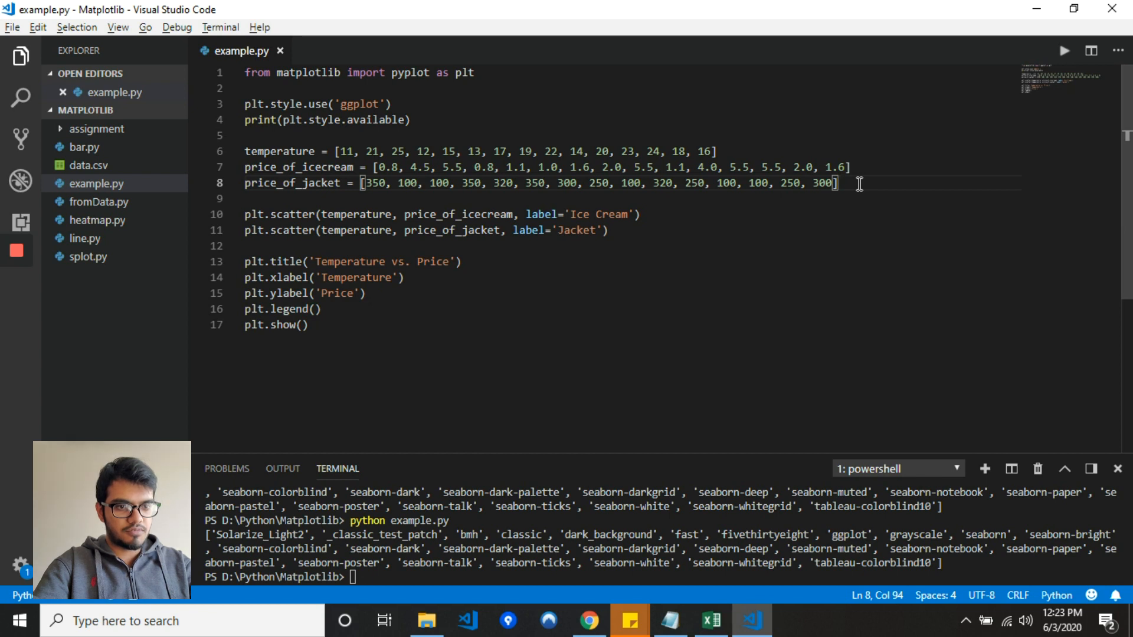
key("Enter")
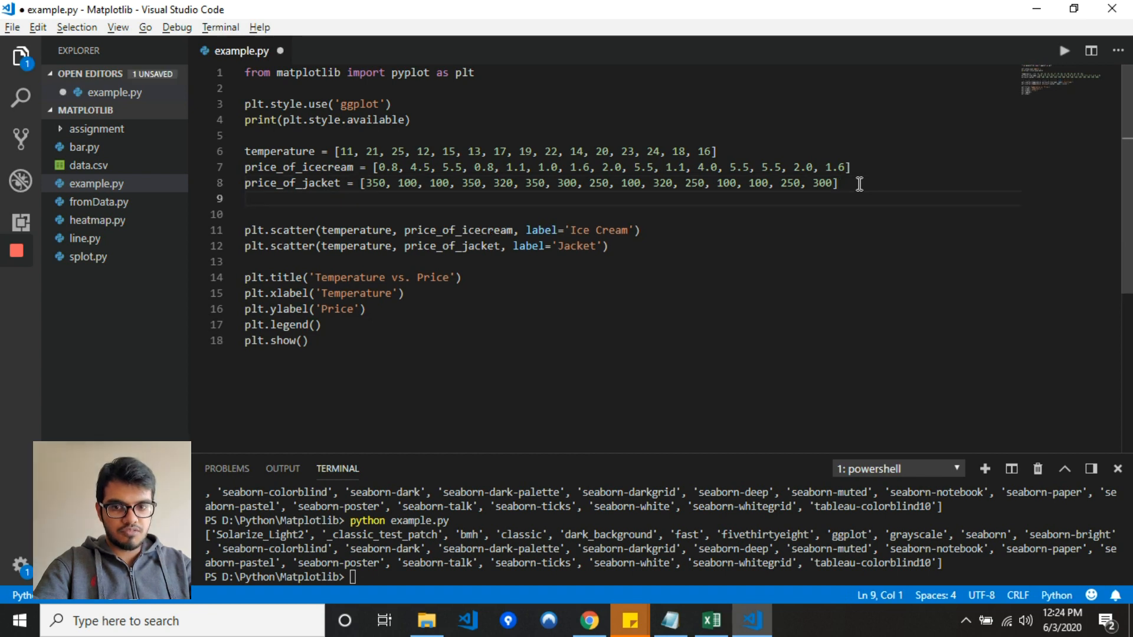
type("f")
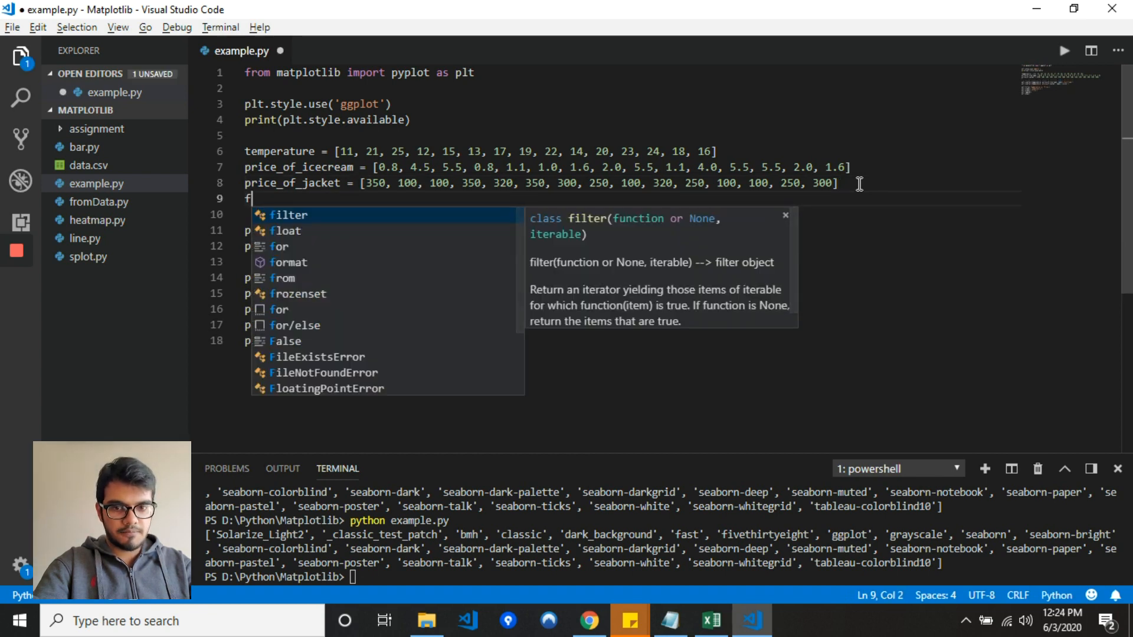
type("or i")
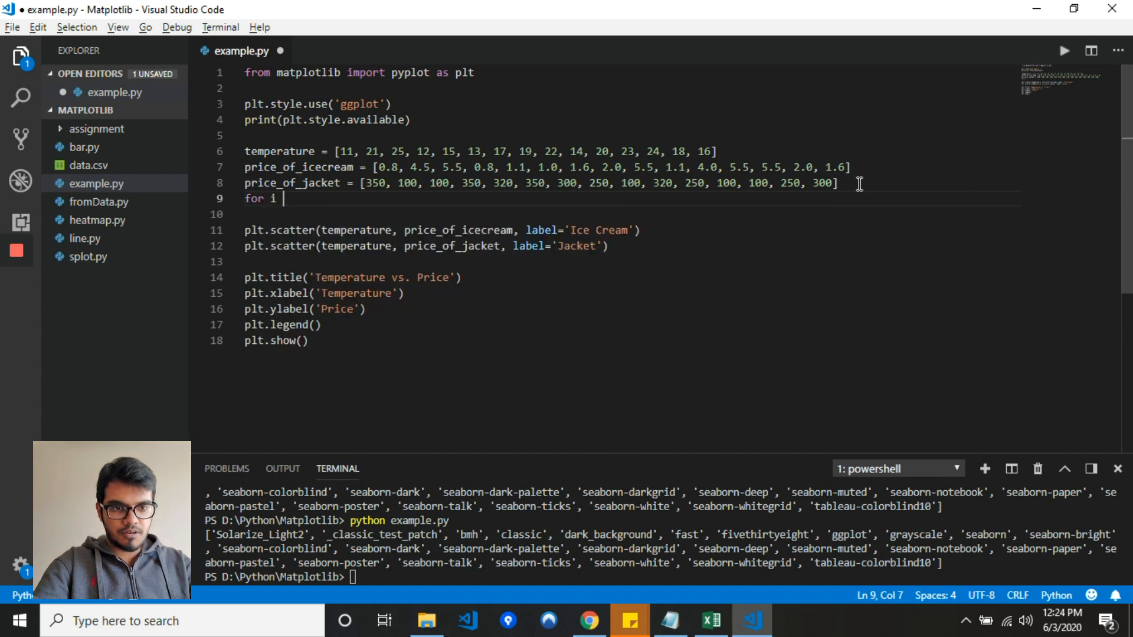
type("in range()")
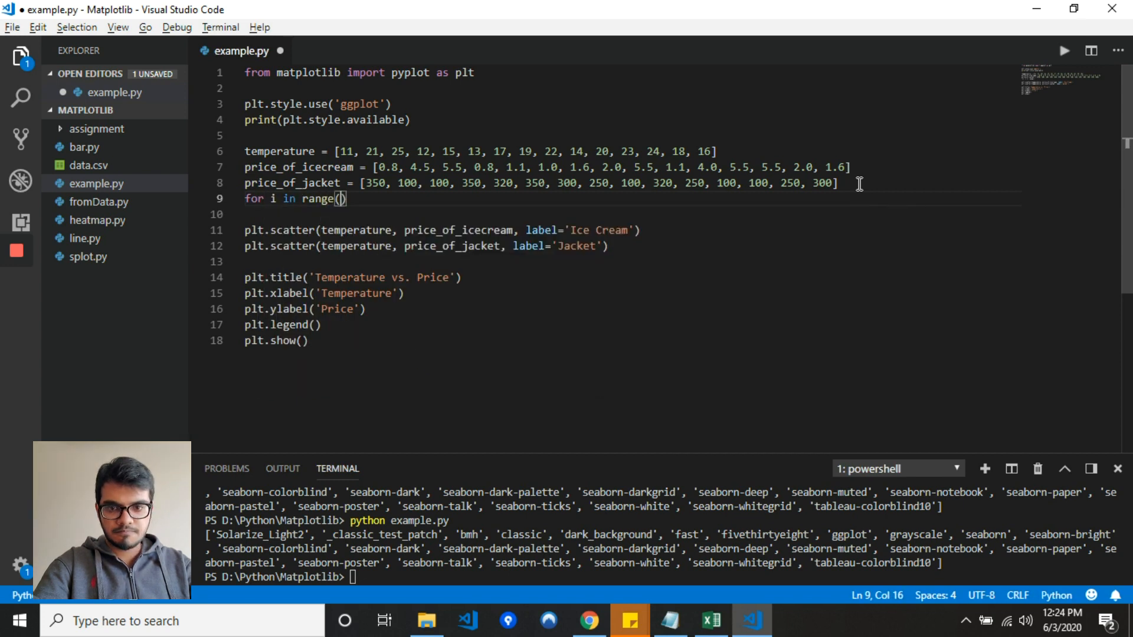
type("len()")
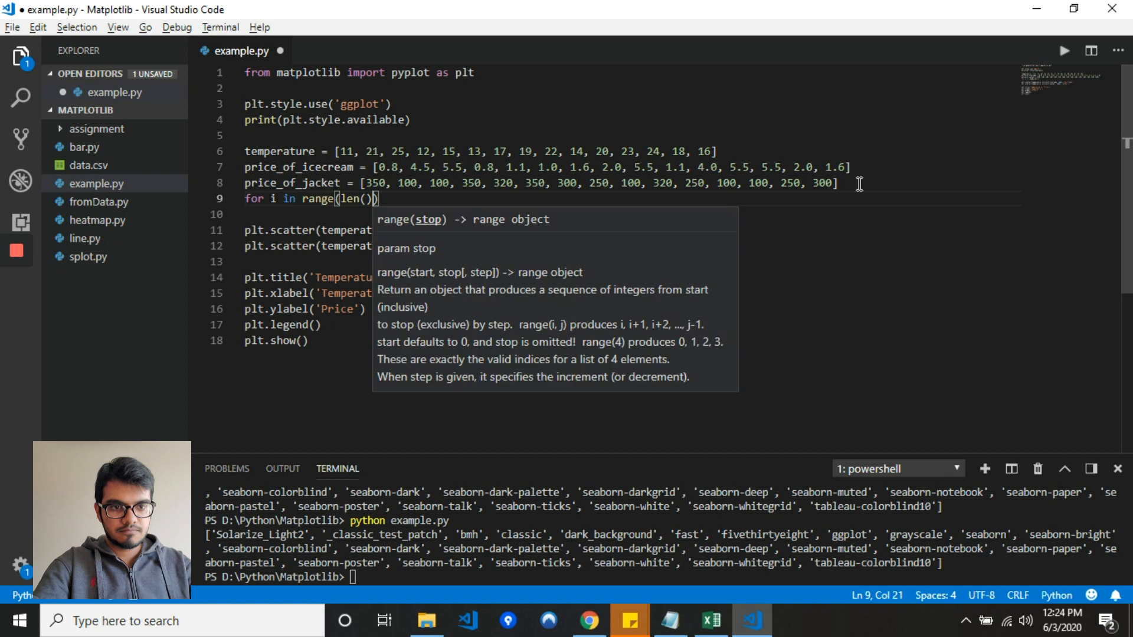
double_click(299, 167)
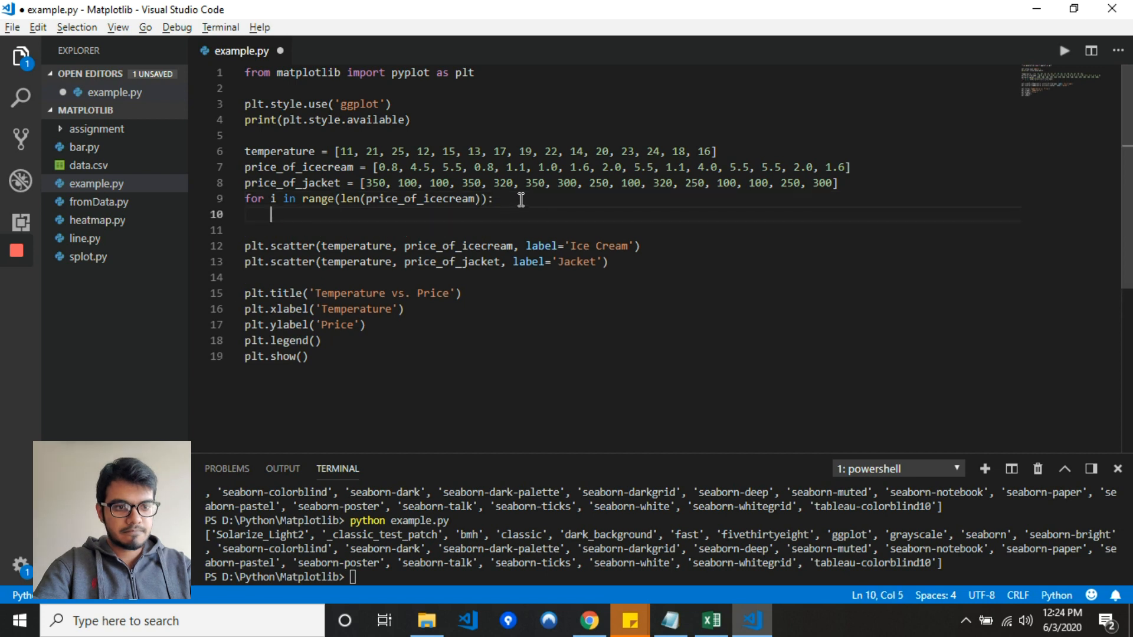
- Write price_of_icecream[i] = price_of_icecream[i] * 100 in the loop body and save
type("price_of_icecream")
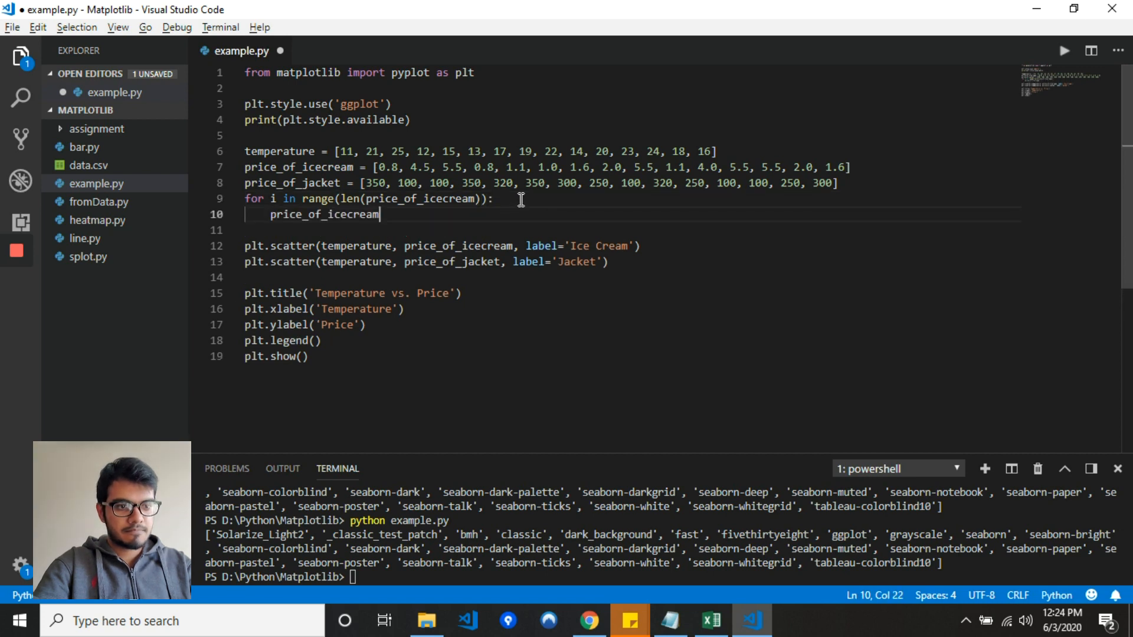
type("[i] =")
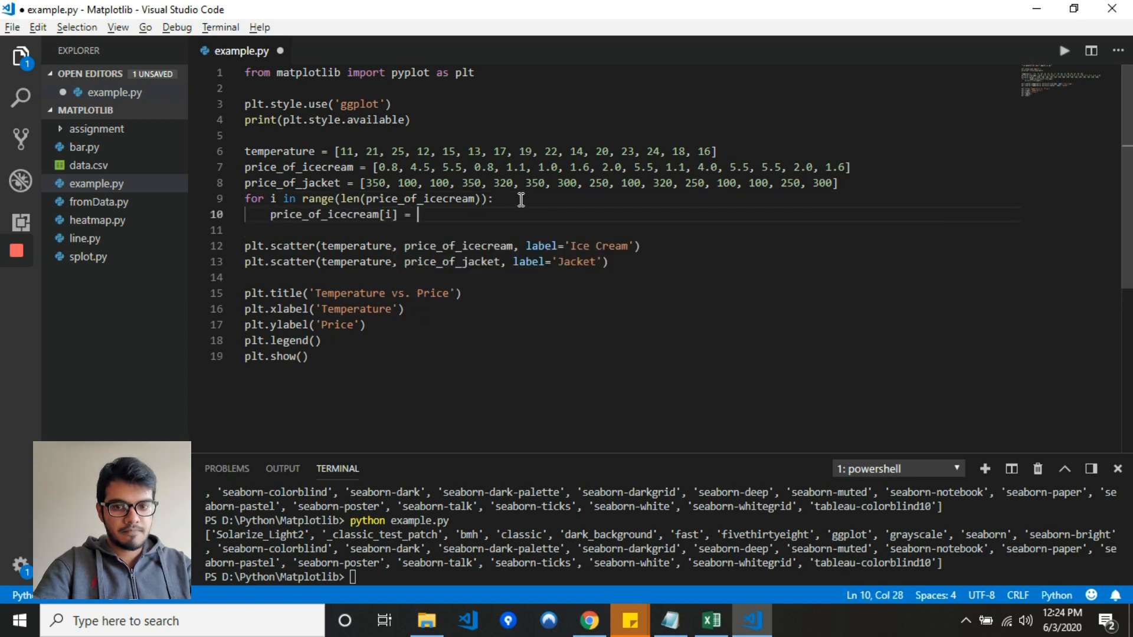
type("price_of_icecream[i] *")
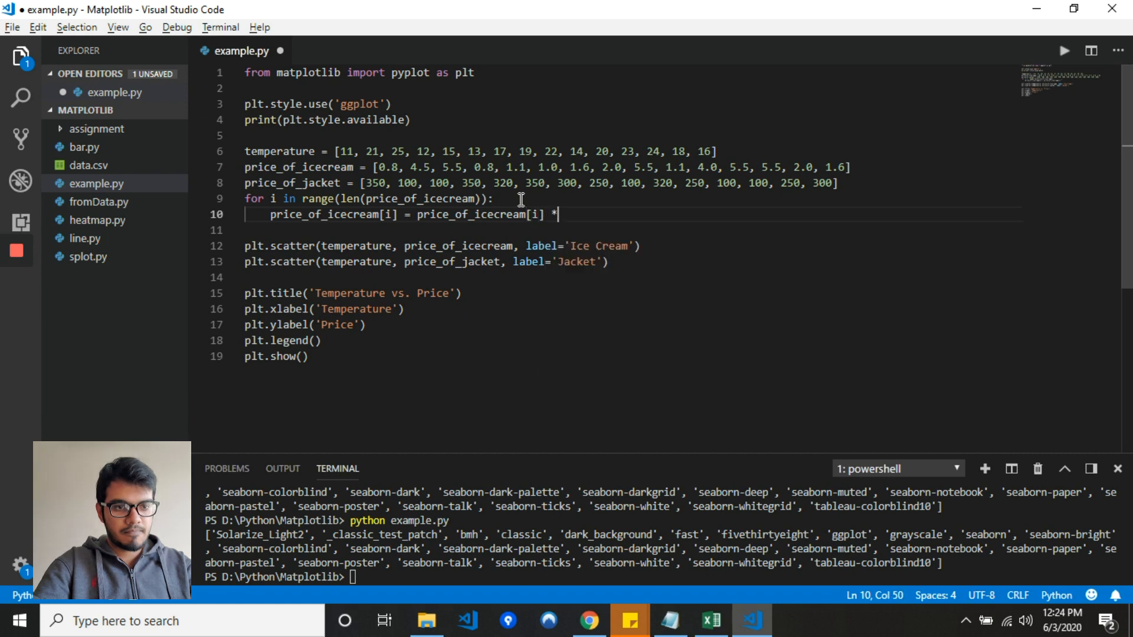
type("100")
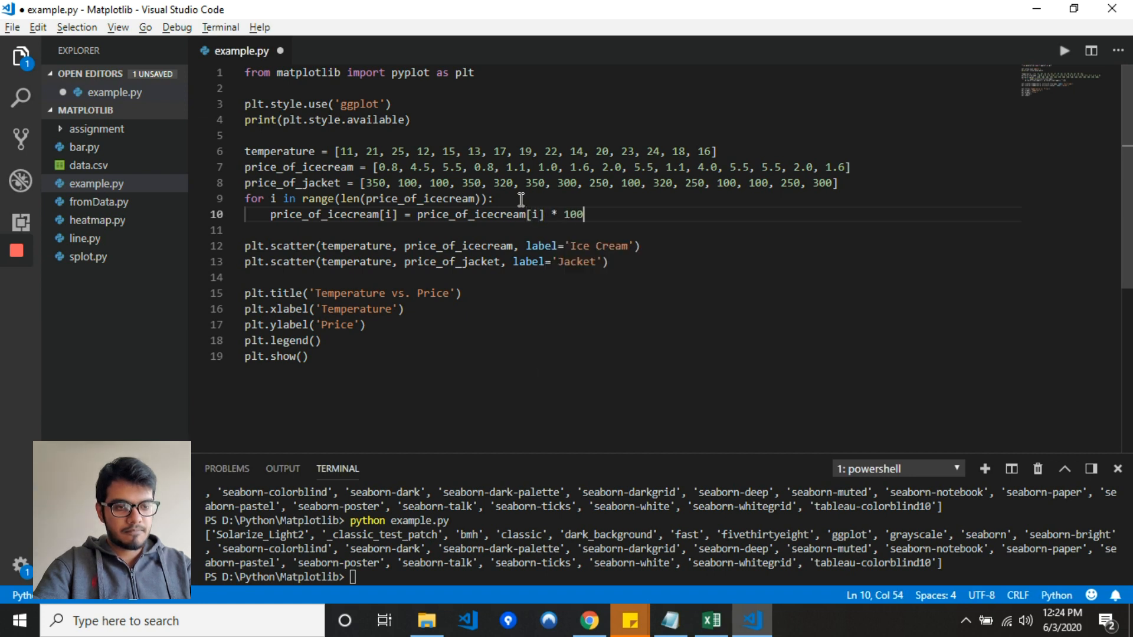
key("ctrl+s")
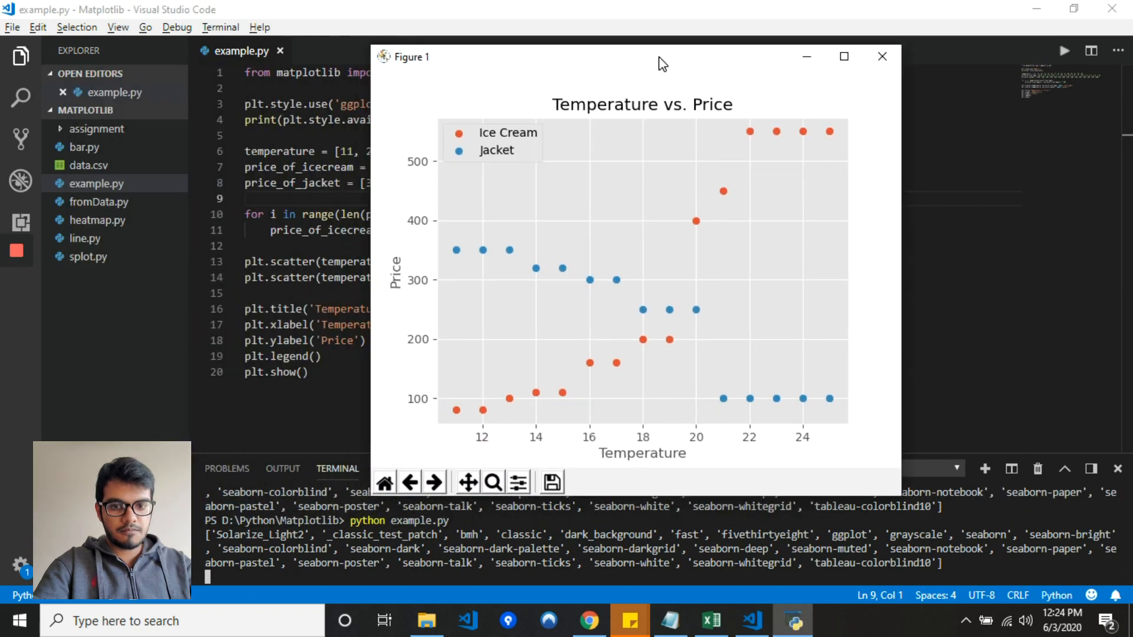
mouse_move(790, 152)
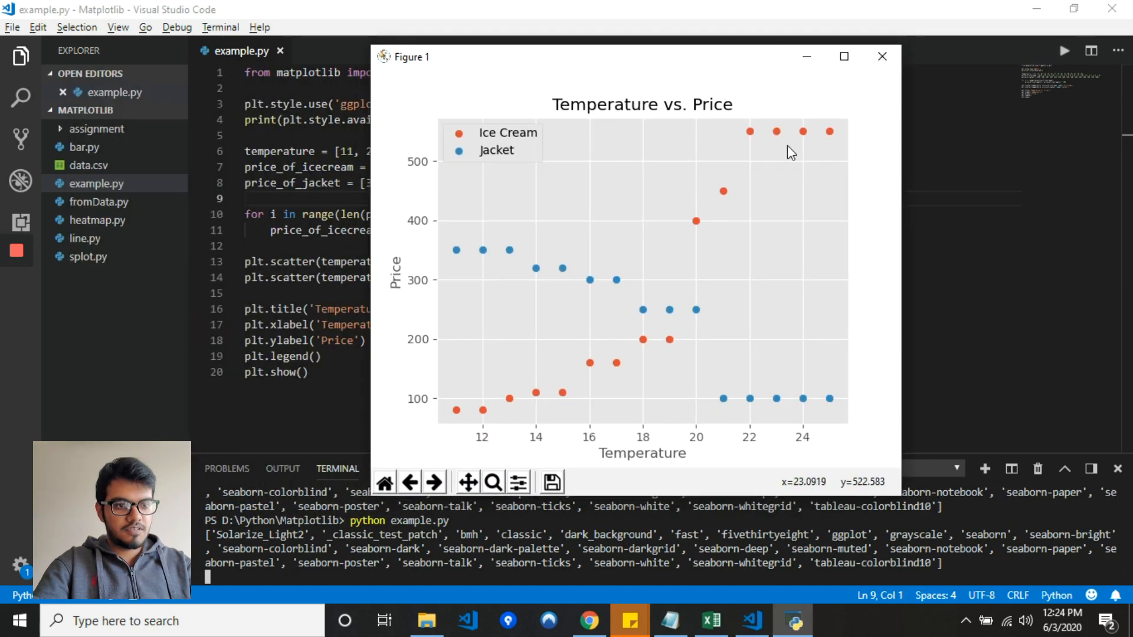
mouse_move(545, 262)
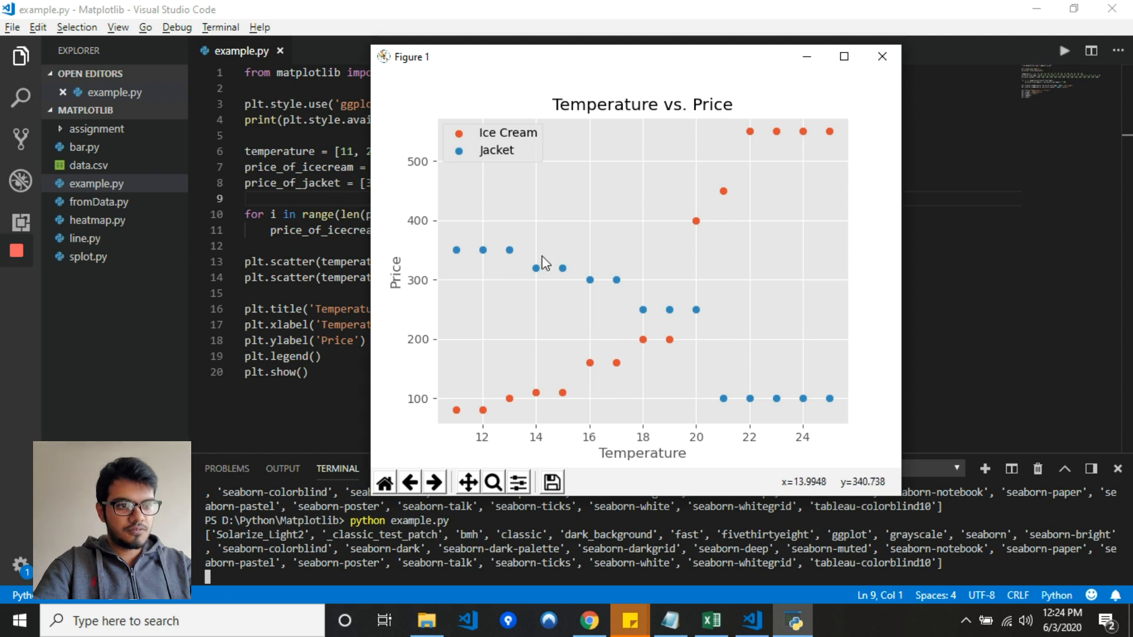
mouse_move(828, 407)
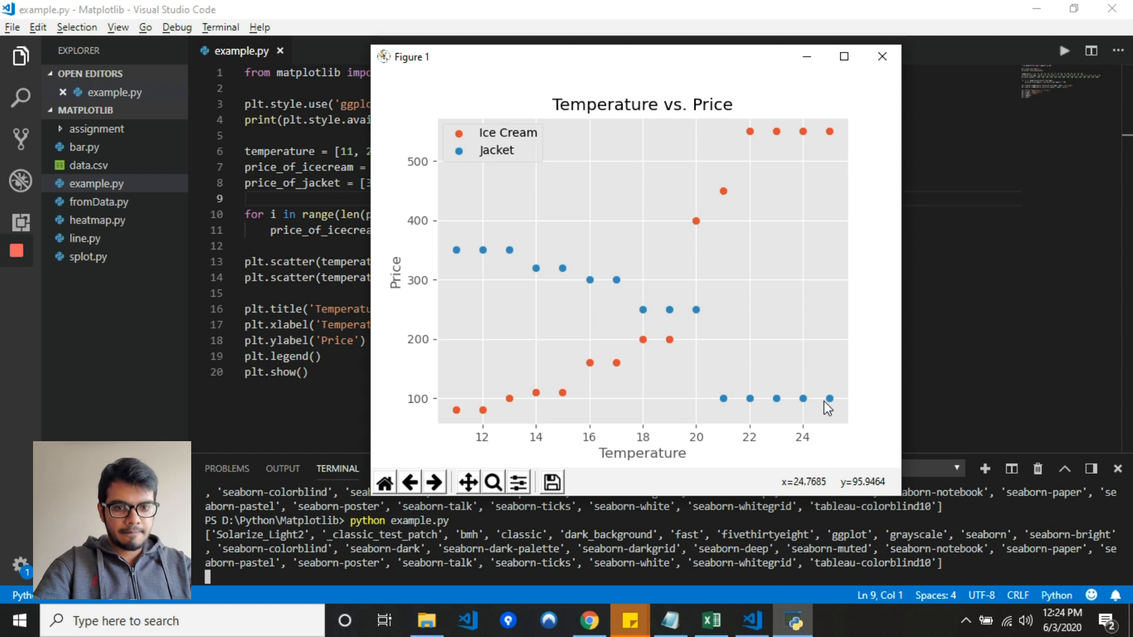
mouse_move(855, 211)
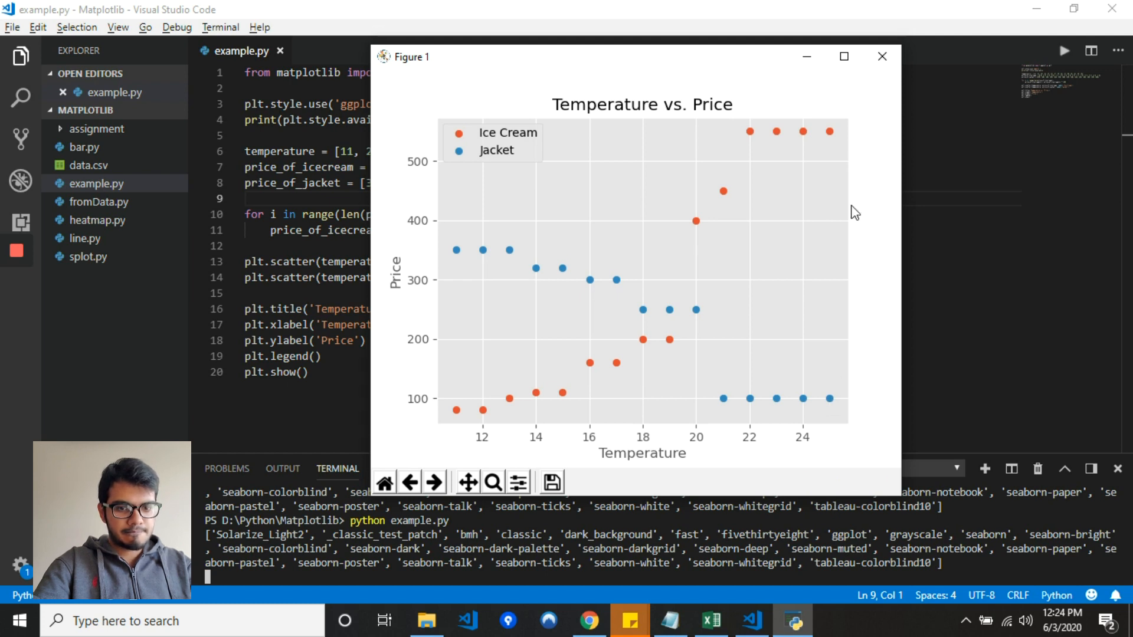
- Close the rescaled two-series scatter plot window after inspecting it
left_click(881, 57)
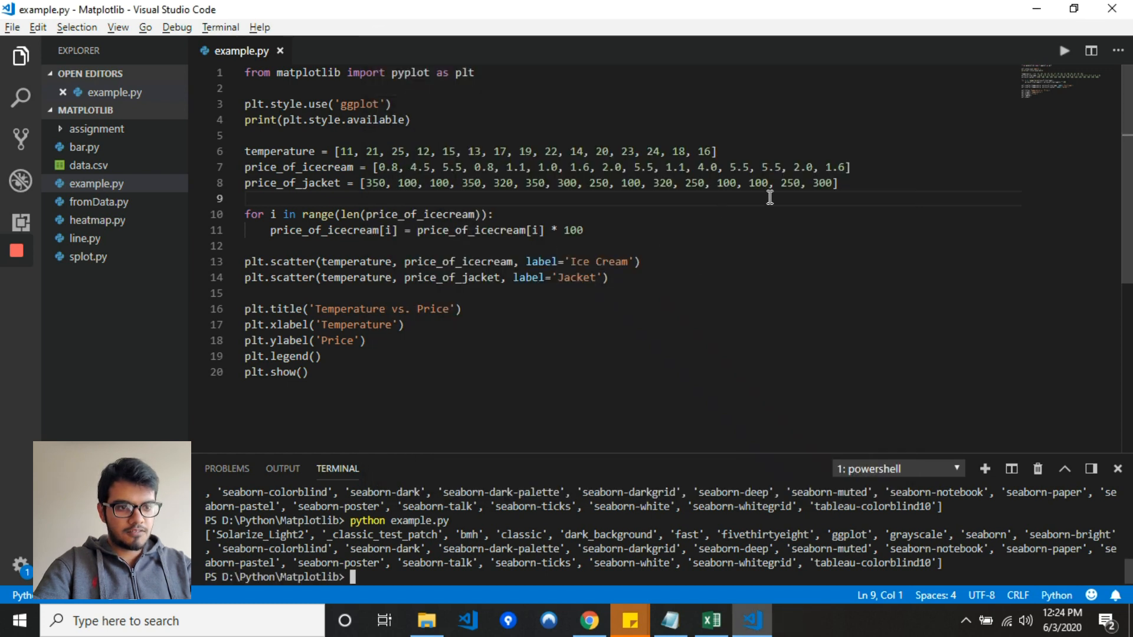
mouse_move(490, 239)
type("c")
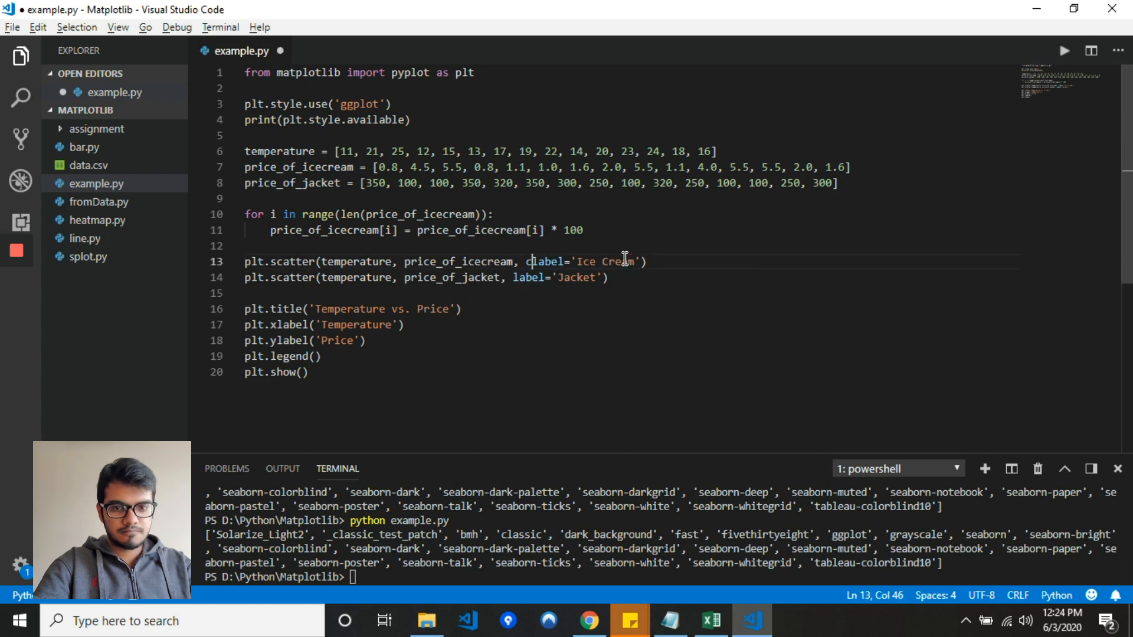
- Set color='blue' on ice cream, color='black' on jackets, and style 'classic'
type("olor='',")
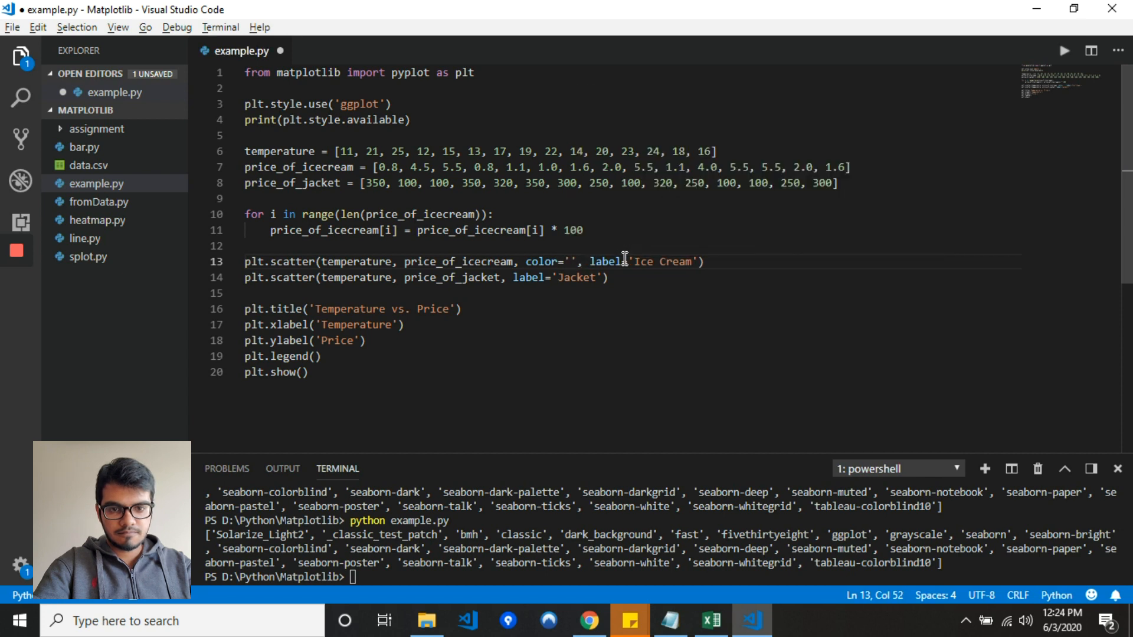
type("blue")
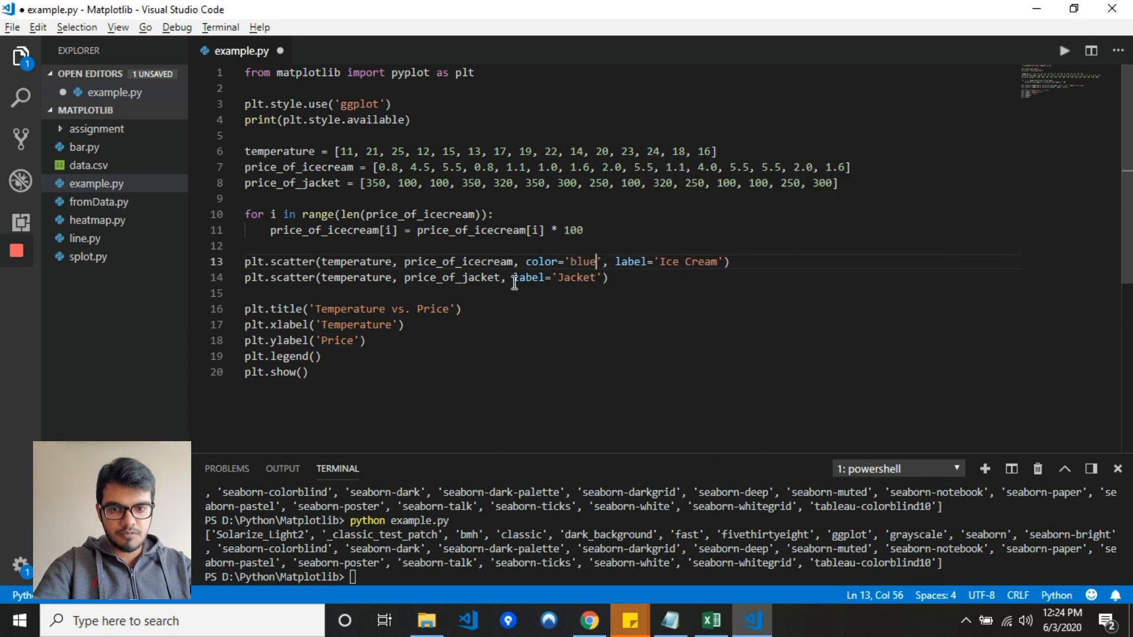
type("color=''")
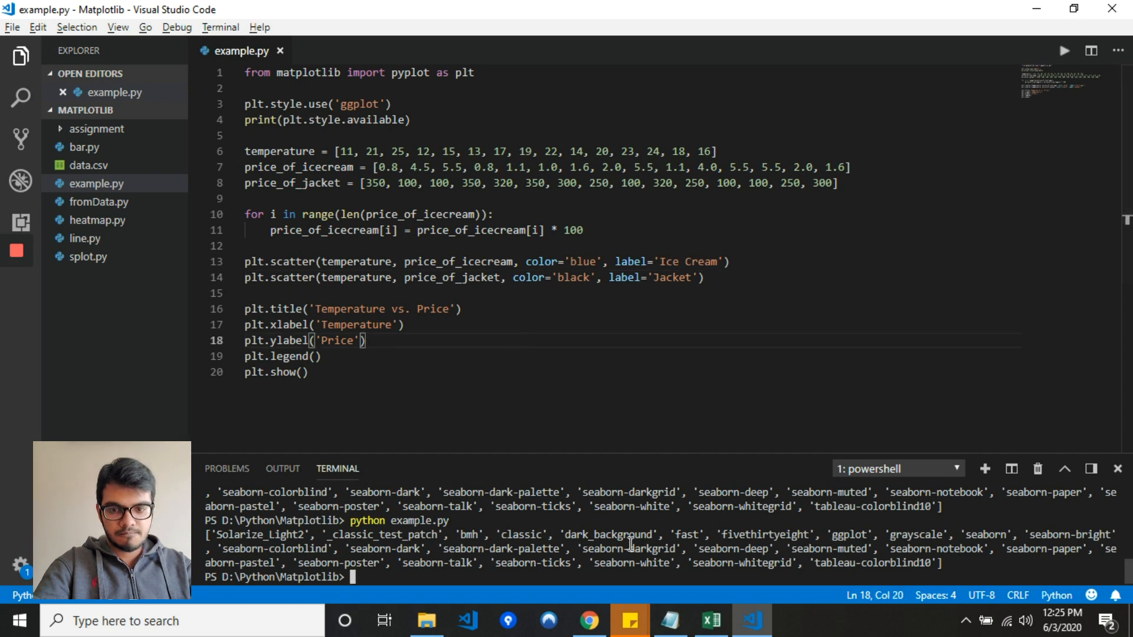
mouse_move(367, 104)
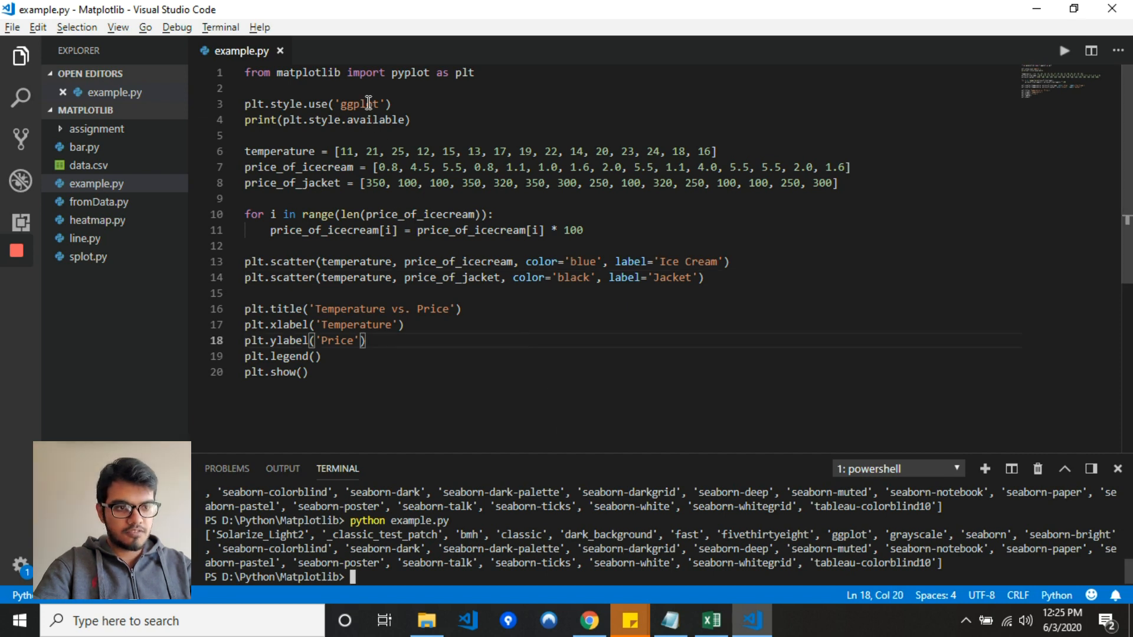
type("cla")
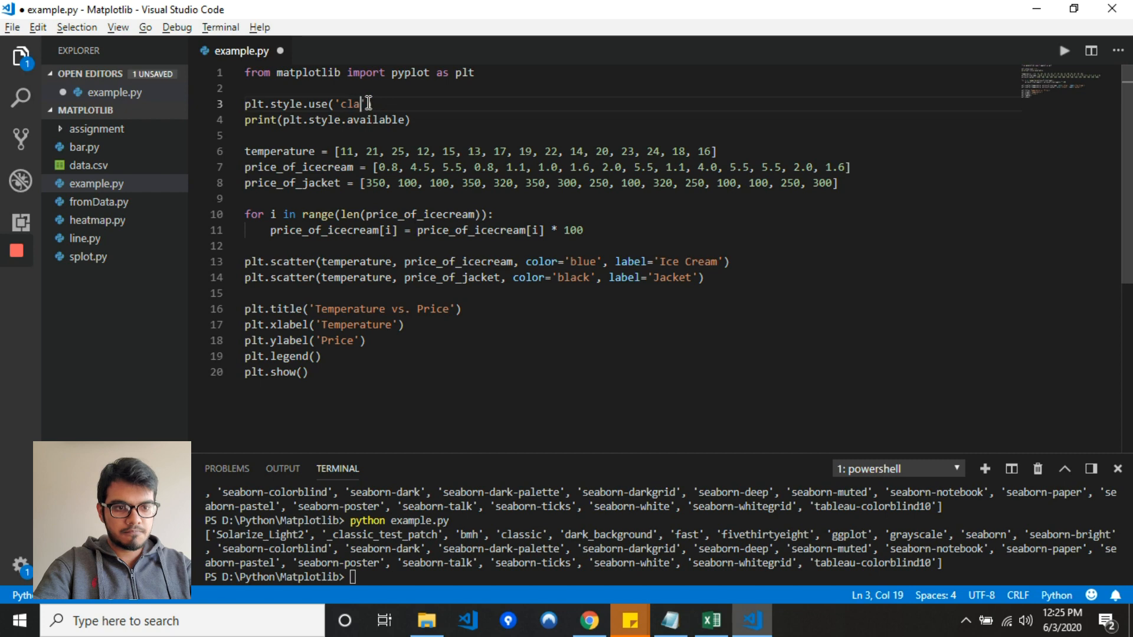
type("ssic')")
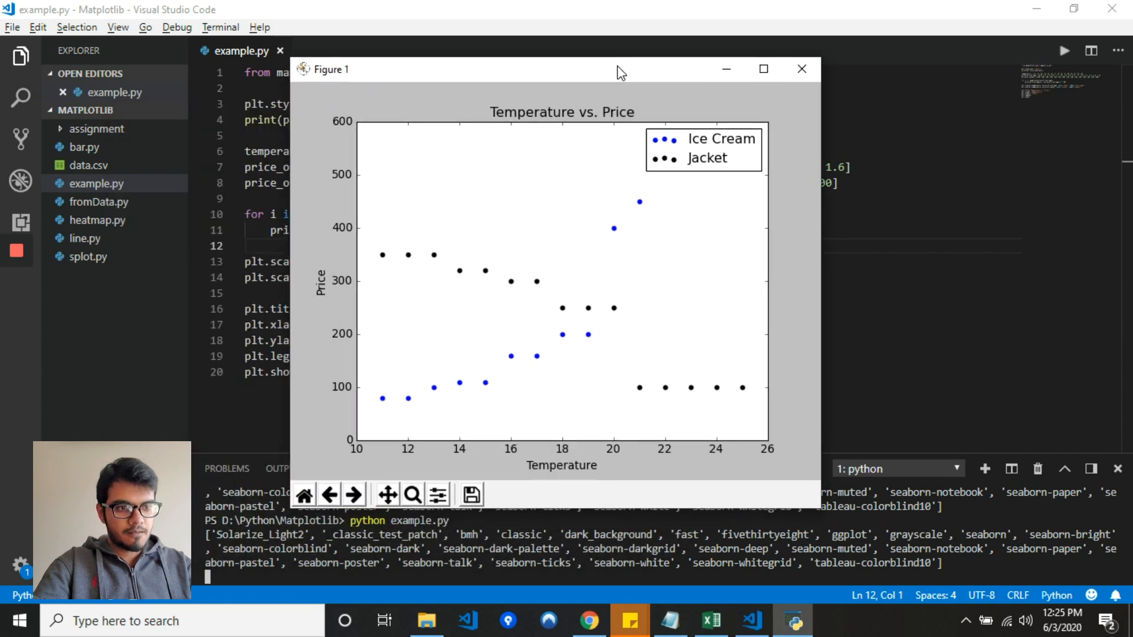
mouse_move(774, 98)
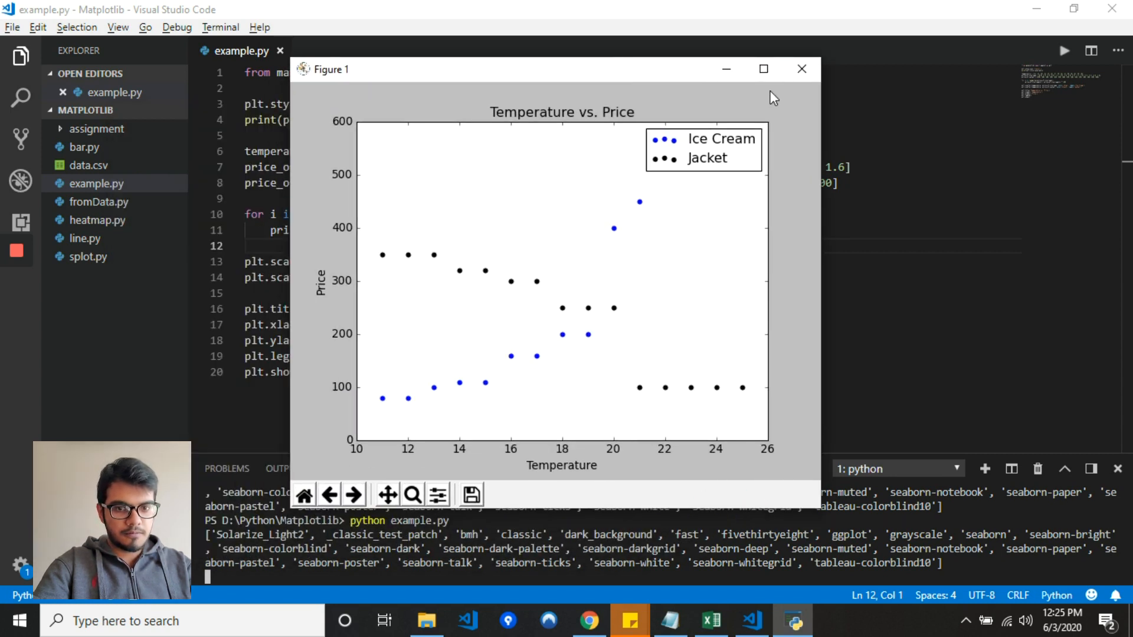
- Close the classic-style Figure 1 window with blue and black points
left_click(800, 69)
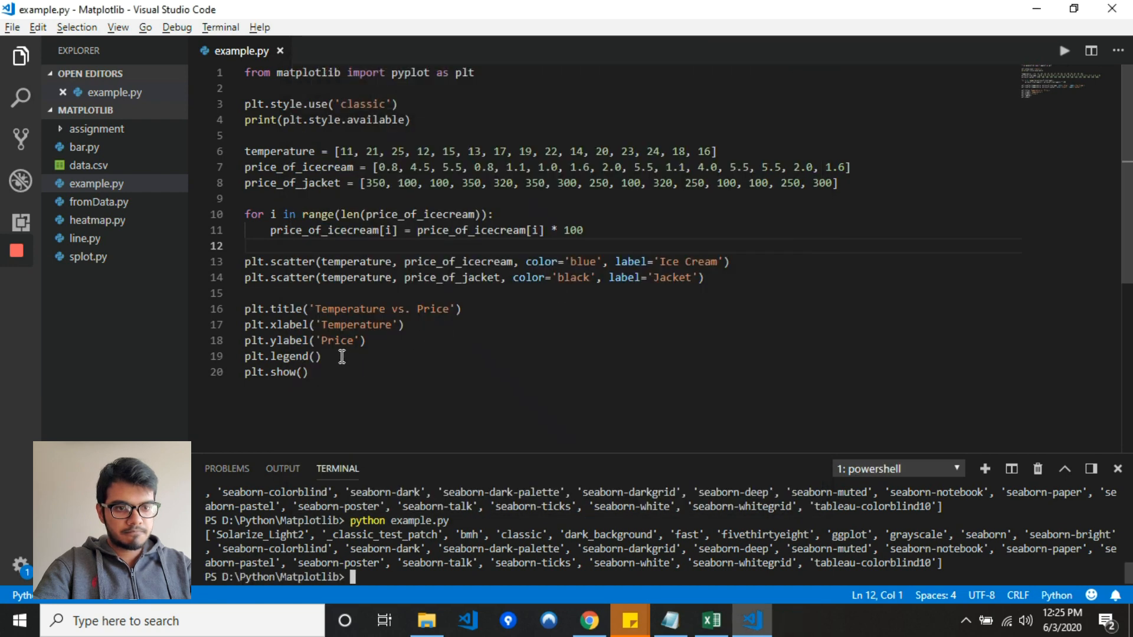
- Add plt.grid(True) before plt.show() and rerun python example.py
type("plt.")
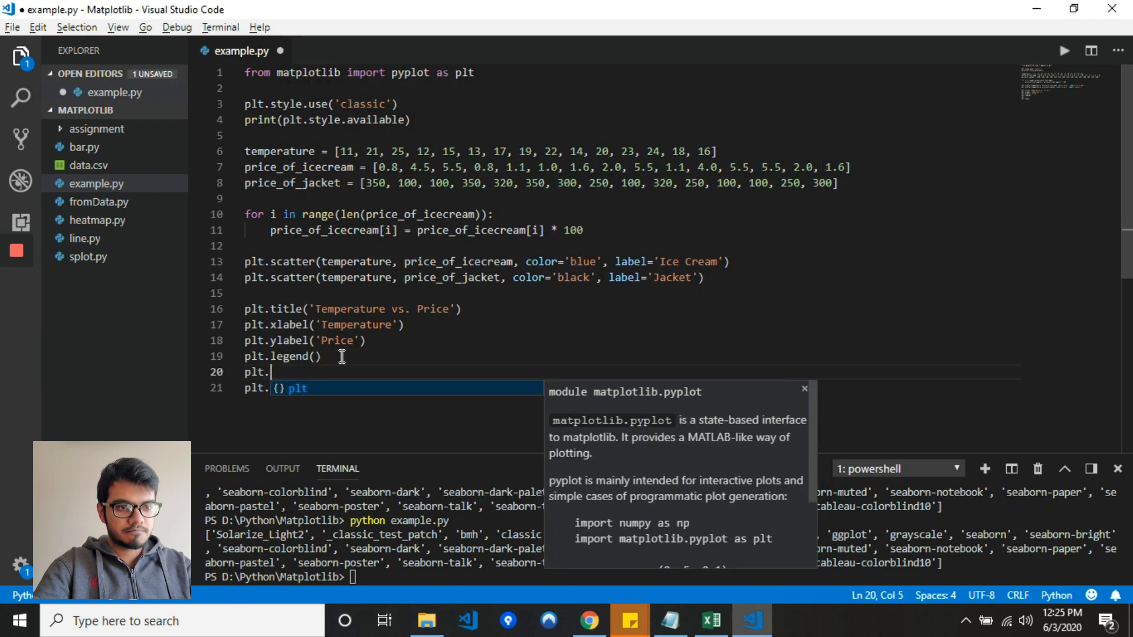
type("grid(")
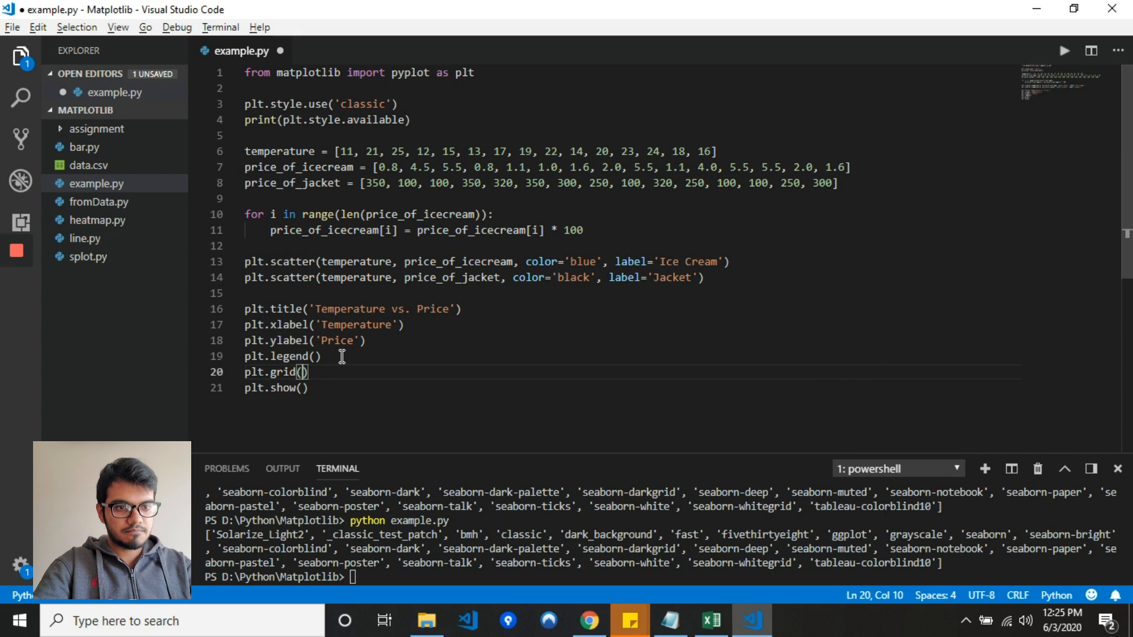
type("True")
left_click(664, 577)
type("python example.py")
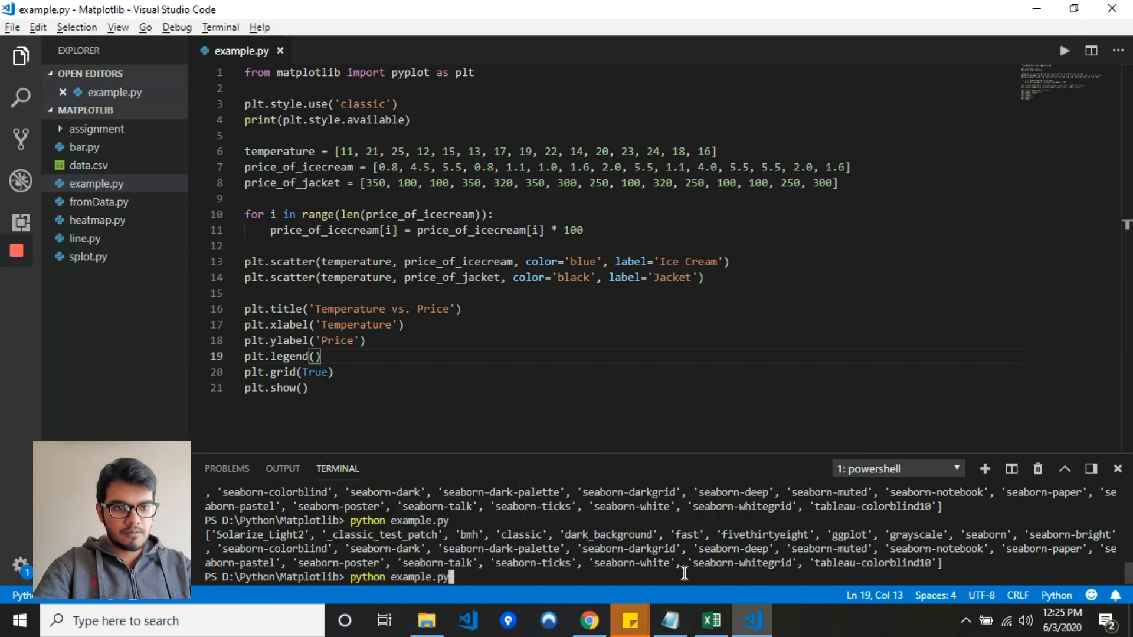
key("Return")
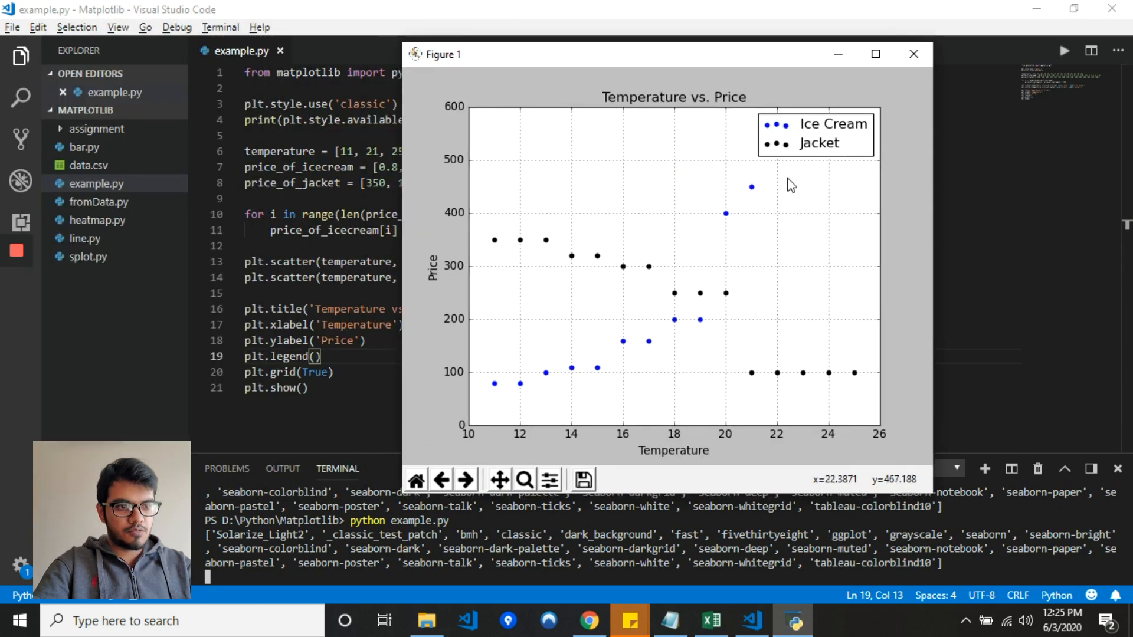
mouse_move(809, 206)
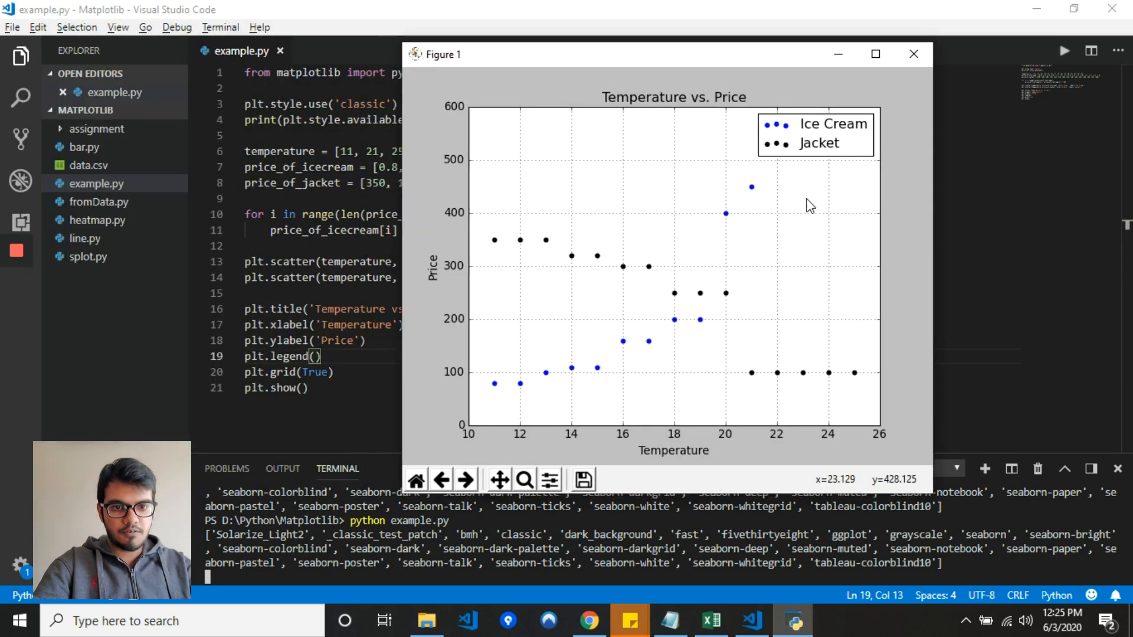
mouse_move(913, 53)
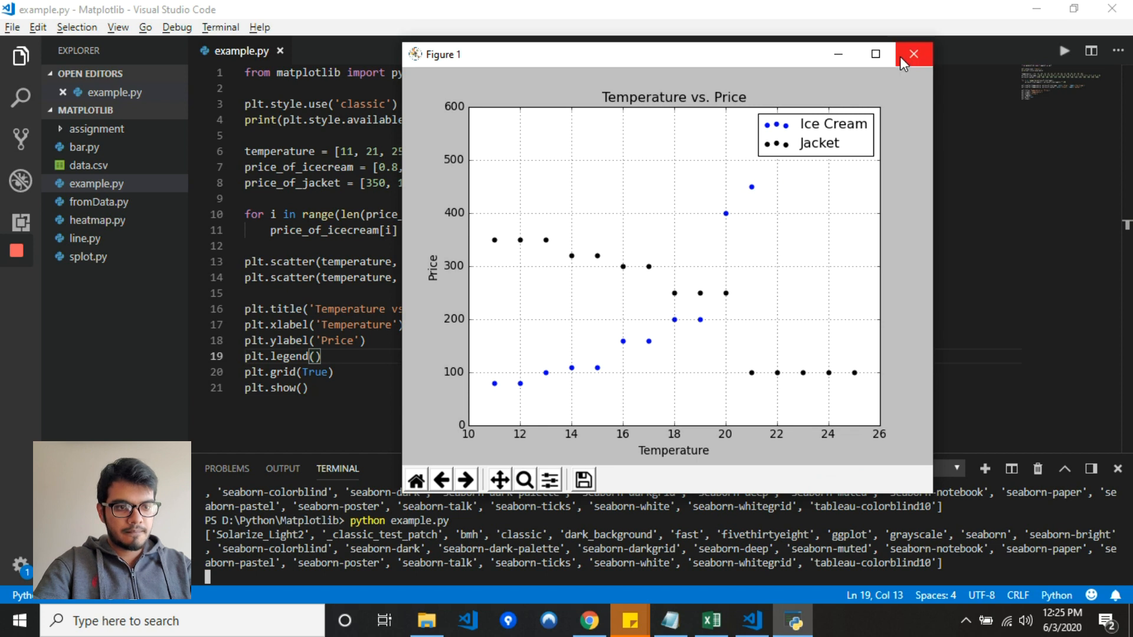
- Close the gridded Temperature vs. Price plot window
left_click(913, 53)
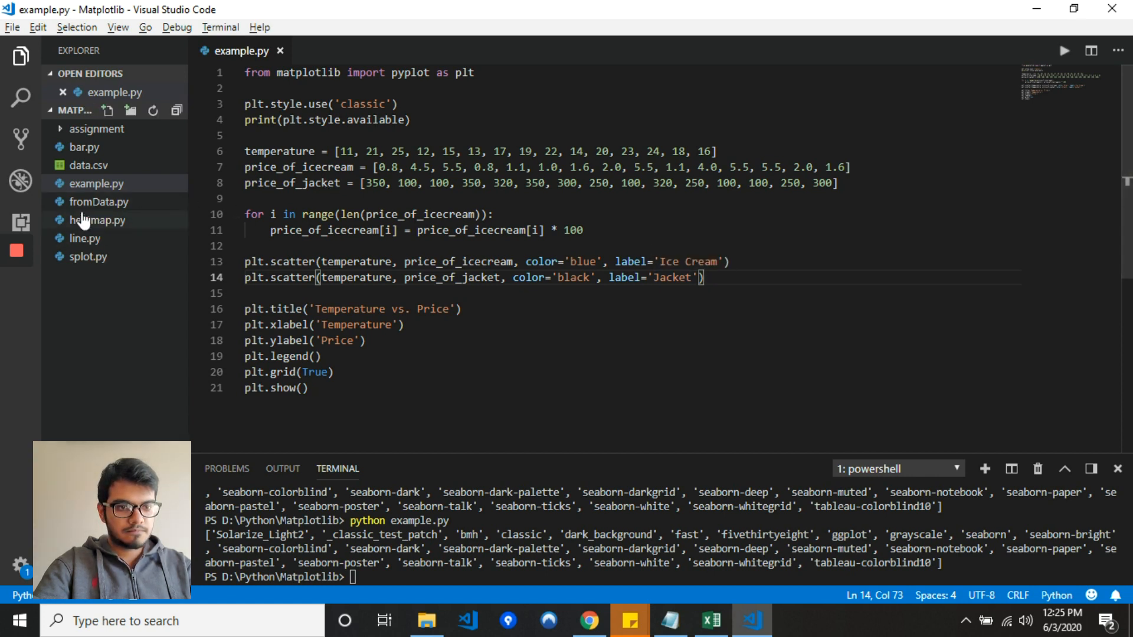
- Switch to line.py and run 'python line' in the terminal
left_click(85, 257)
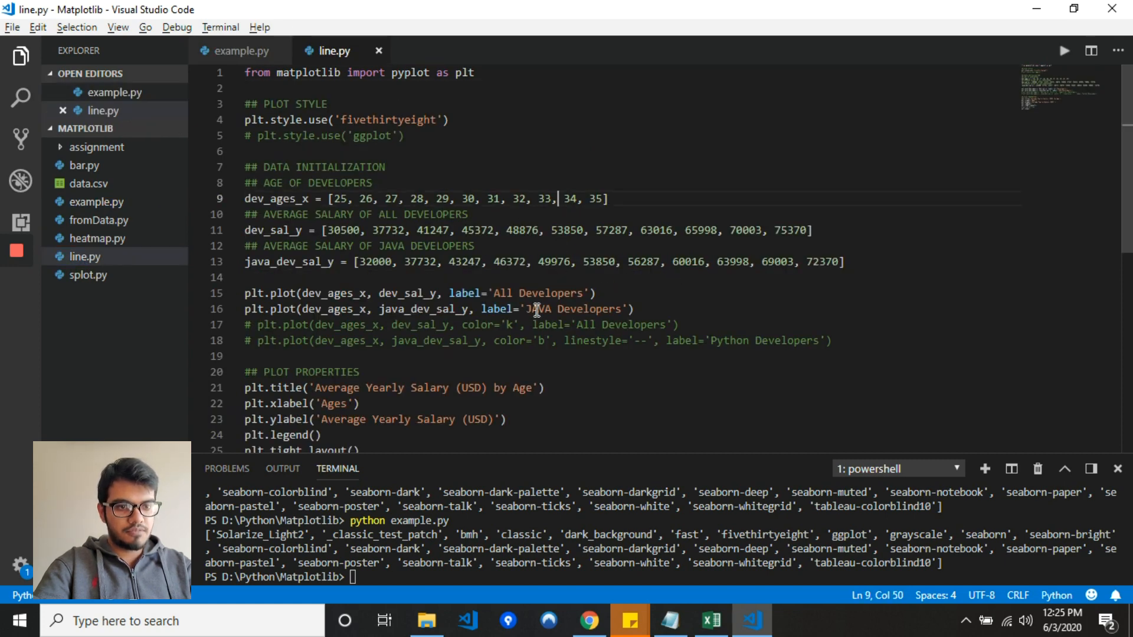
double_click(284, 309)
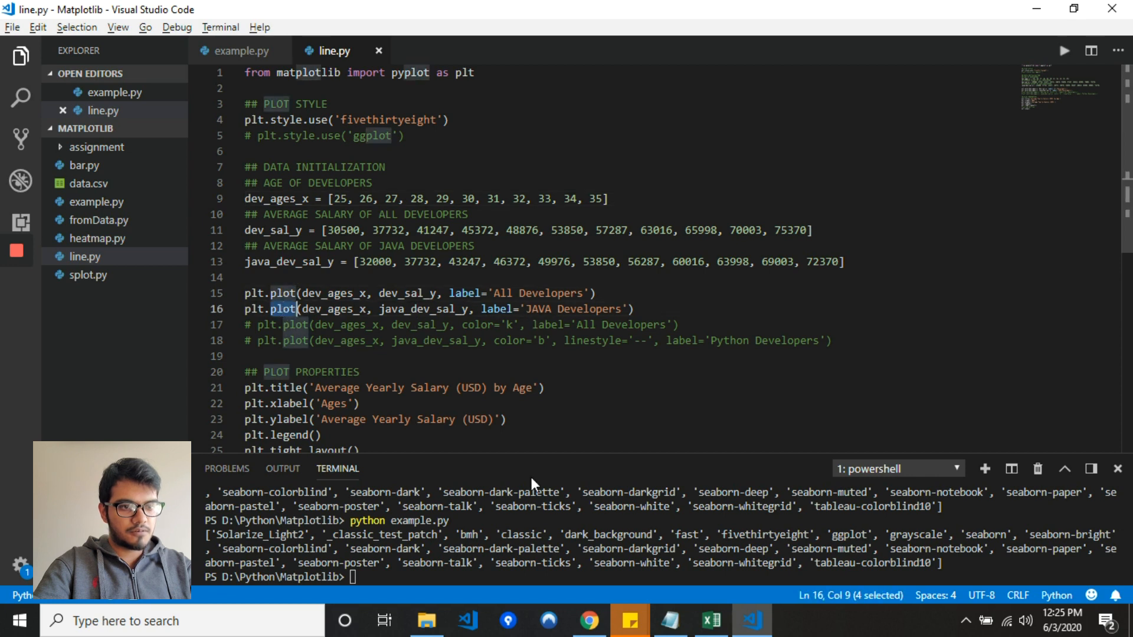
type("pyth")
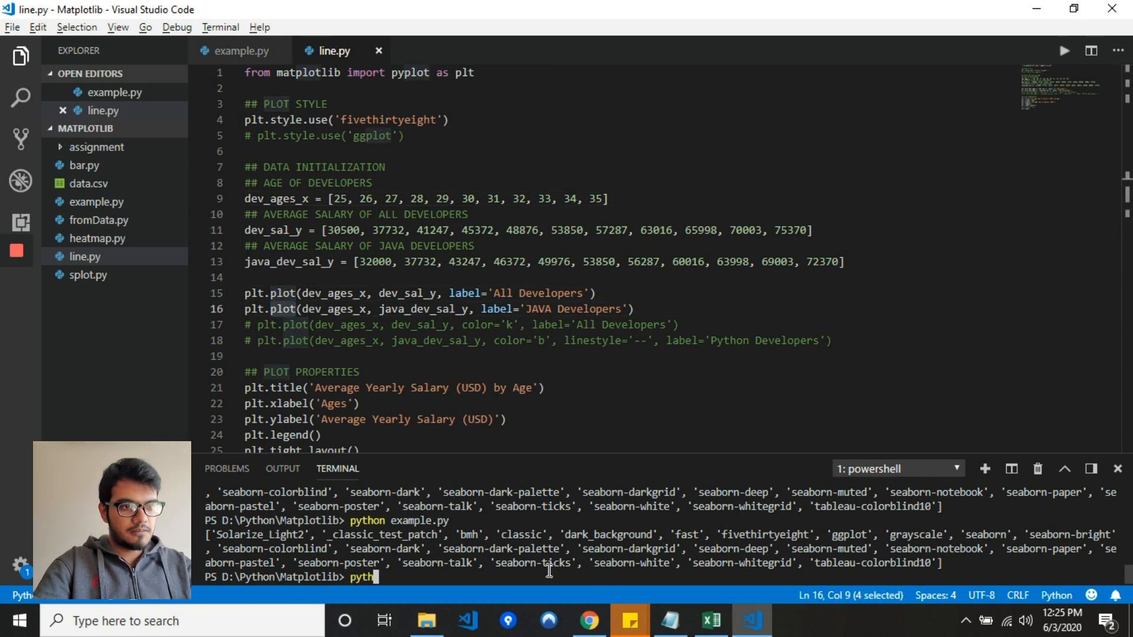
type("on line")
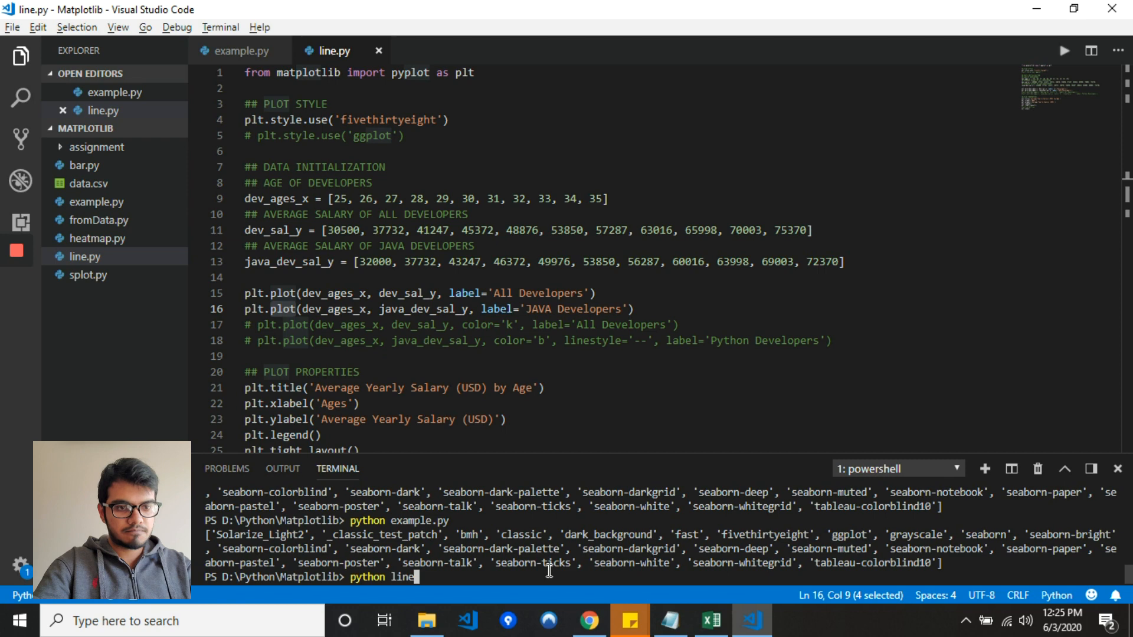
key("Return")
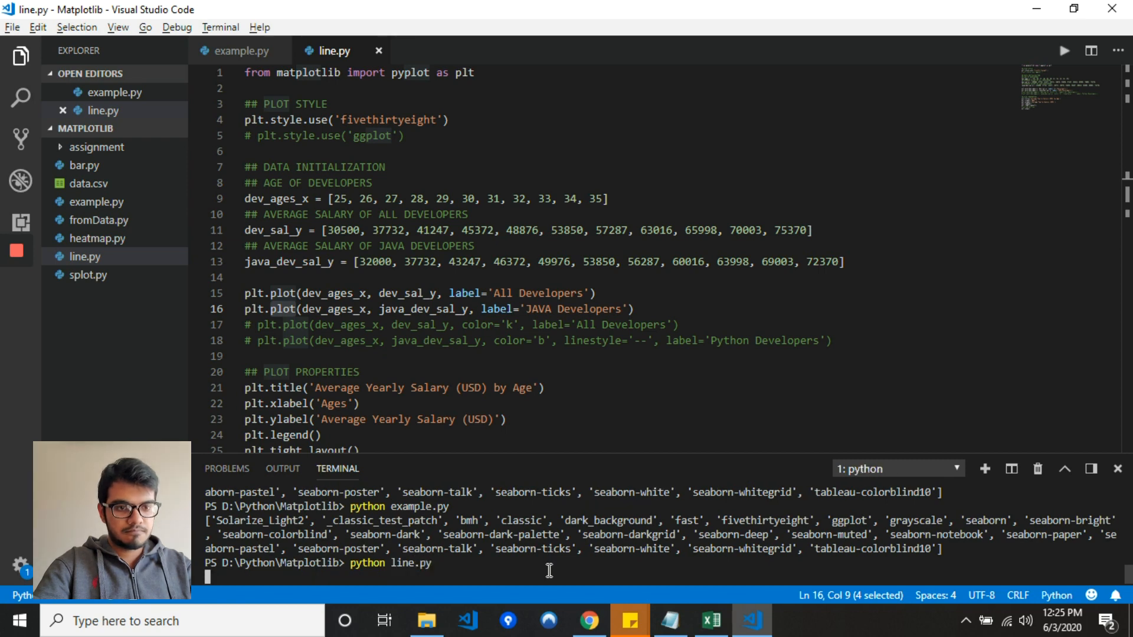
- View the salary-by-age line chart and close its Figure 1 window
key("Return")
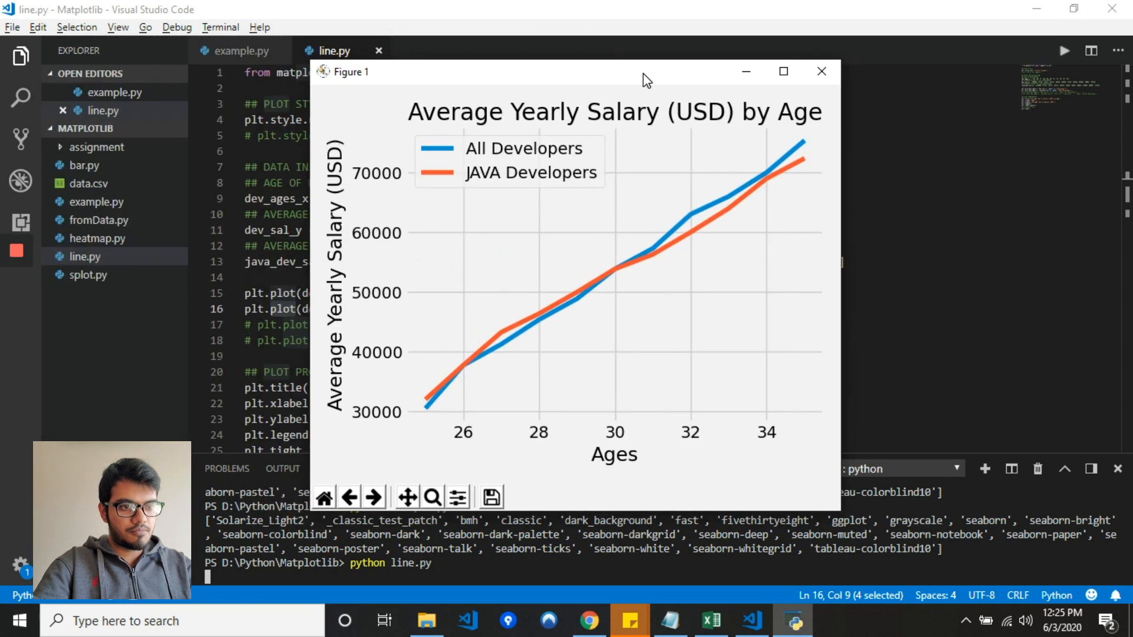
mouse_move(734, 131)
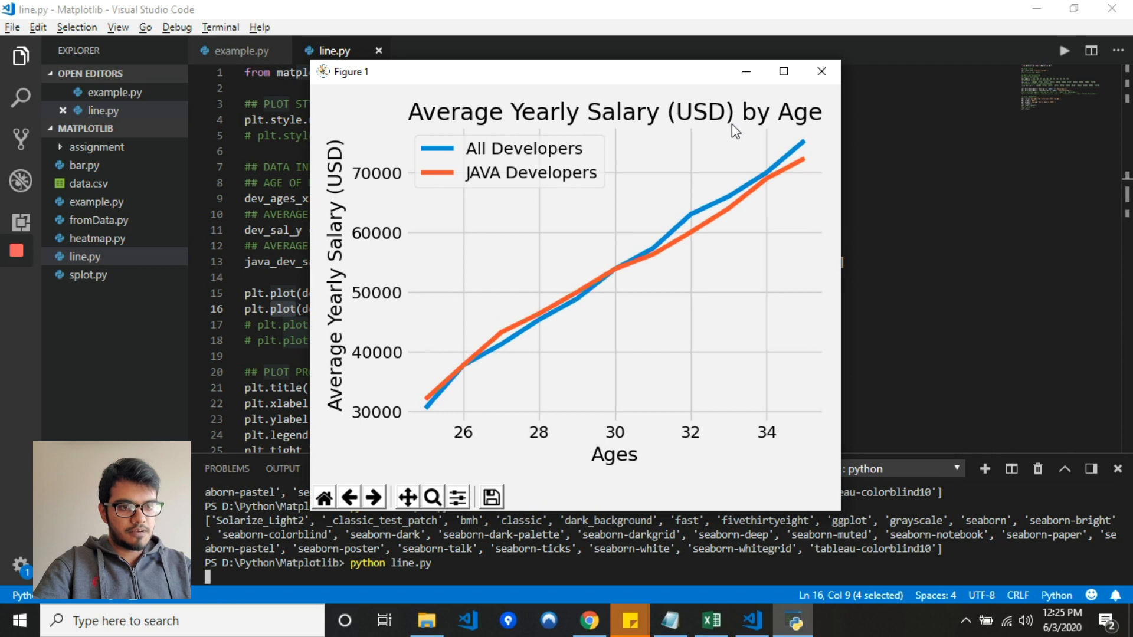
mouse_move(712, 79)
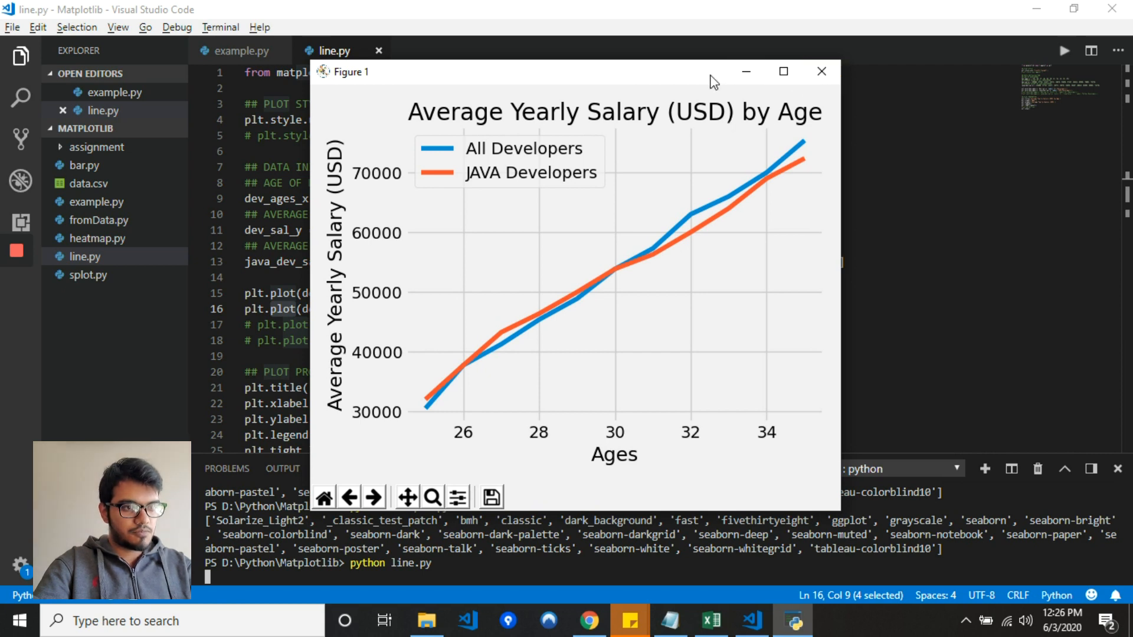
mouse_move(782, 72)
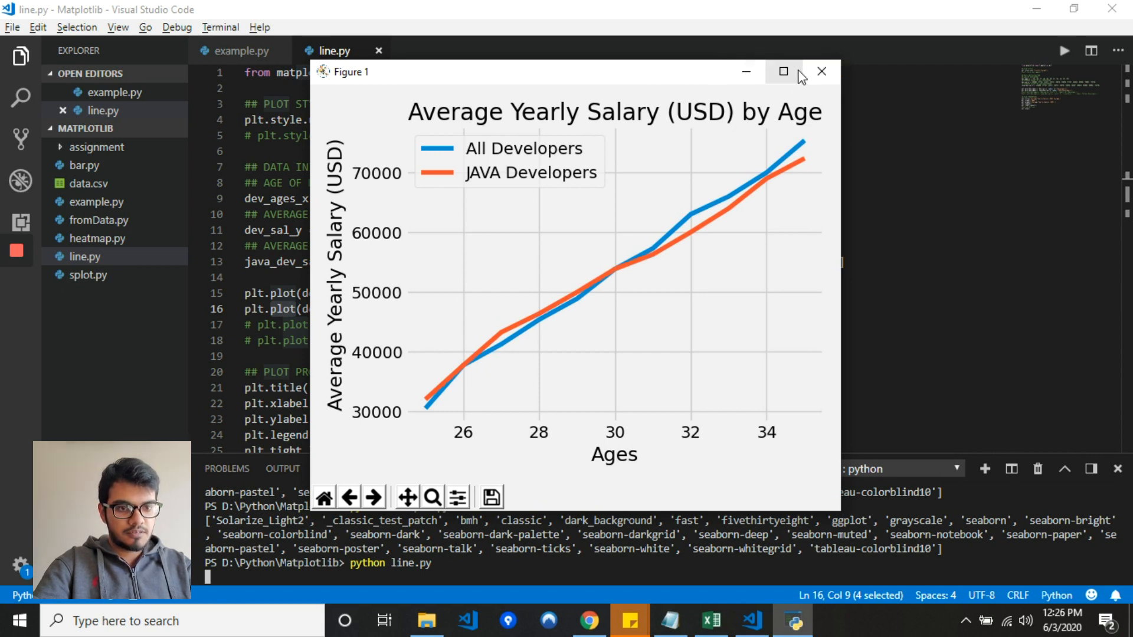
mouse_move(822, 72)
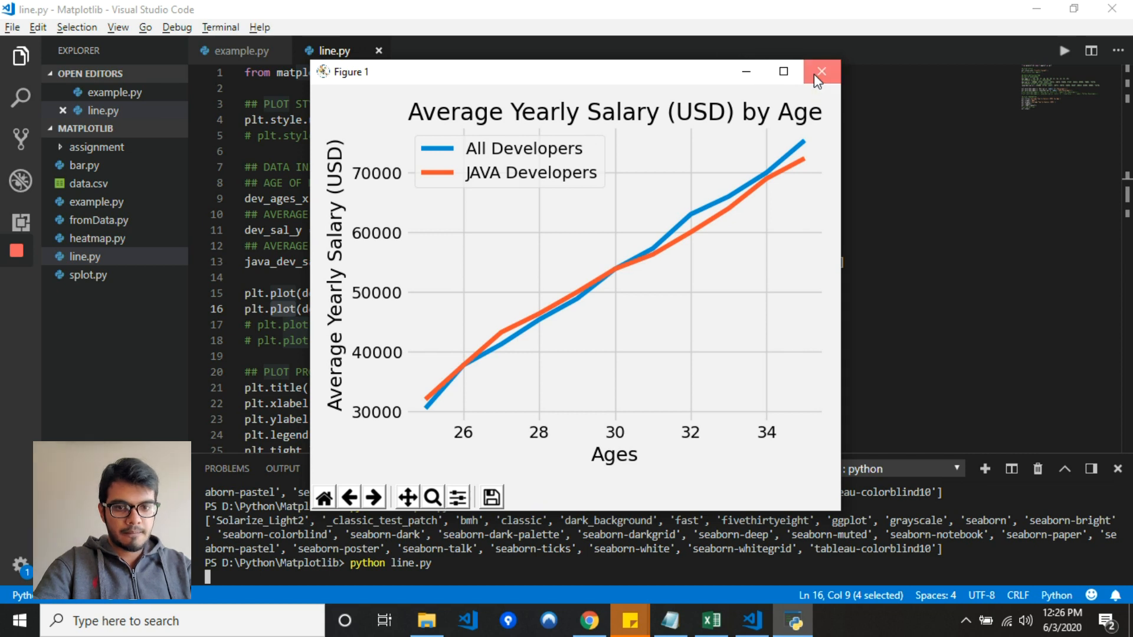
mouse_move(821, 72)
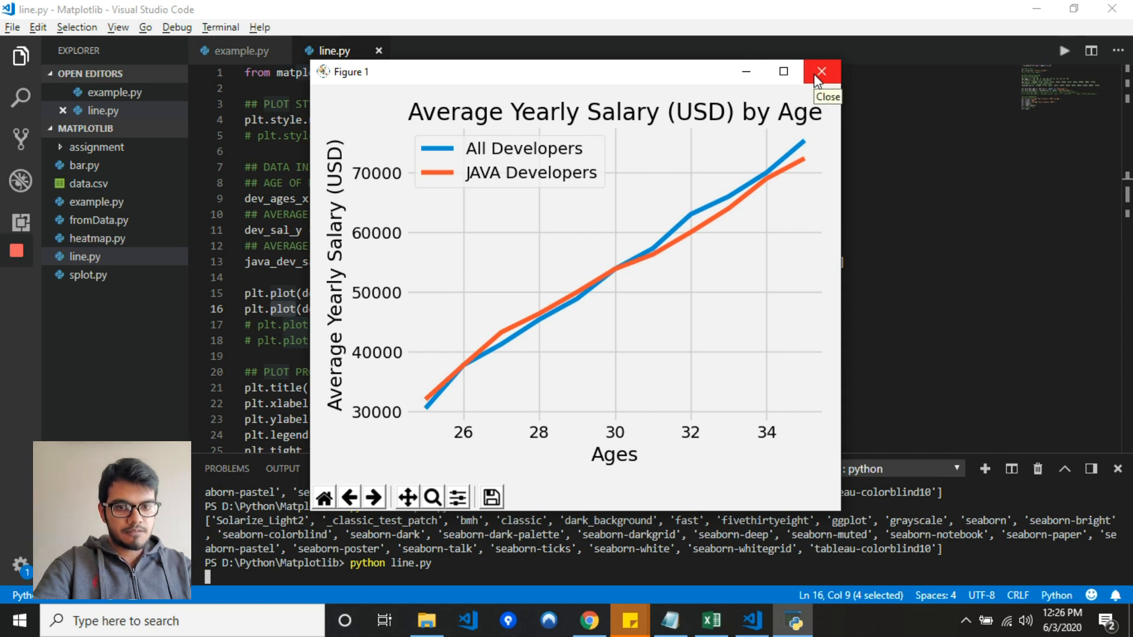
mouse_move(819, 76)
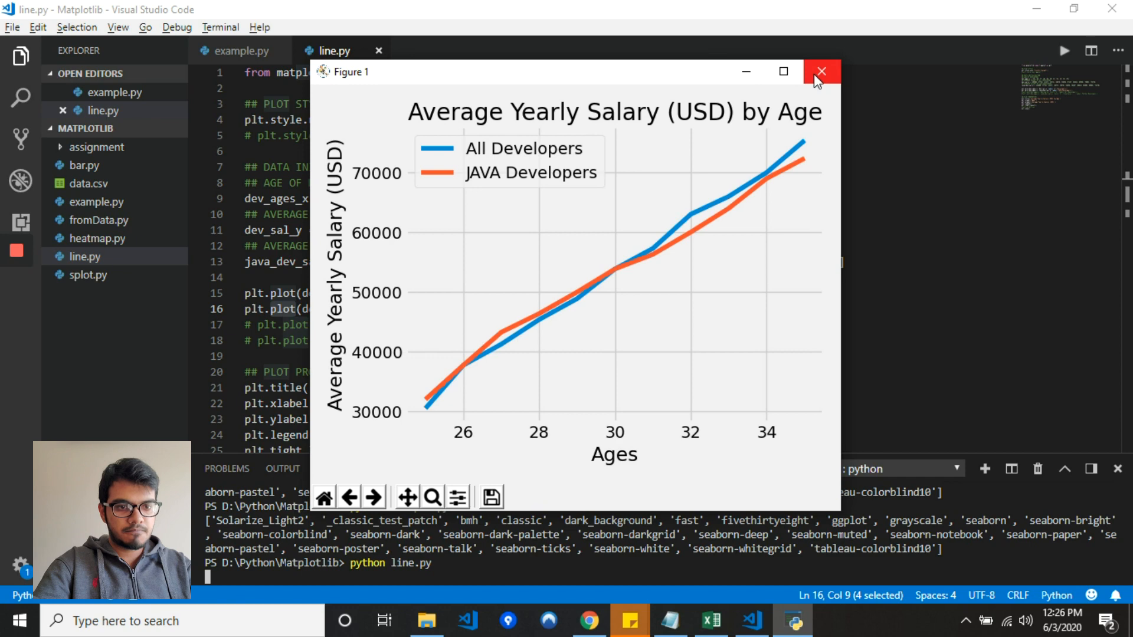
left_click(821, 72)
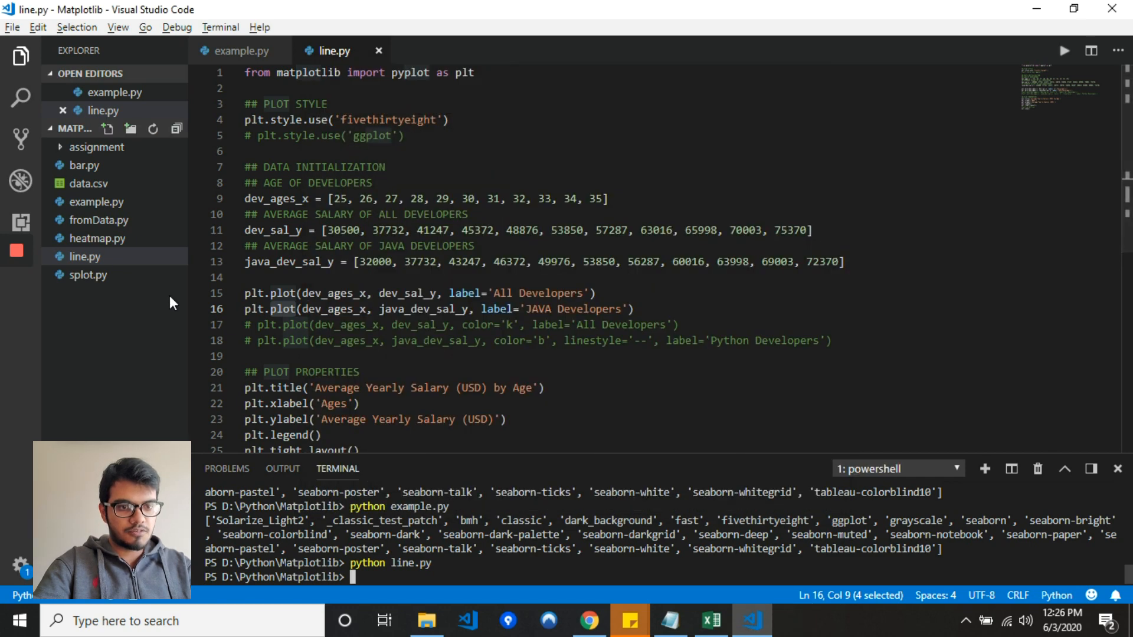
mouse_move(85, 256)
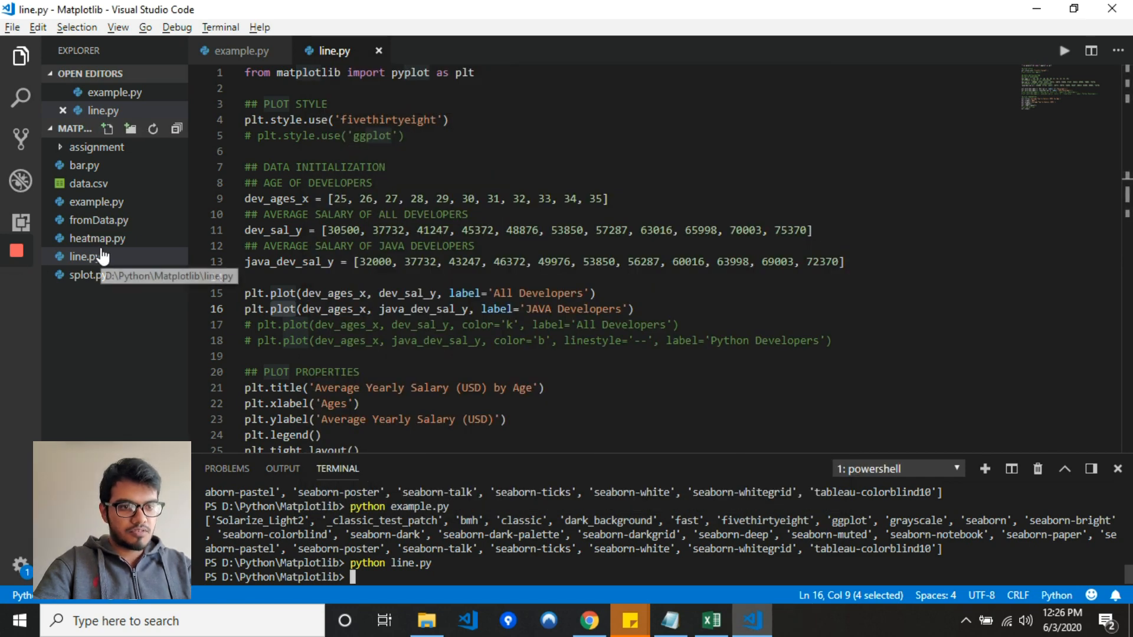
mouse_move(84, 172)
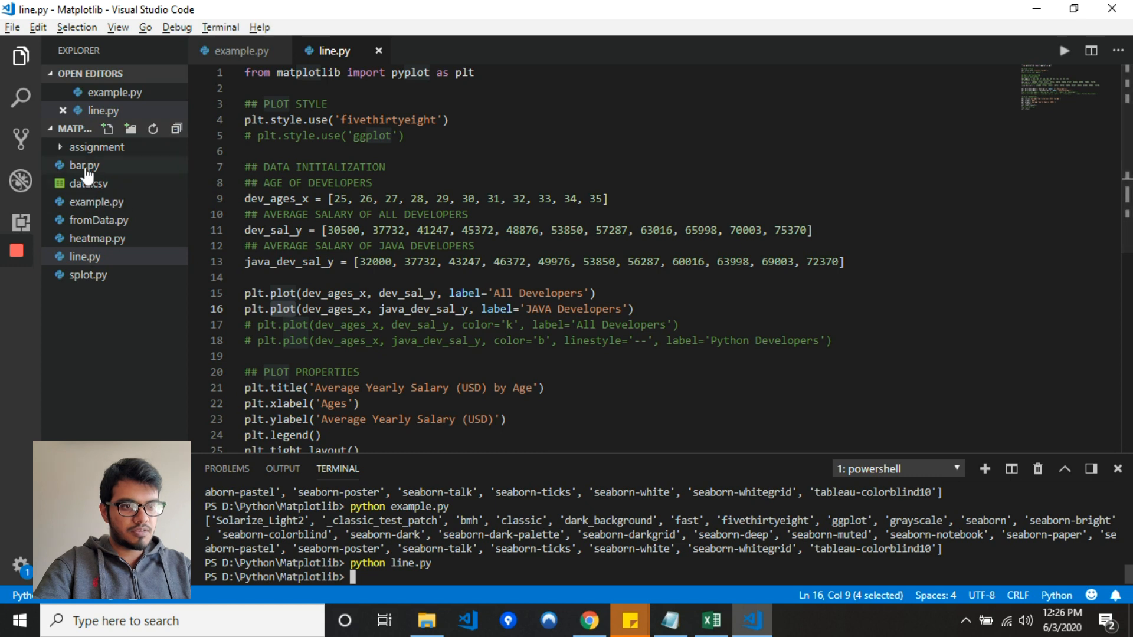
- Switch to bar.py, run 'python bar.py', and close the grouped salary bar chart
left_click(84, 165)
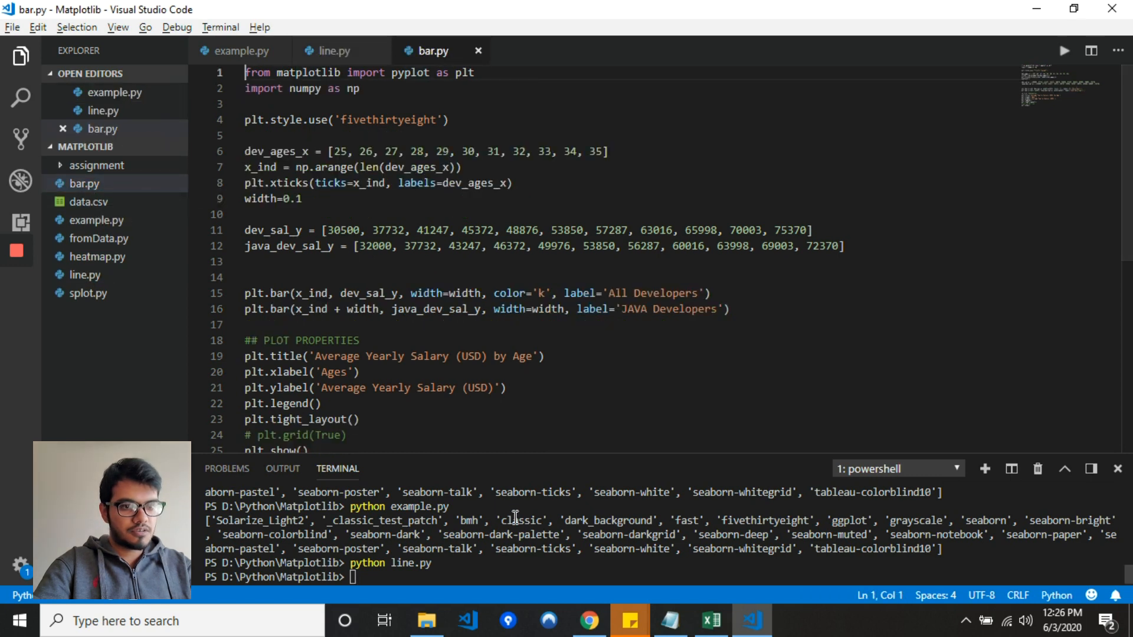
double_click(281, 293)
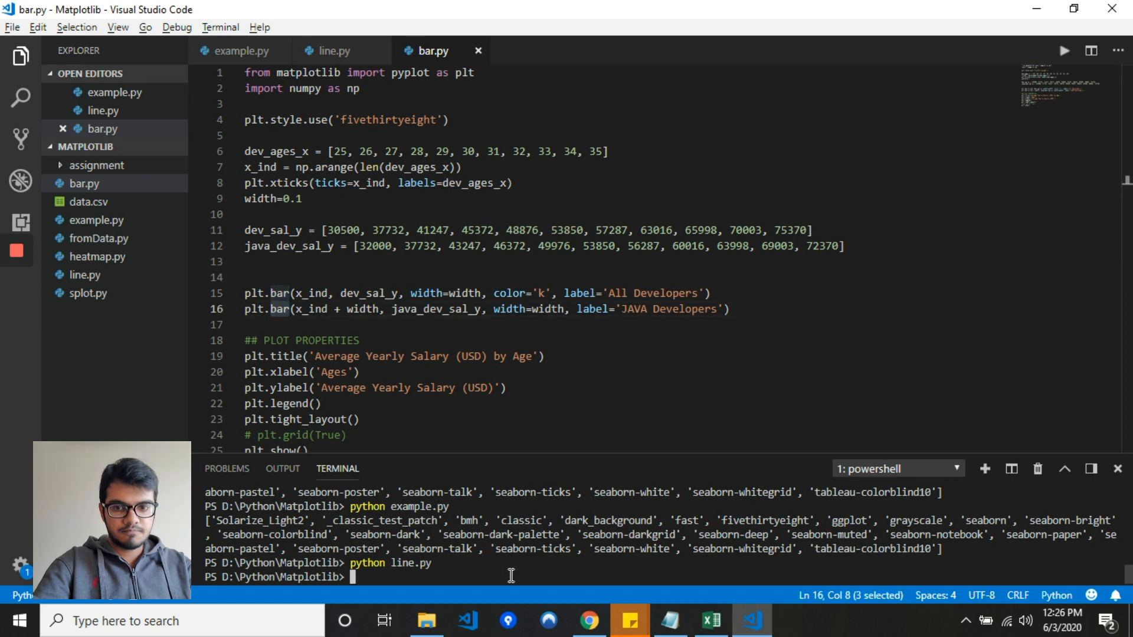
type("python bar.py")
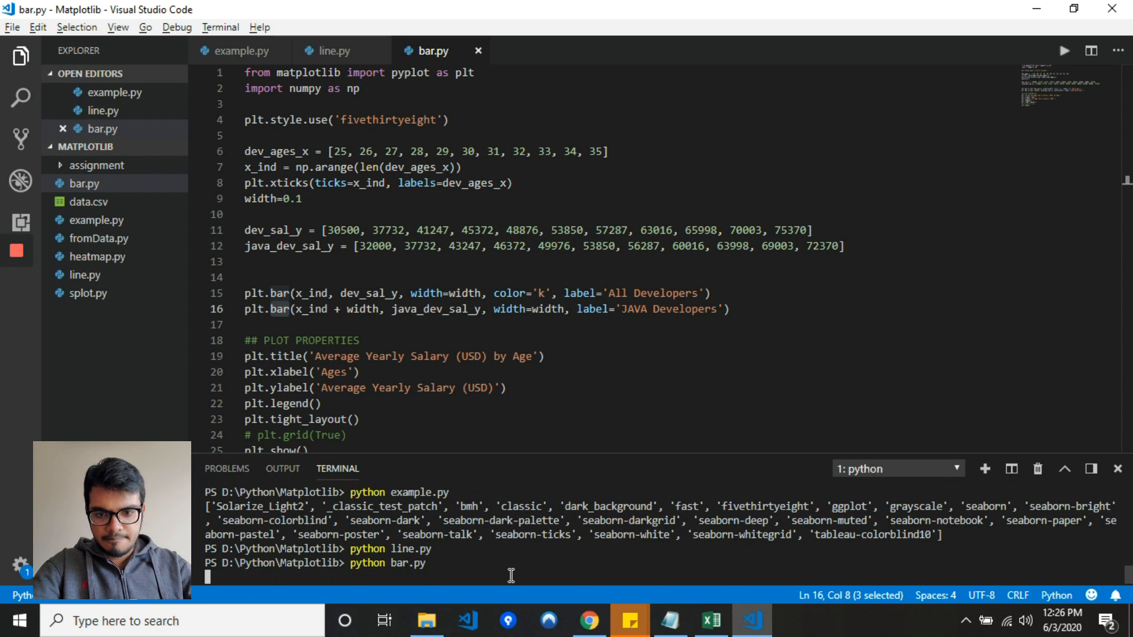
key("Return")
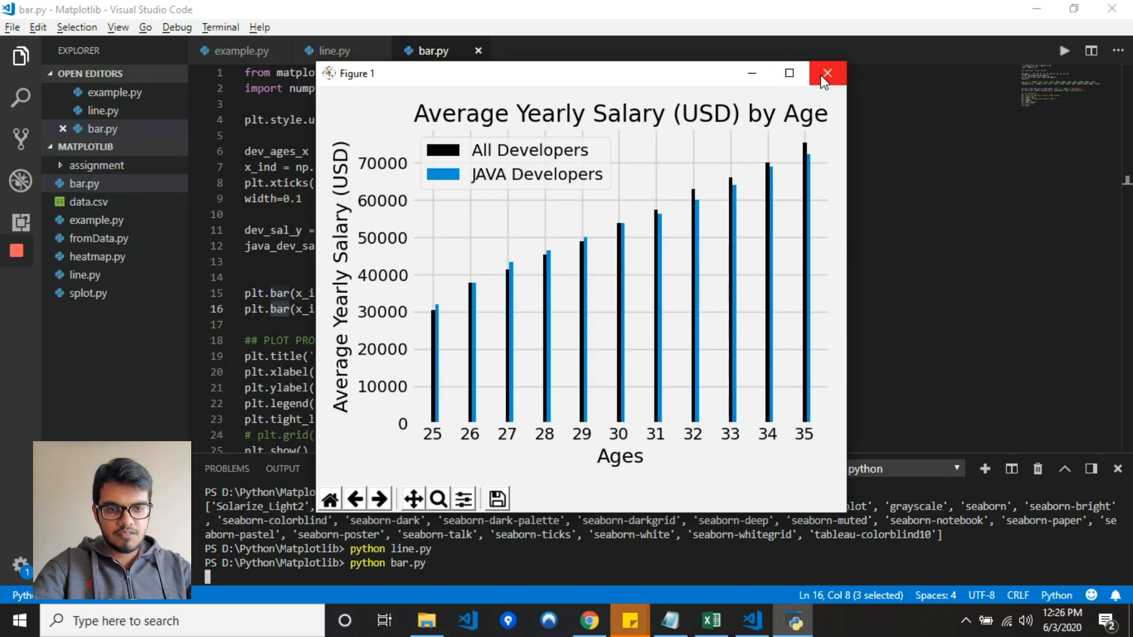
mouse_move(912, 90)
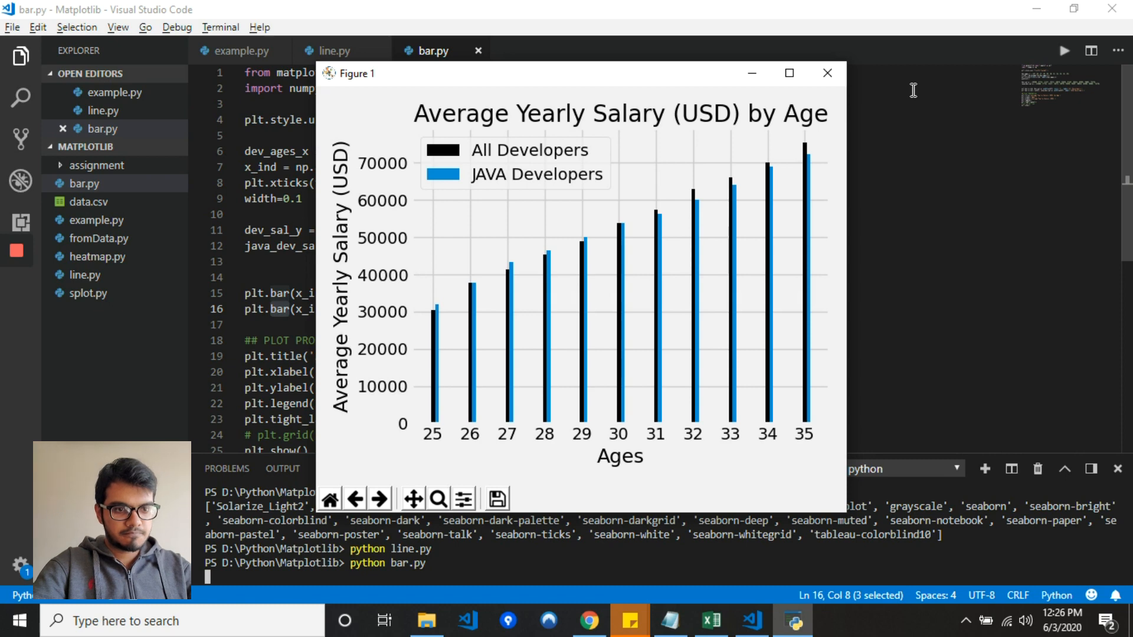
mouse_move(852, 81)
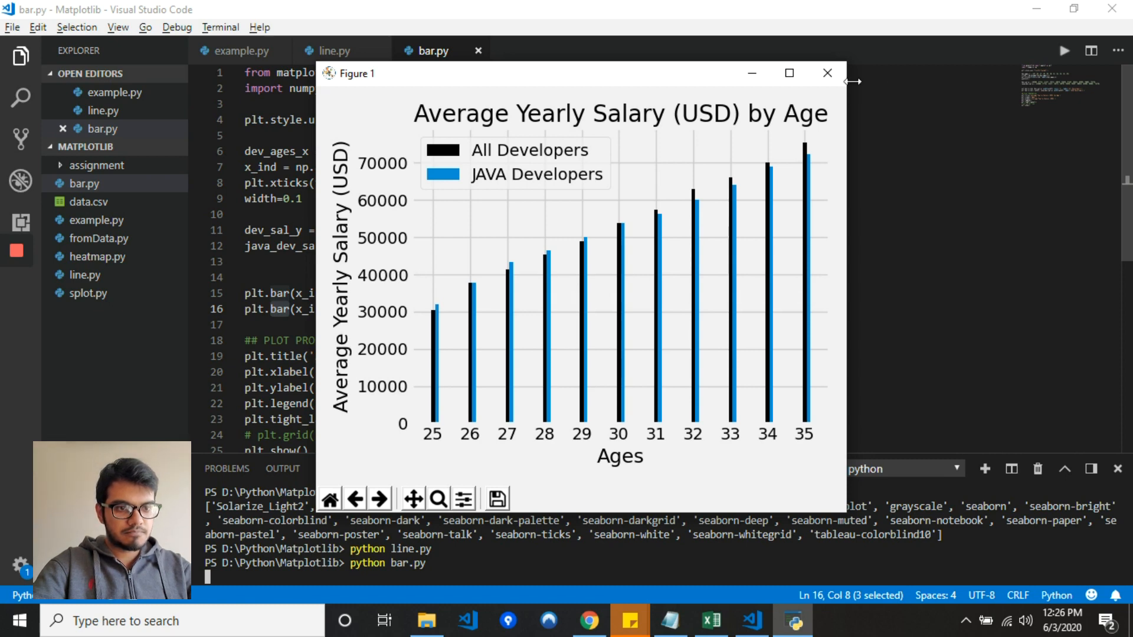
left_click(827, 73)
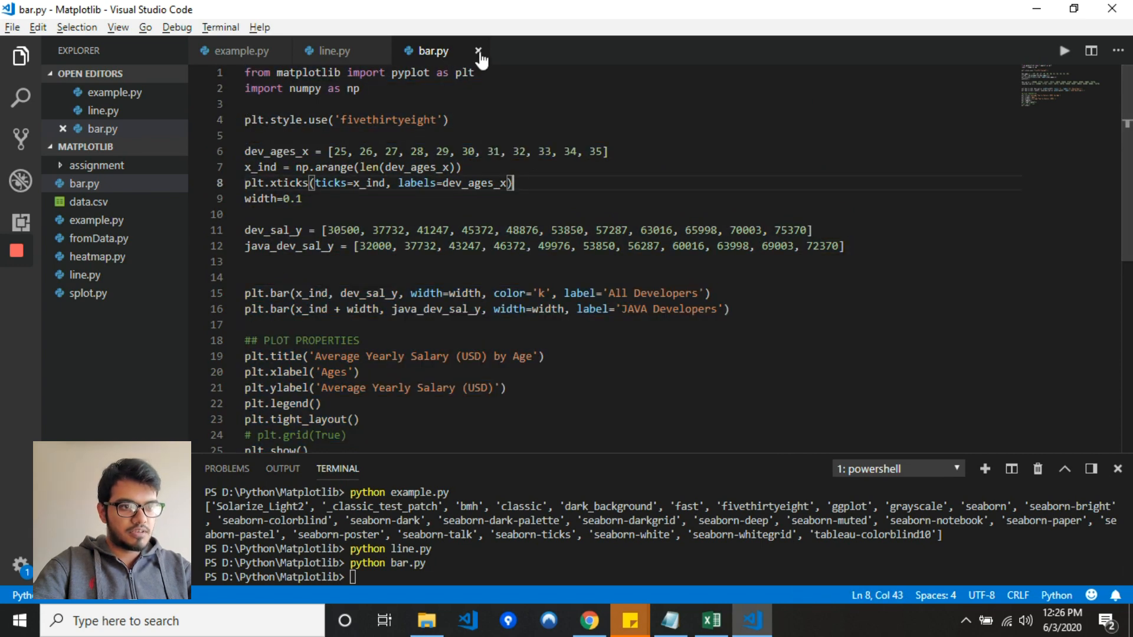
- Close the bar.py tab and bring up the data.csv spreadsheet for fromData.py
left_click(476, 50)
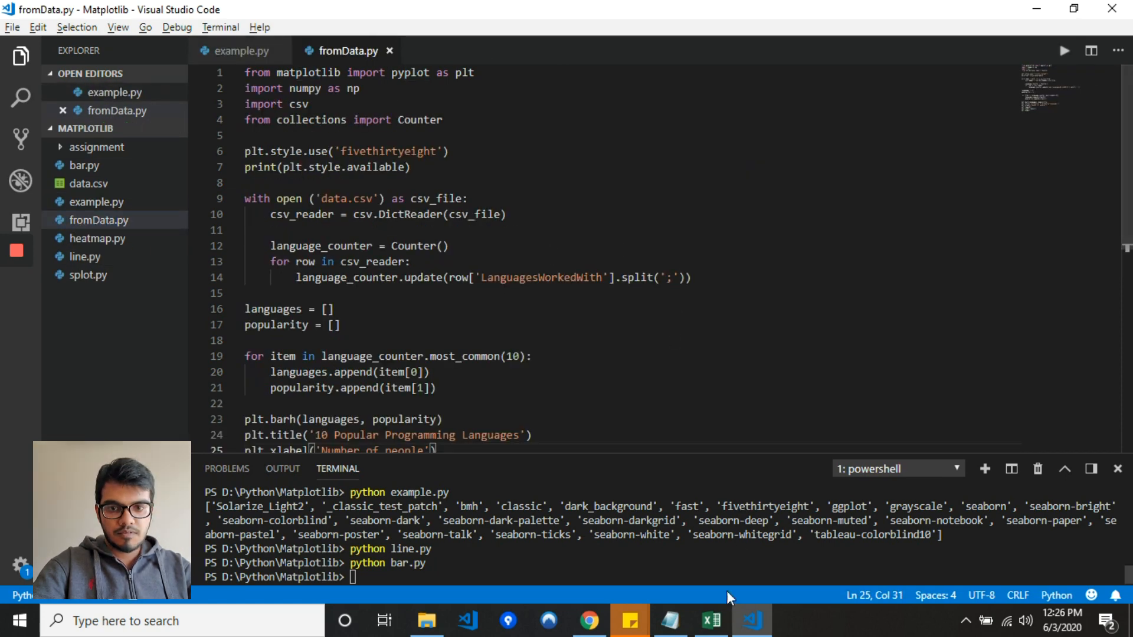
left_click(709, 620)
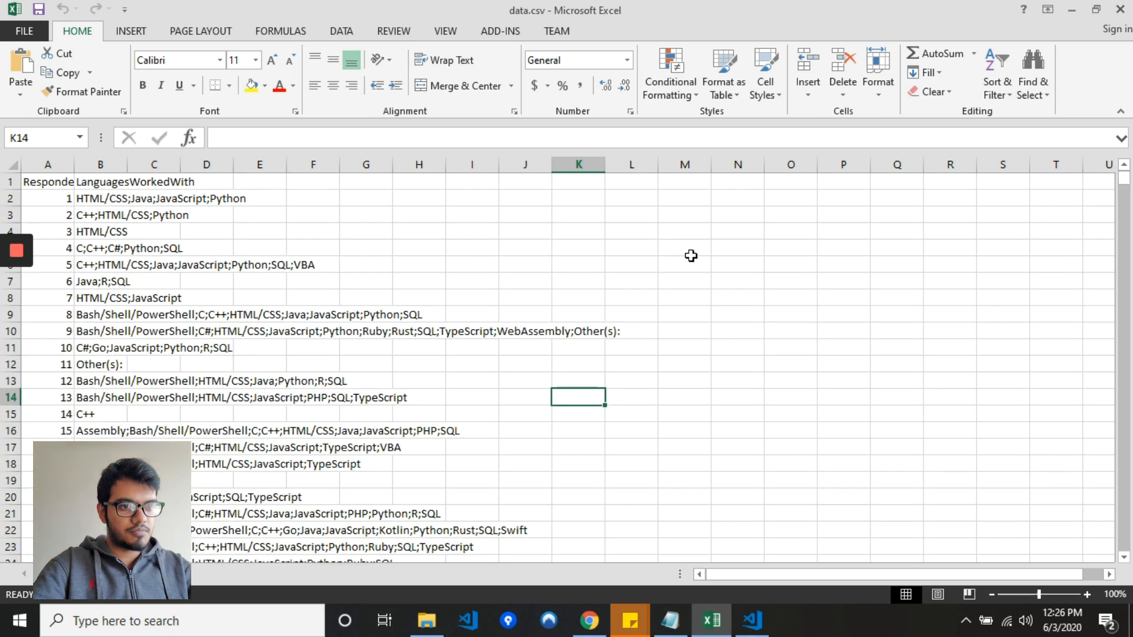
- Widen column A in Excel to show the Responder_id header, then return to fromData.py
left_click(418, 214)
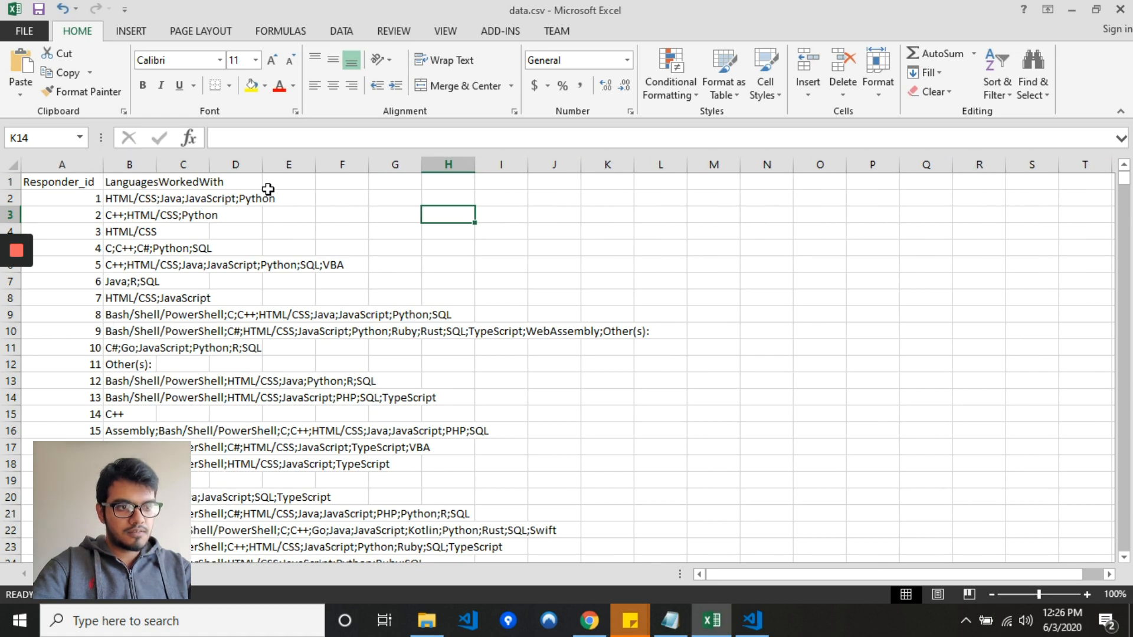
left_click(751, 619)
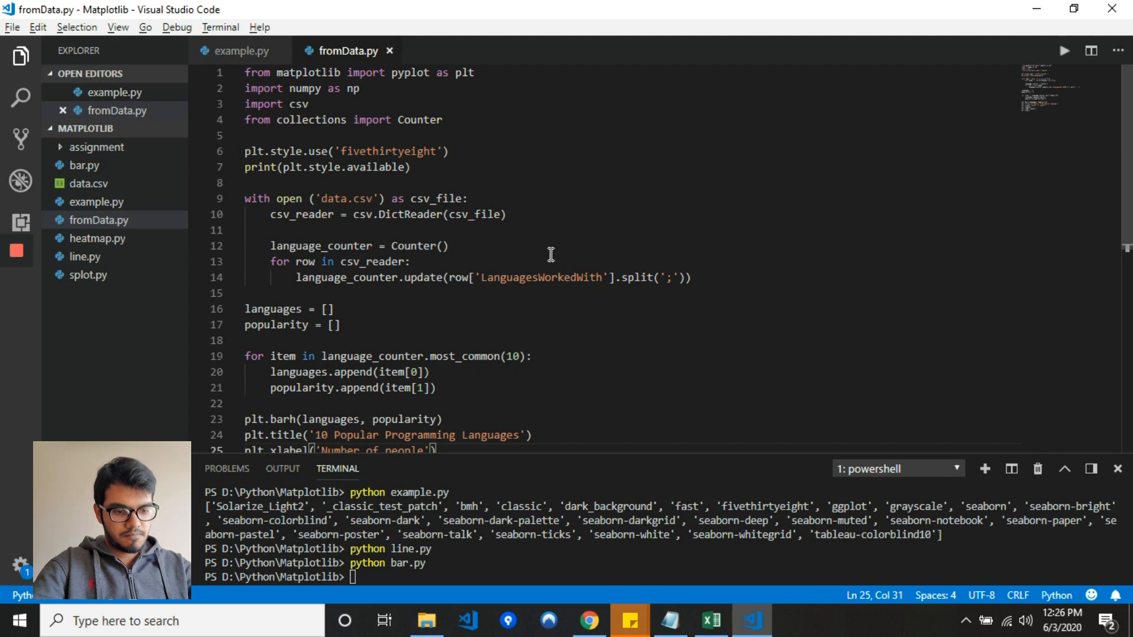
- Review the fromData.py script, checking the csv import and the print line
left_click(546, 262)
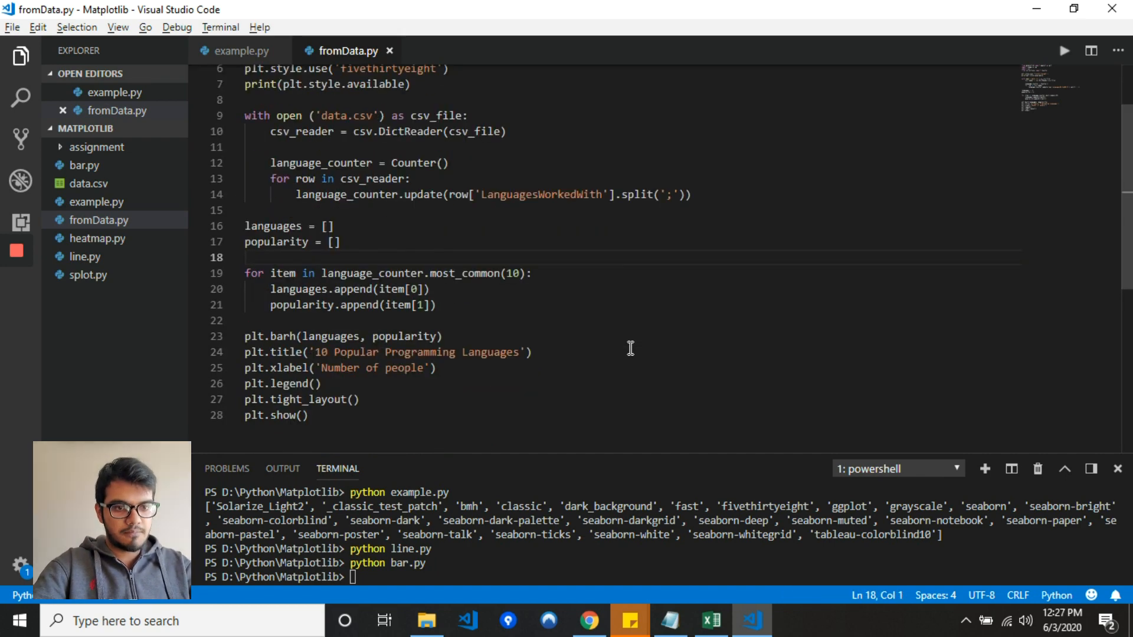
scroll("up", 3)
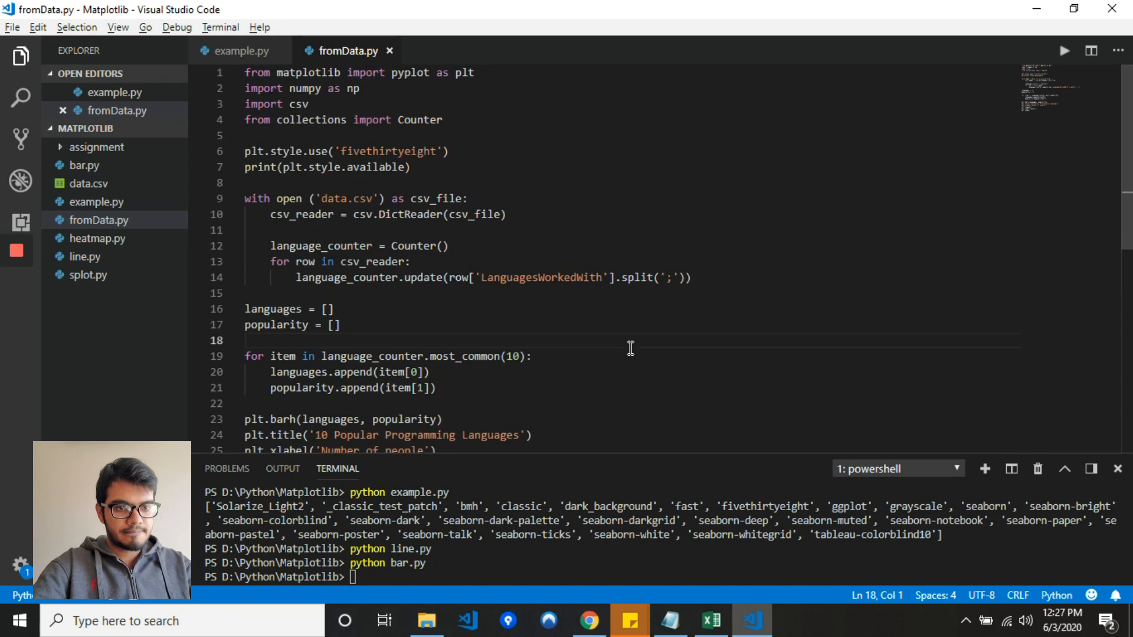
double_click(308, 72)
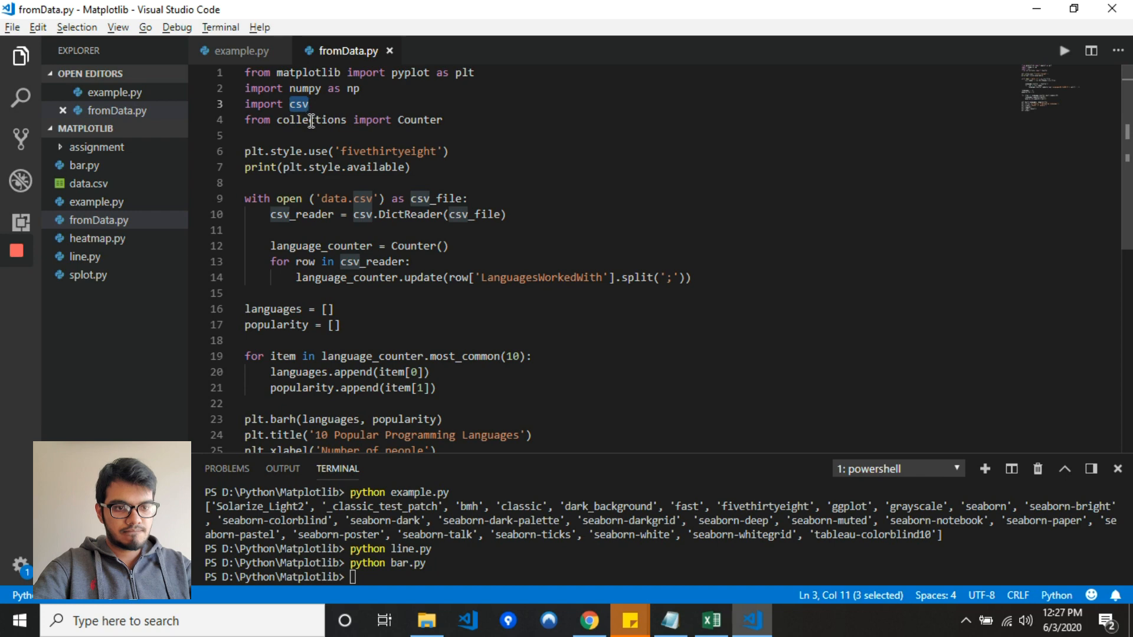
left_click(411, 167)
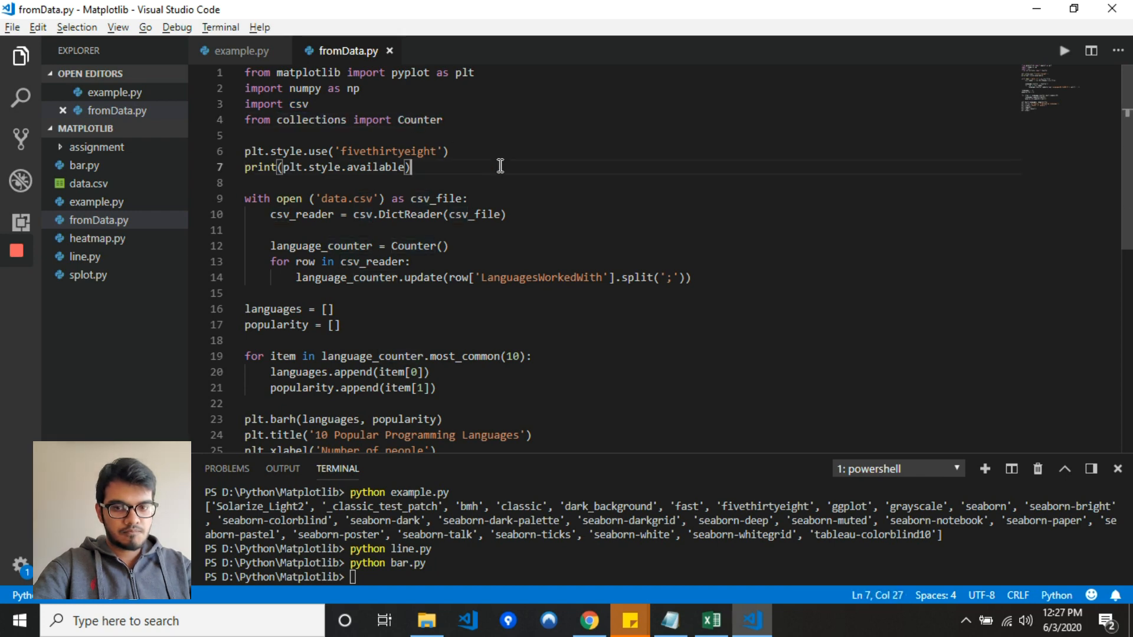
scroll("down", 3)
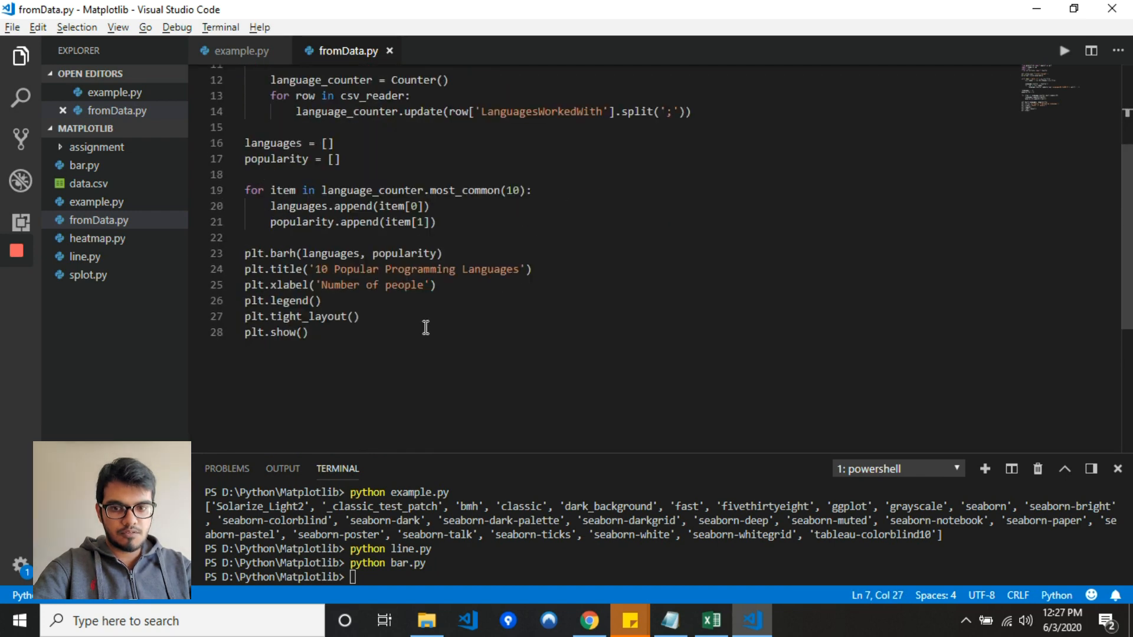
scroll("up", 3)
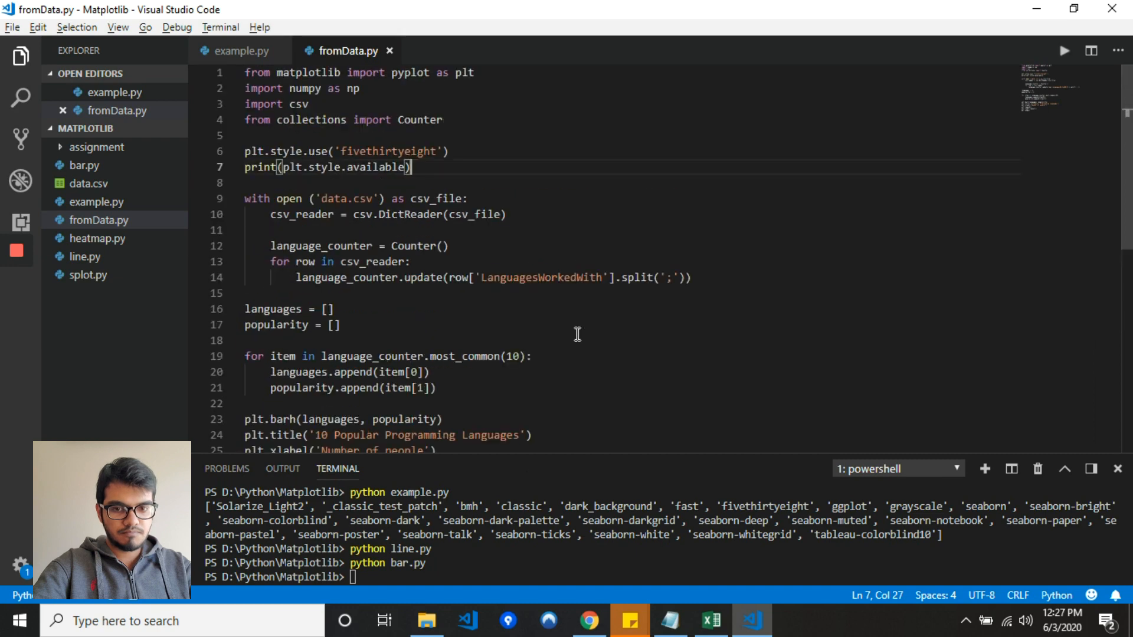
- Run python fromData.py in the terminal to produce the horizontal bar chart of 10 popular languages
type("py")
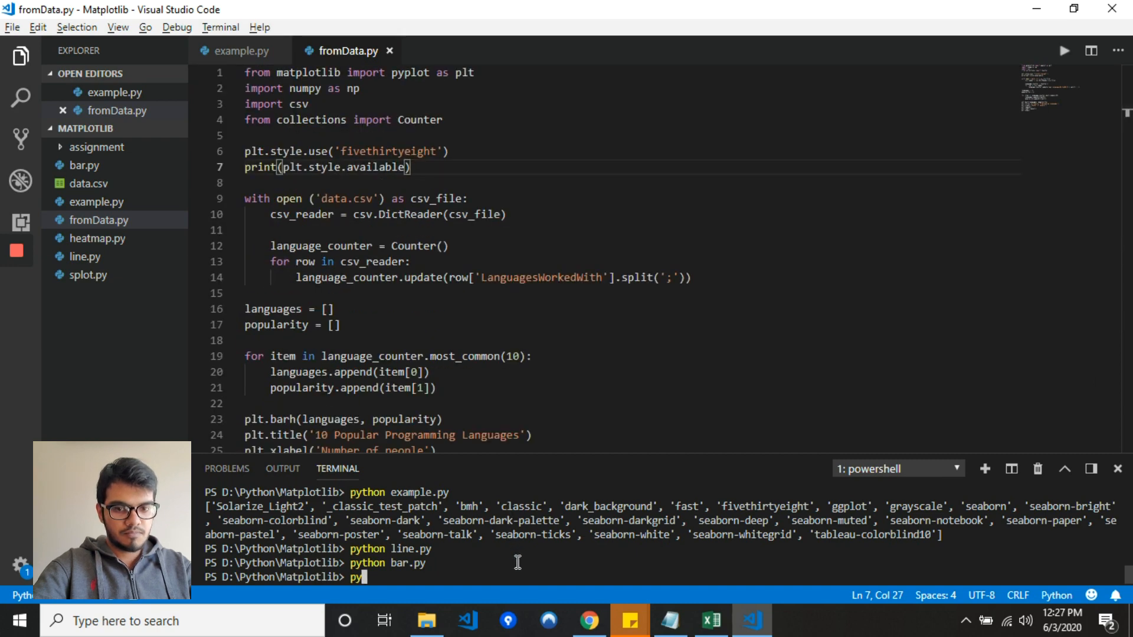
type("thon fromDa")
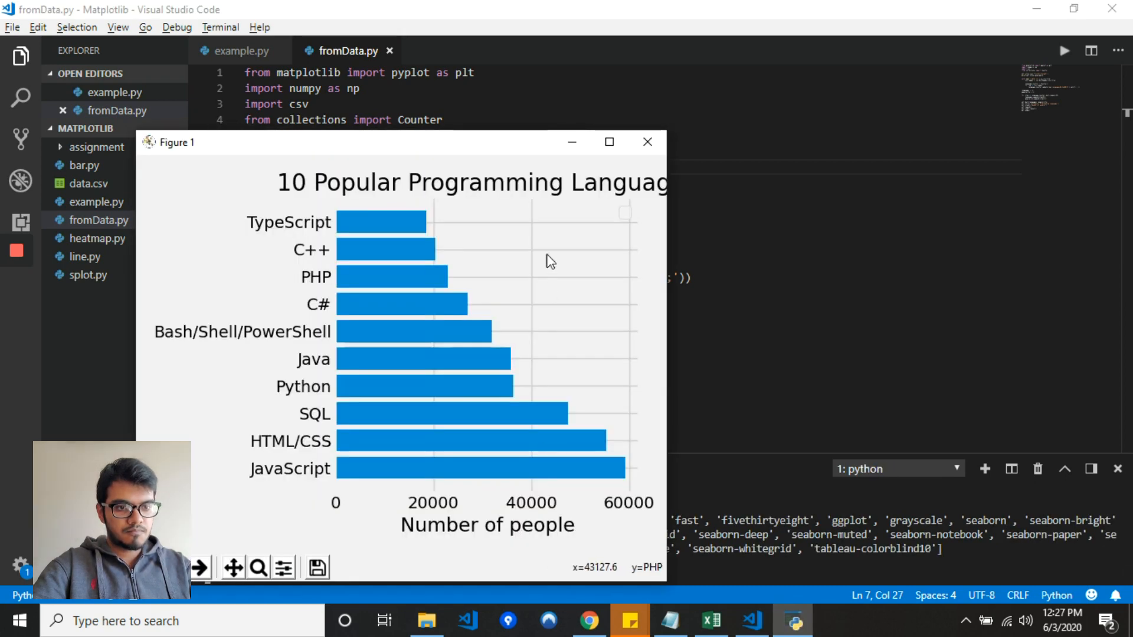
- Maximize the Figure 1 window to view the '10 Popular Programming Languages' bar chart full-size
left_click(609, 142)
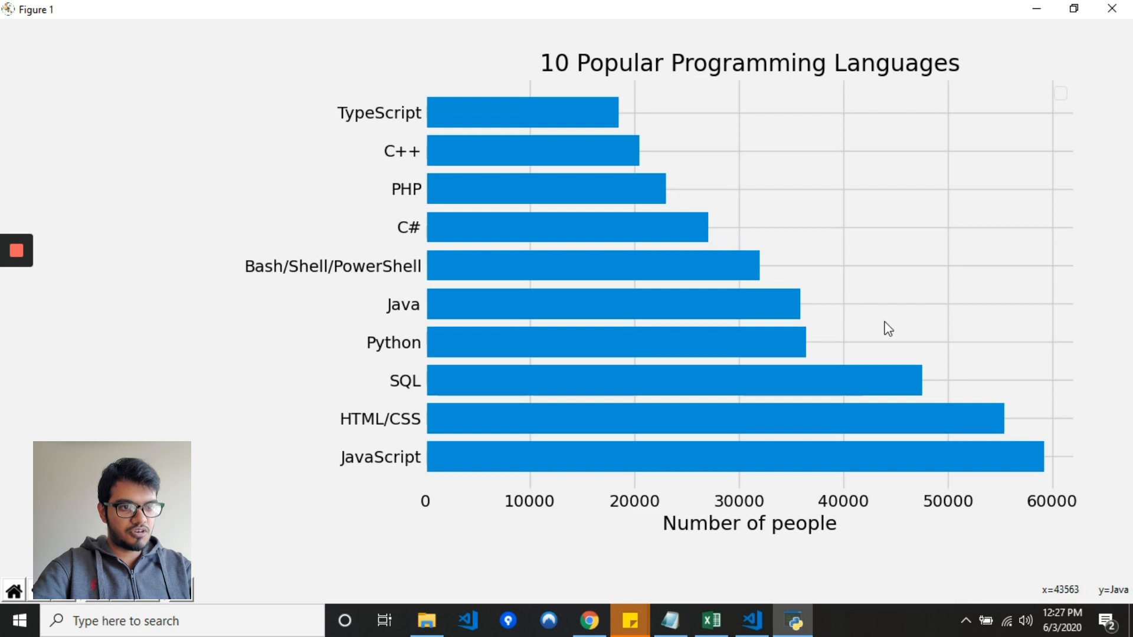
mouse_move(1029, 466)
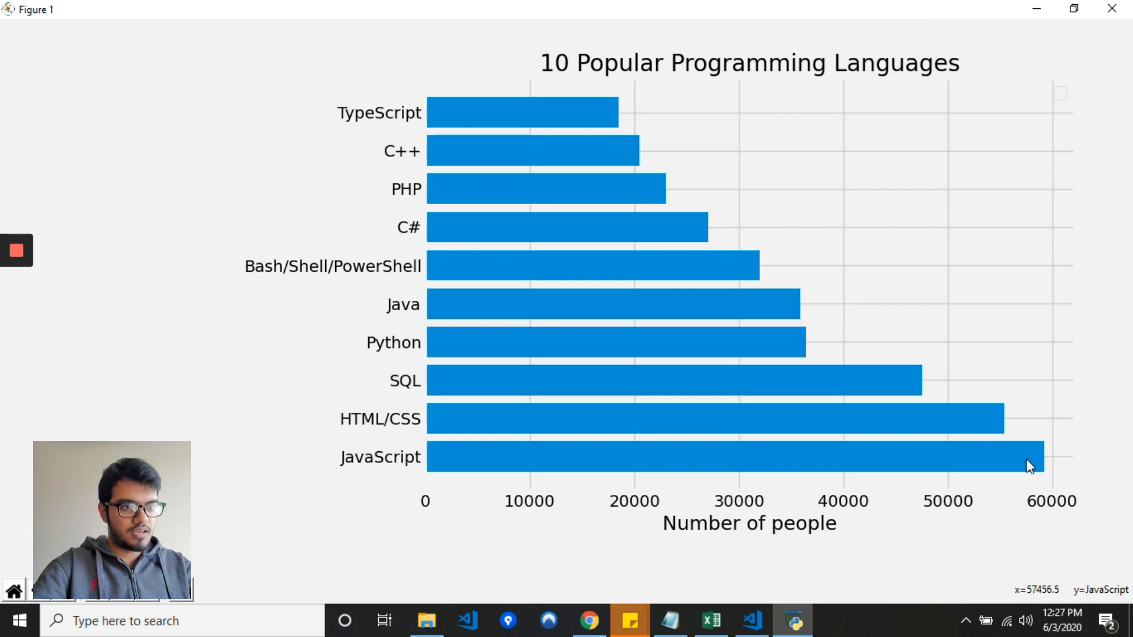
mouse_move(885, 466)
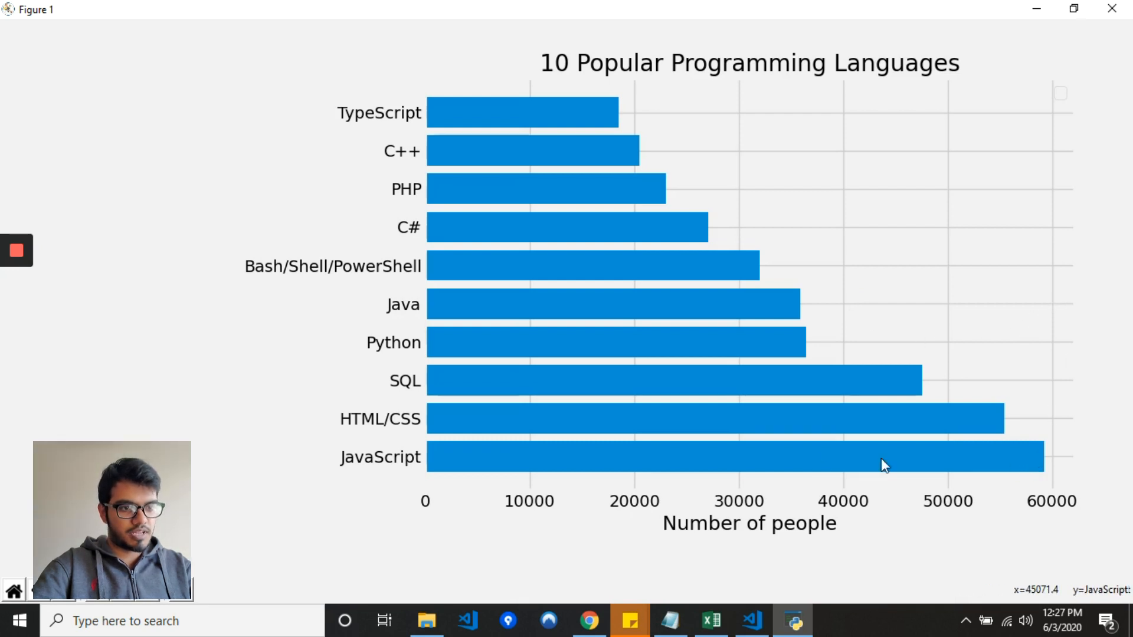
mouse_move(526, 422)
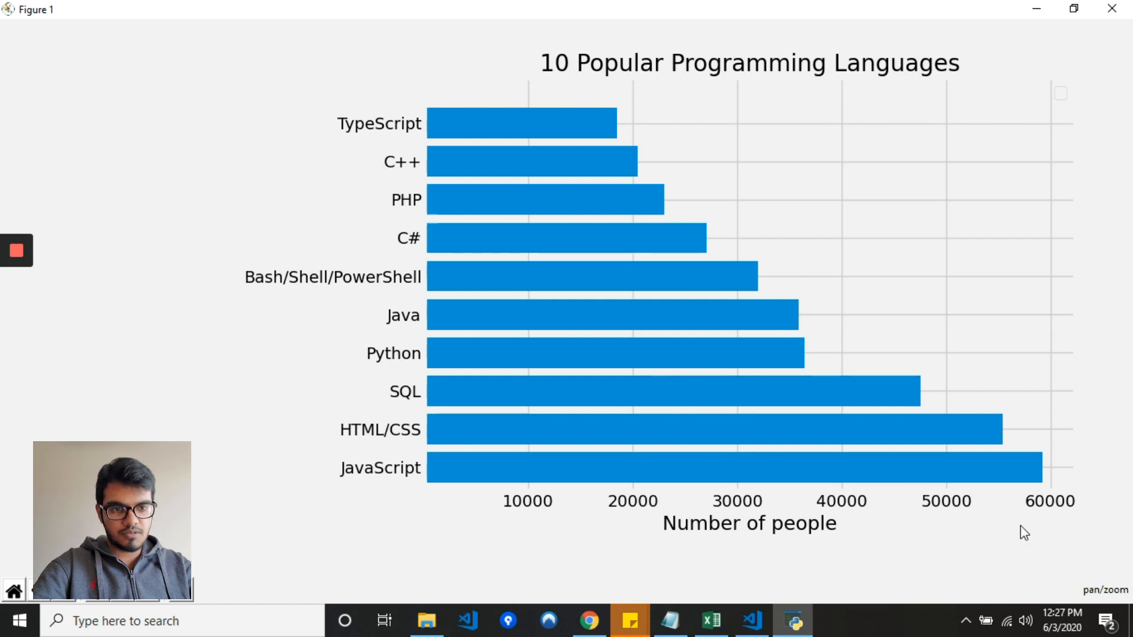
mouse_move(993, 280)
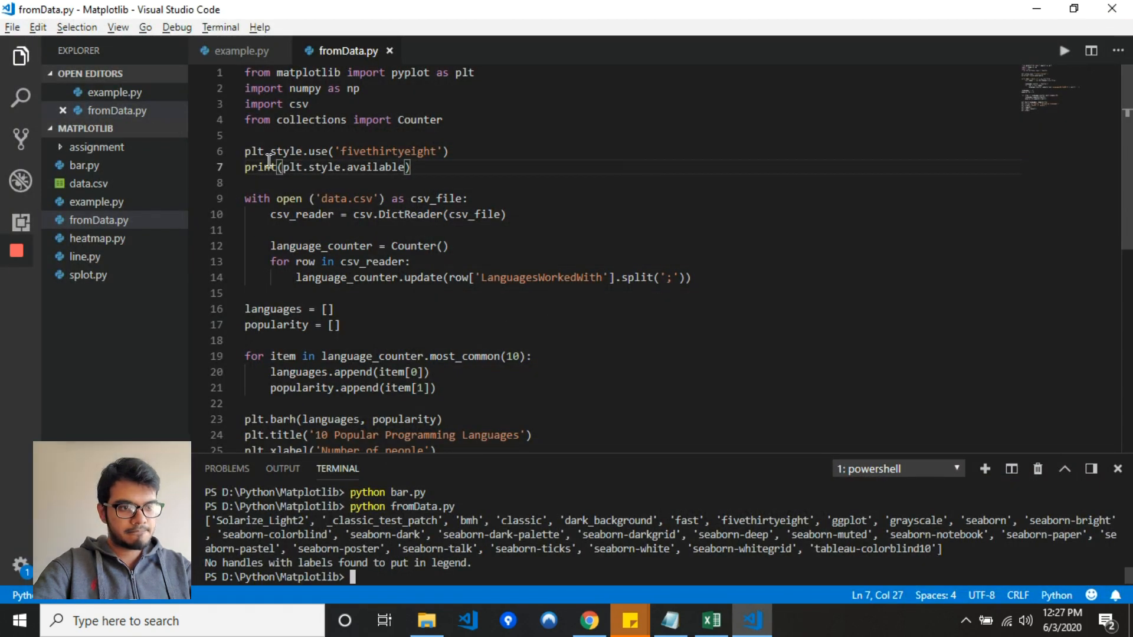
- Switch to splot.py and locate the scatter call in the code
left_click(87, 293)
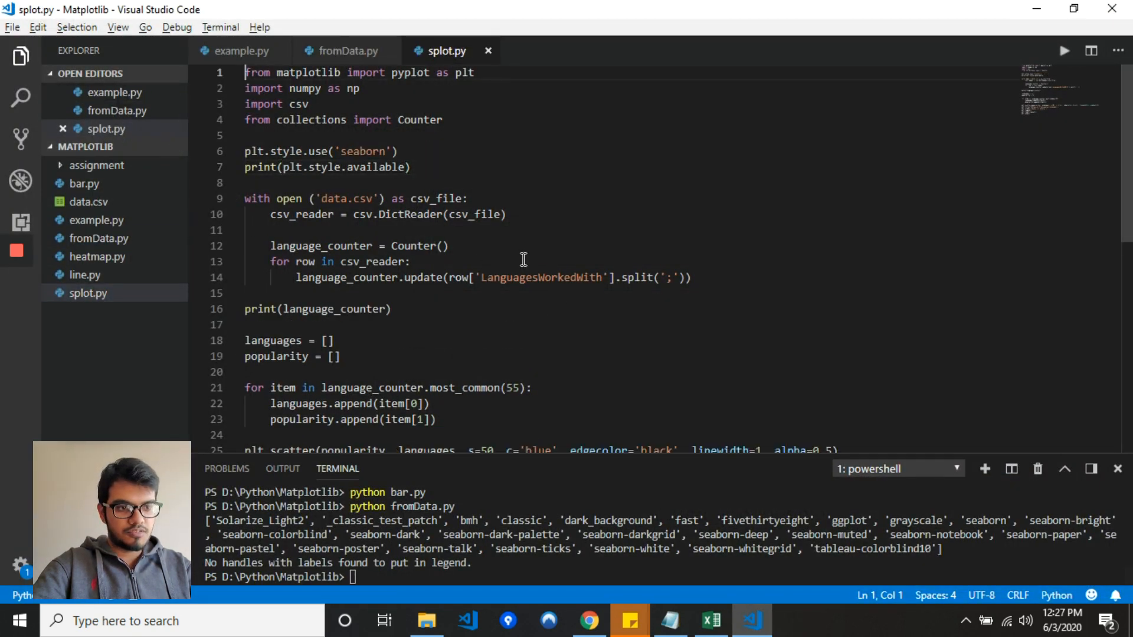
scroll("down", 3)
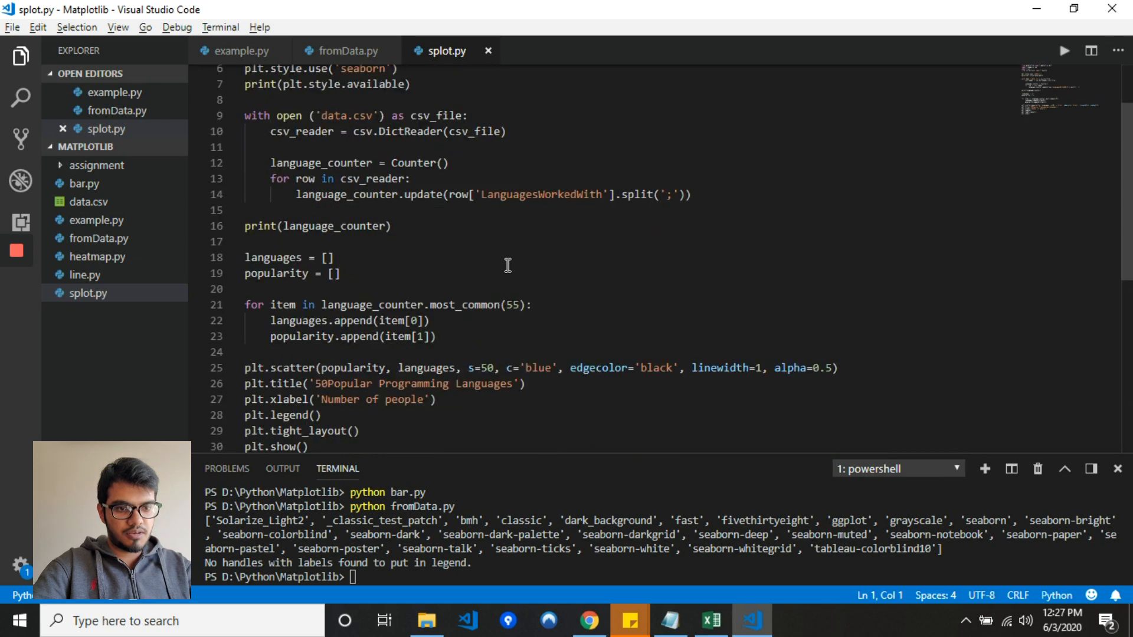
double_click(291, 326)
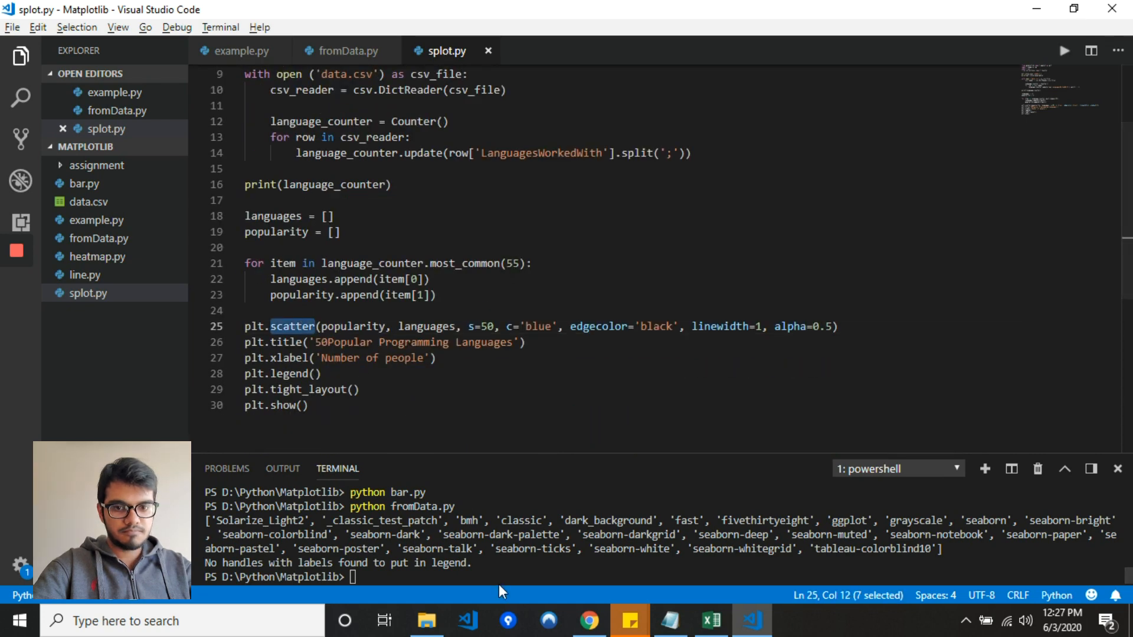
- Run python splot.py in the terminal to show the scatter plot of 50 popular languages
type("pytho")
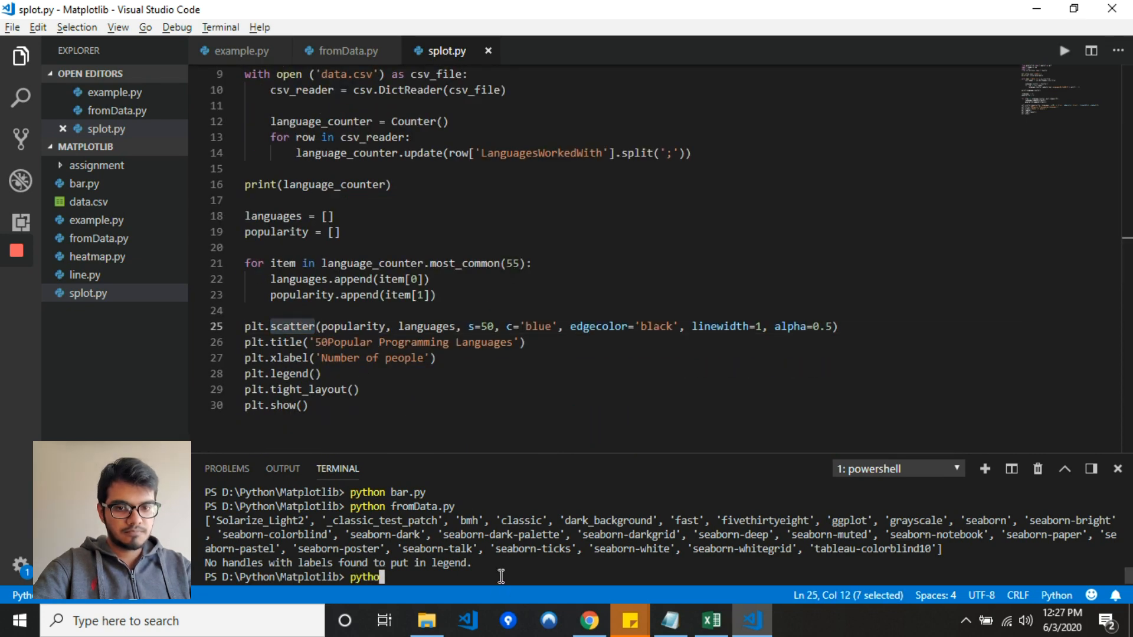
type("splot.py")
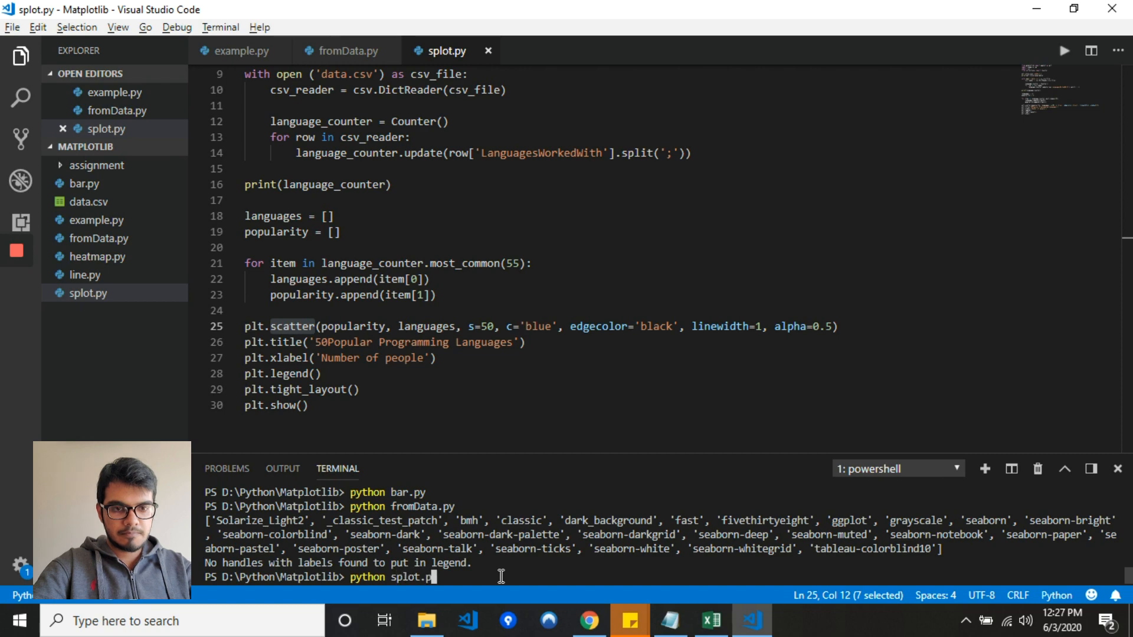
key("Return")
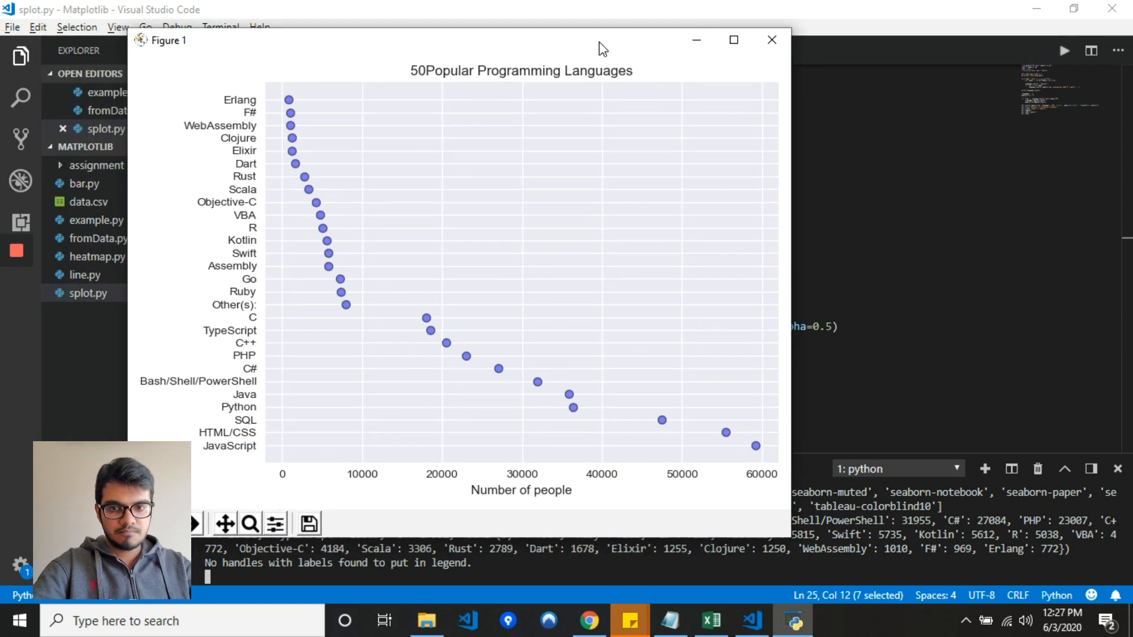
mouse_move(375, 319)
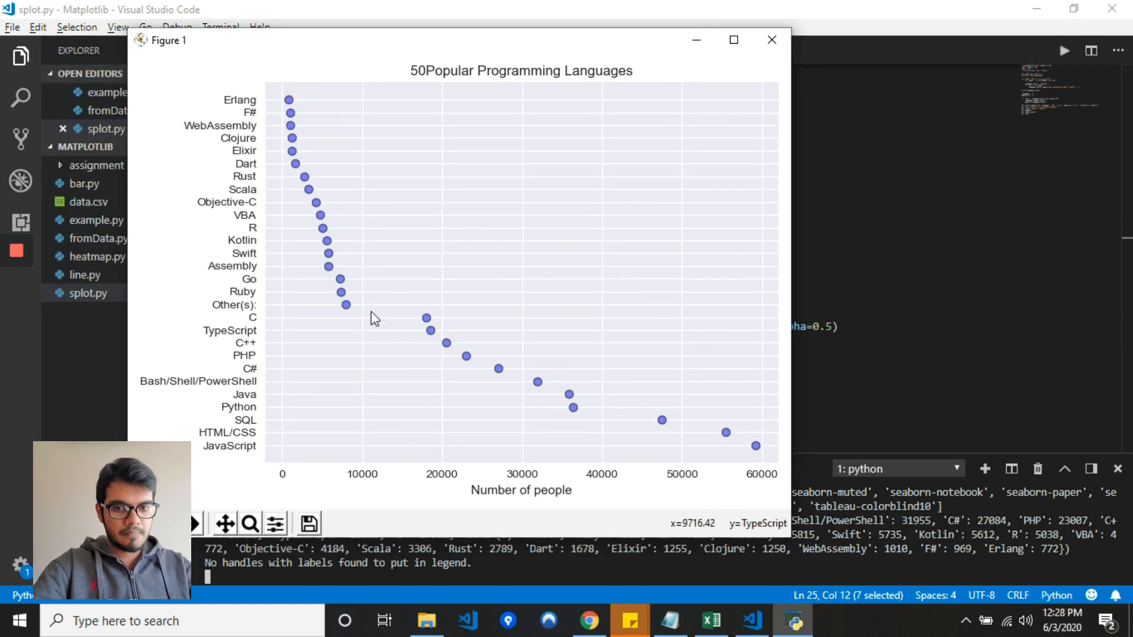
mouse_move(260, 462)
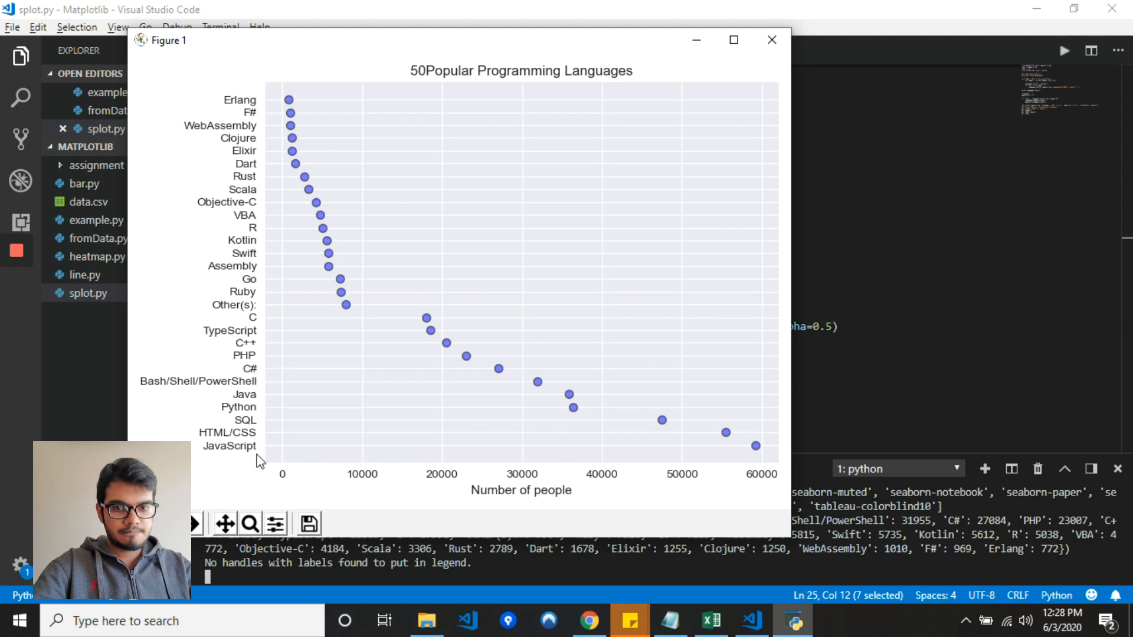
mouse_move(370, 259)
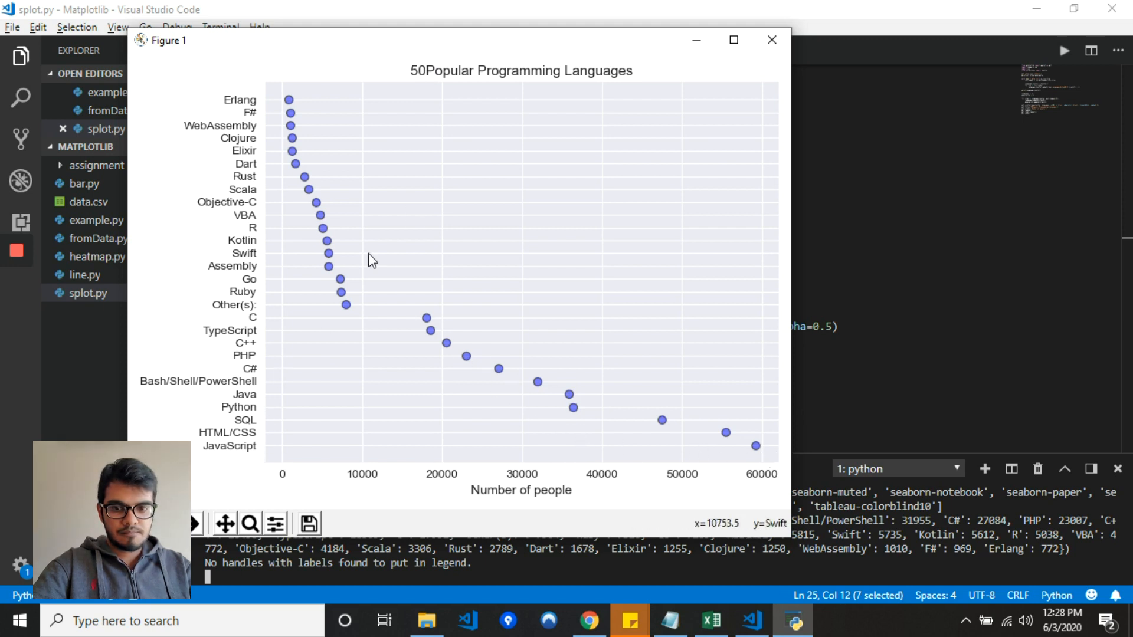
mouse_move(365, 133)
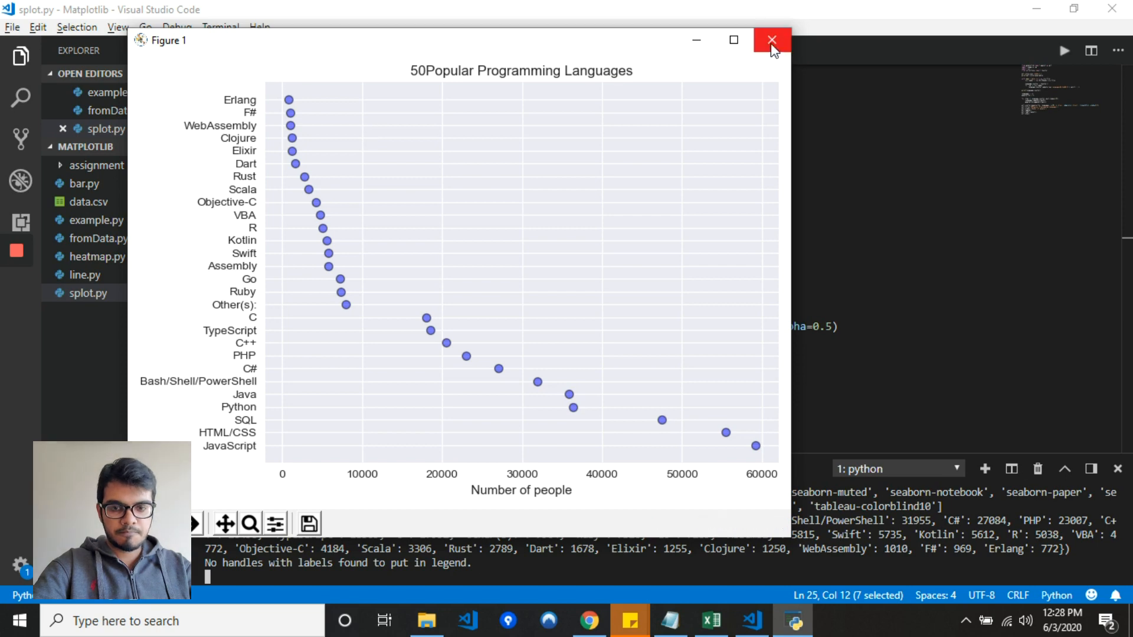
- Close the scatter plot figure after viewing it, returning to splot.py
left_click(772, 40)
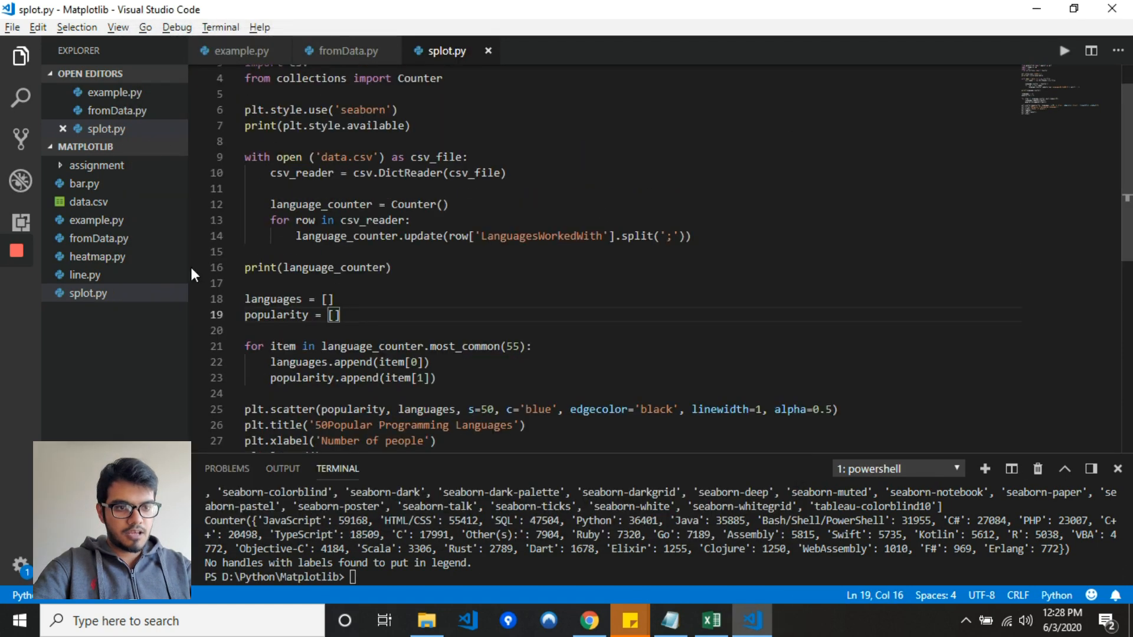
- Switch to heatmap.py and run python heatmap.py to show the coolwarm car Co-Relation heatmap
left_click(95, 256)
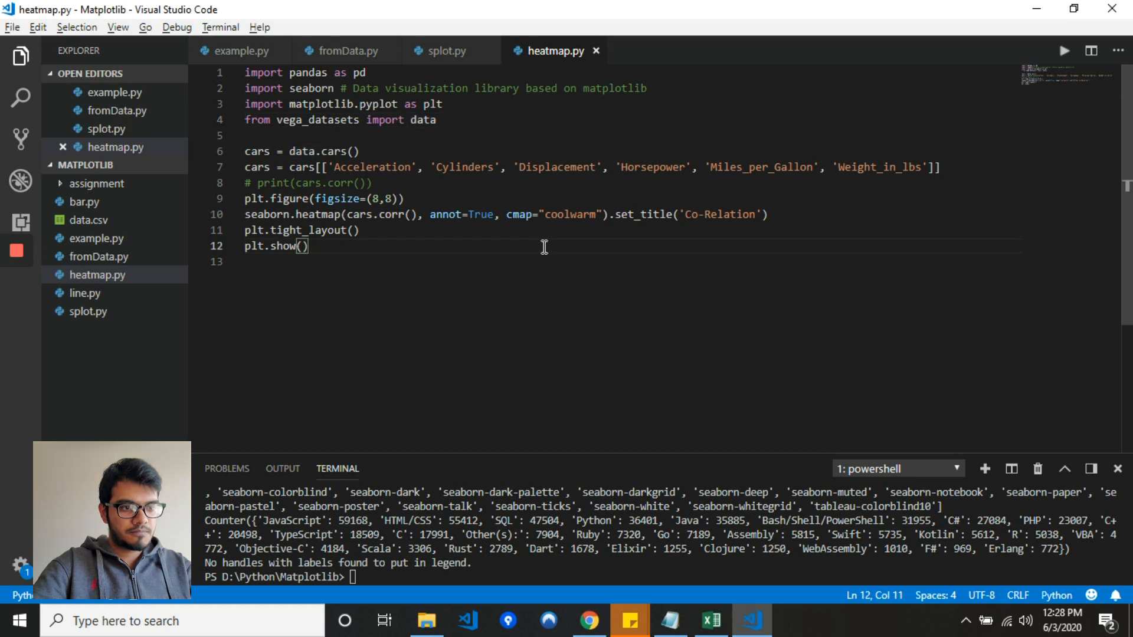
mouse_move(365, 167)
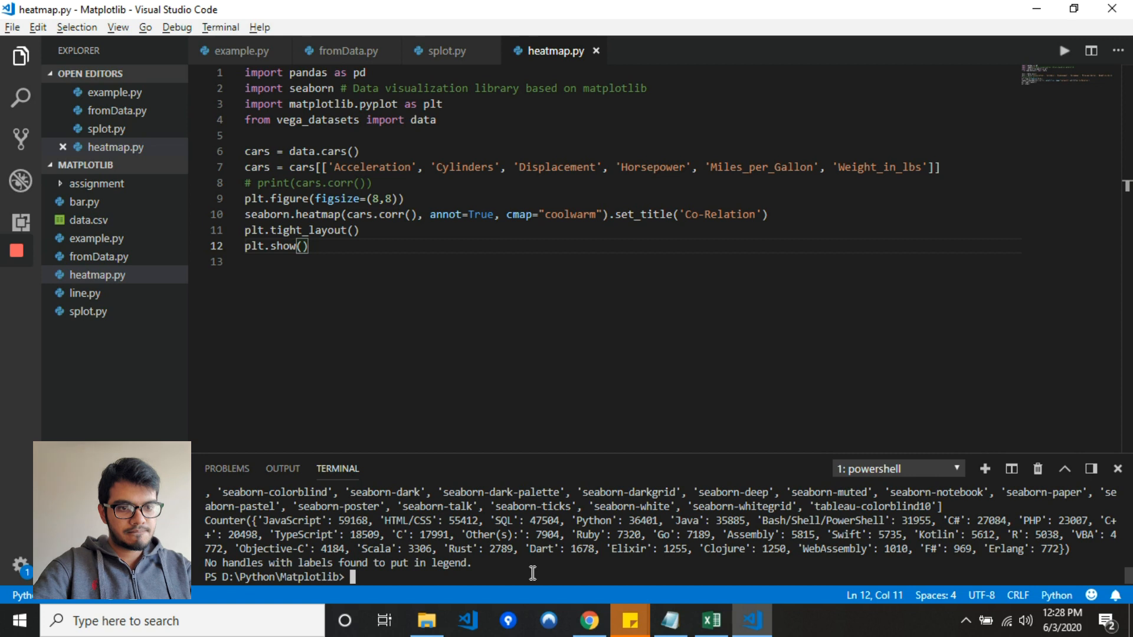
type("python")
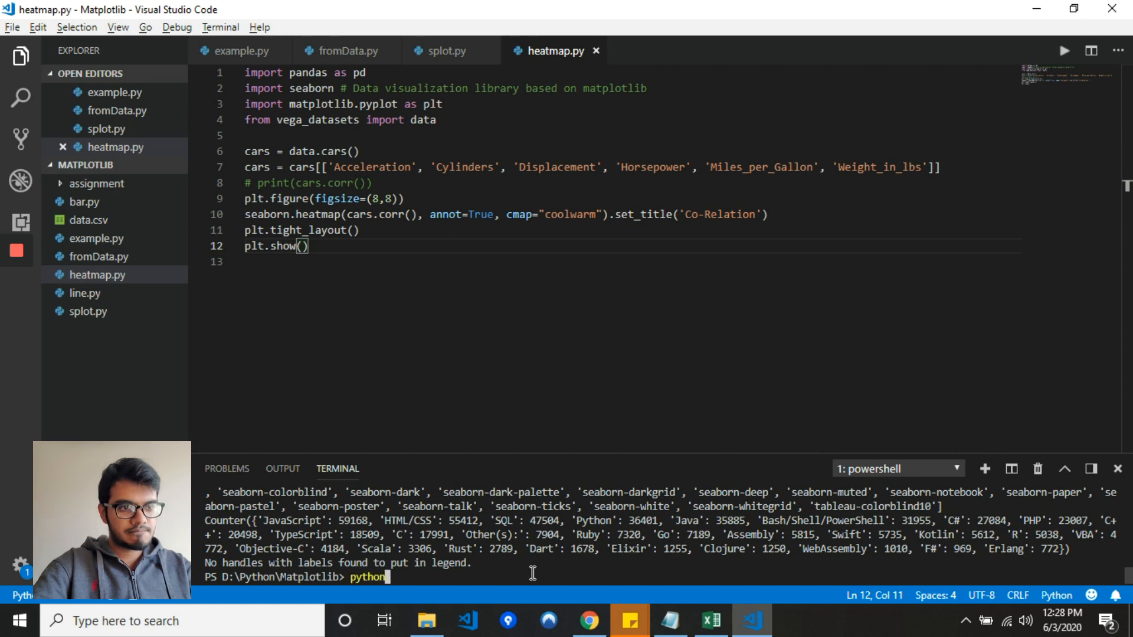
type("heatmap")
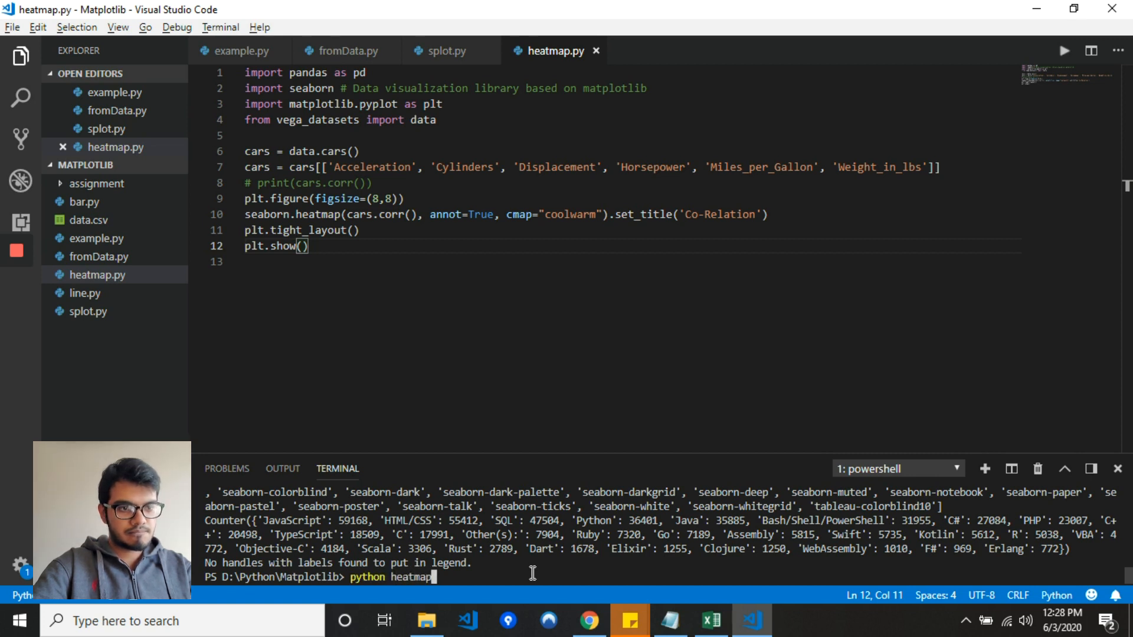
type(".py")
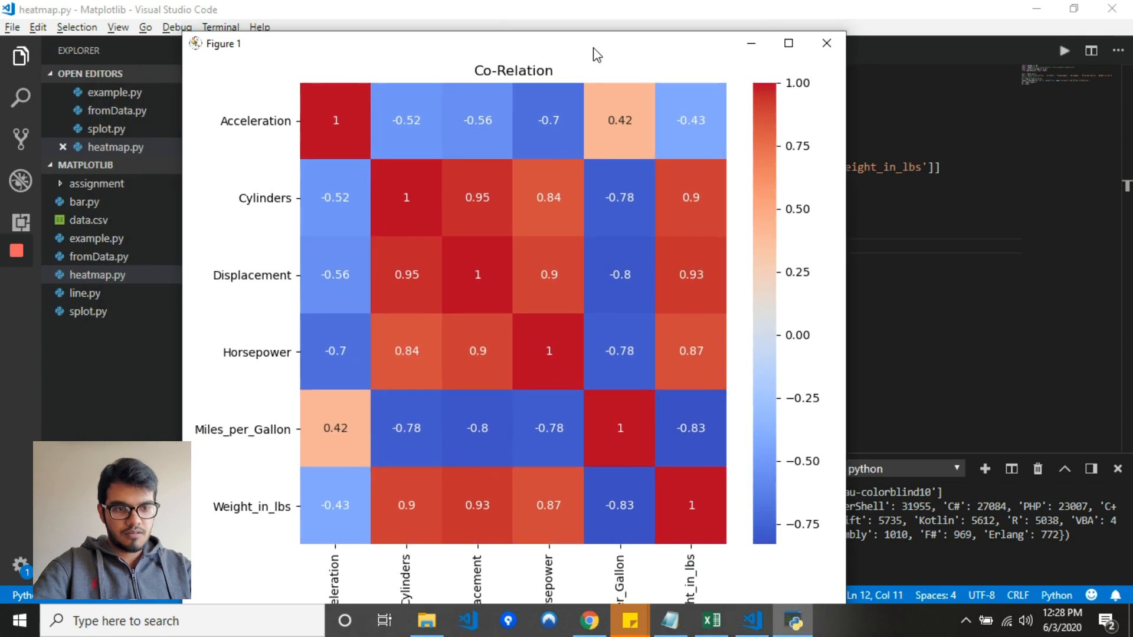
- Close the coolwarm Co-Relation heatmap figure after inspecting it
left_click(789, 43)
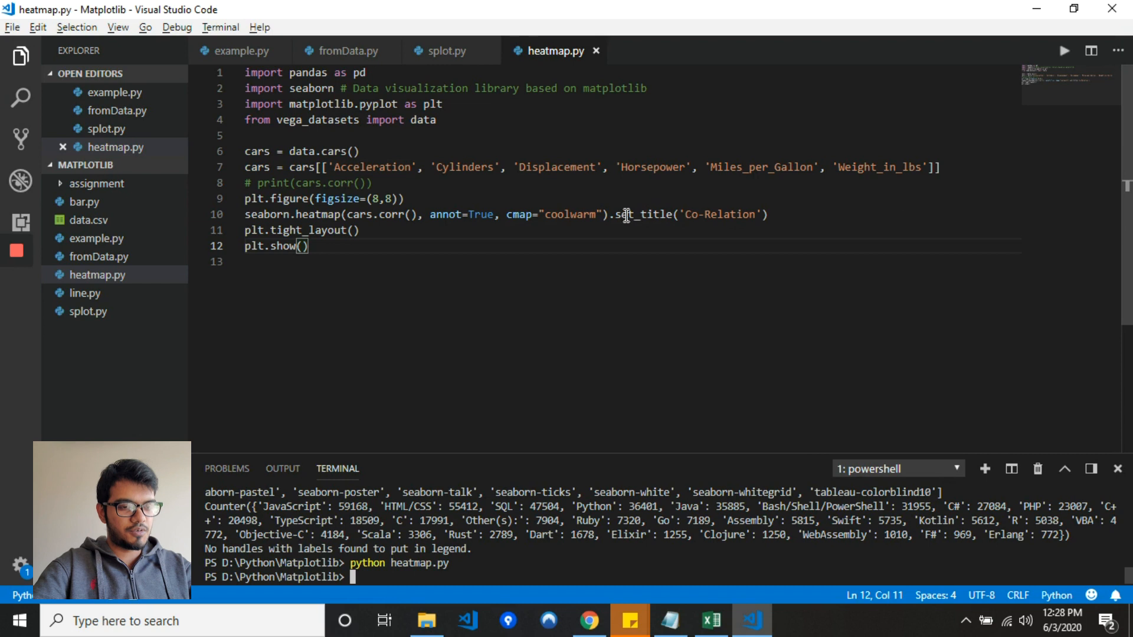
- Change the heatmap colour map to 'plasma', rerun it, and close the recoloured figure
type("pla")
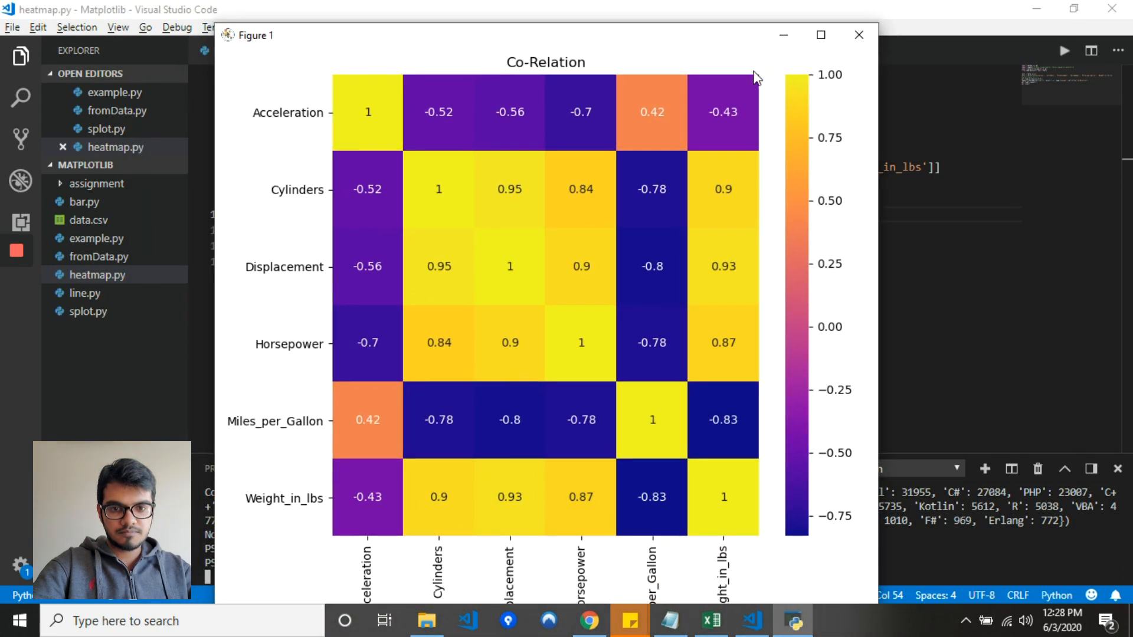
mouse_move(858, 34)
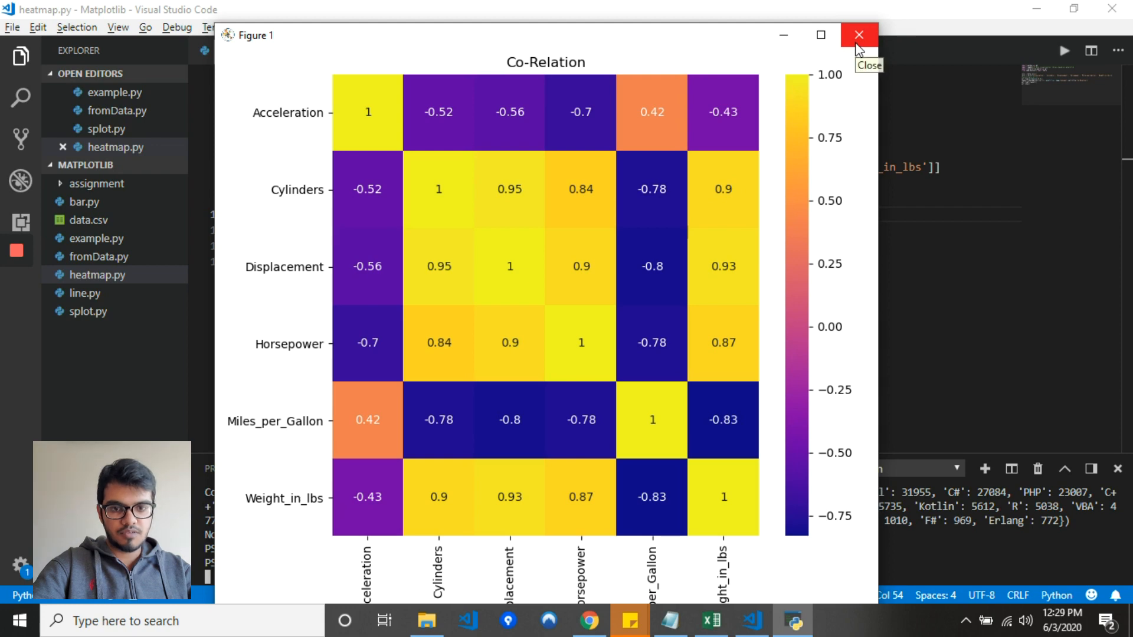
left_click(858, 35)
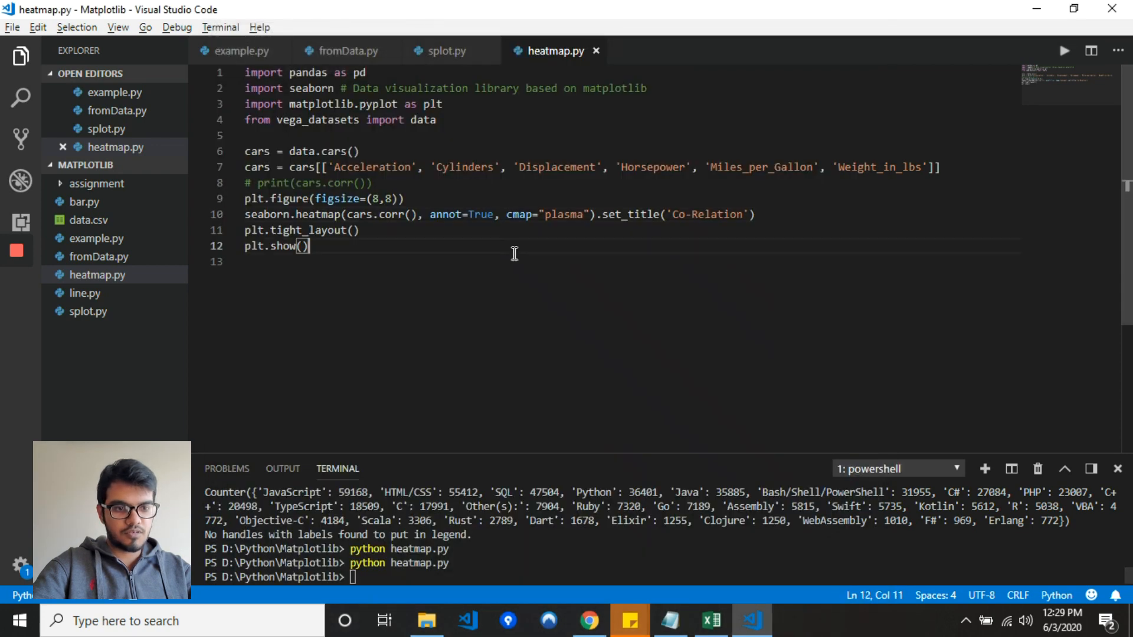